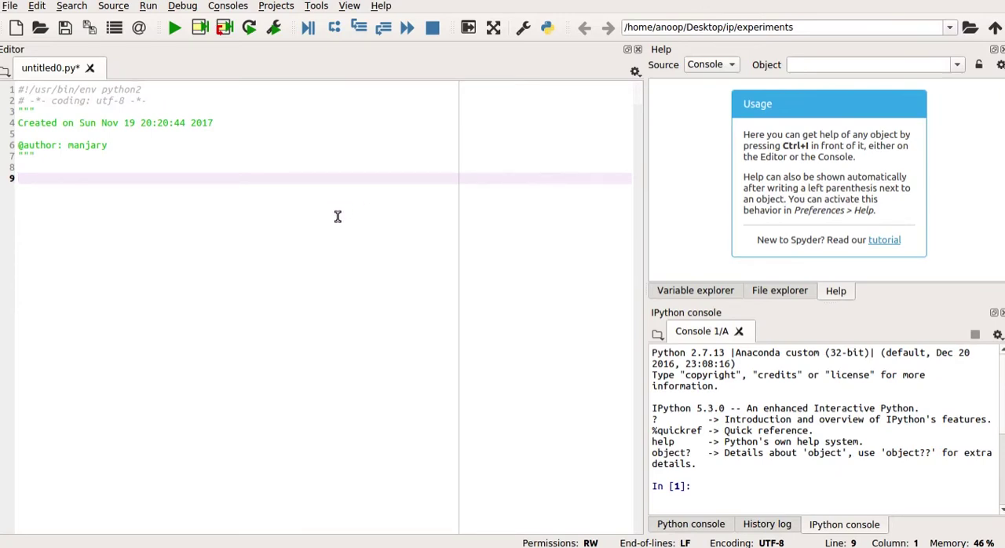
Write 'import cv2' with img_1 and img_2 lines, then bring up the test images folder
text(im)
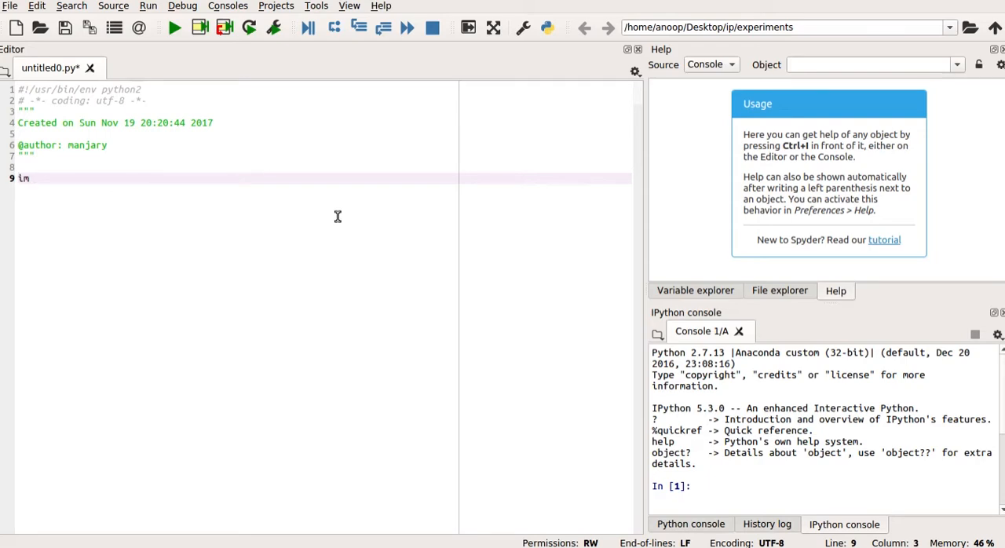
text(port)
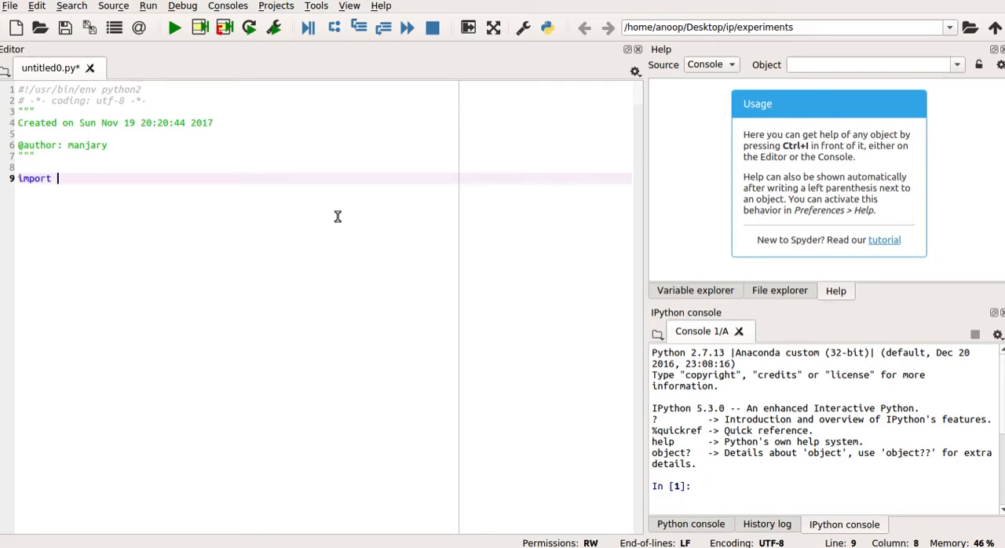
text(cv2)
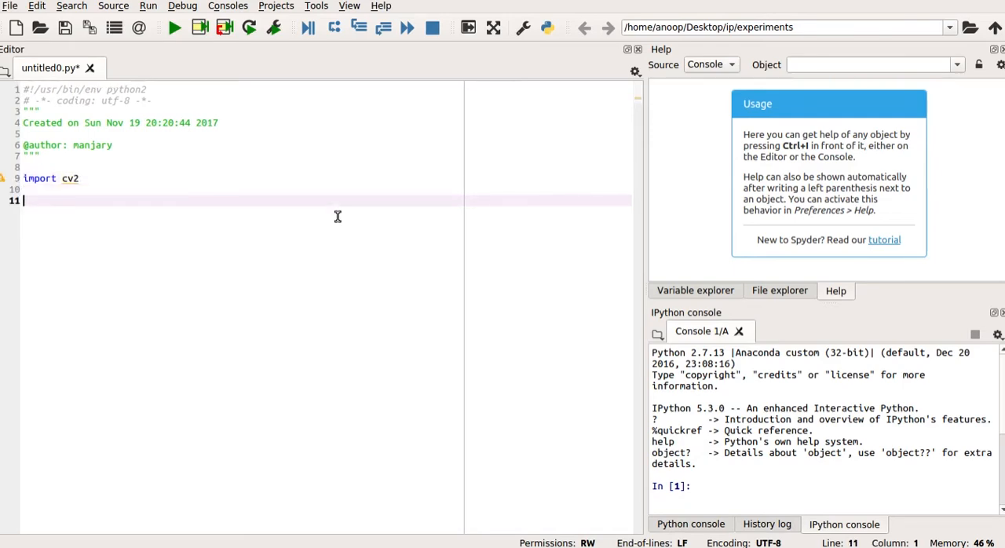
text(img)
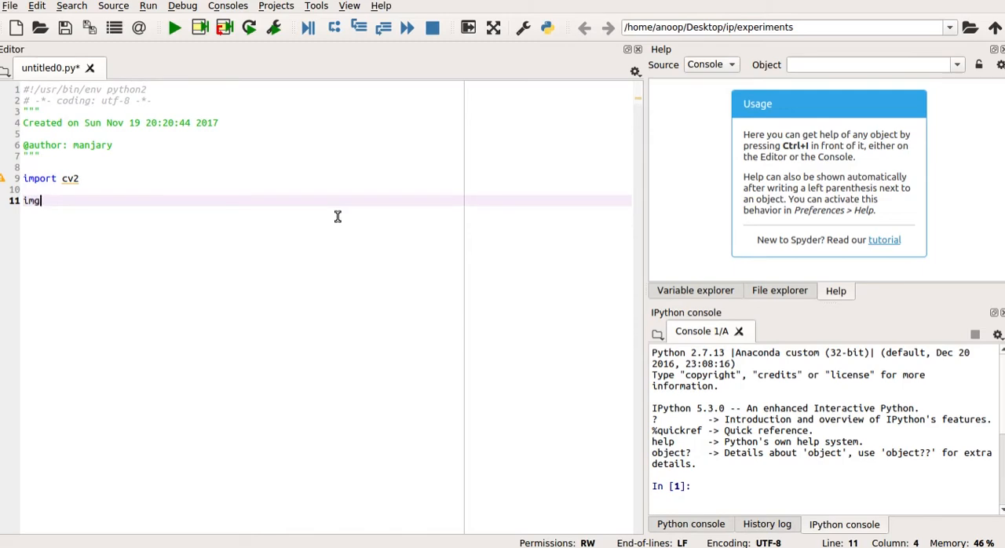
text(_1)
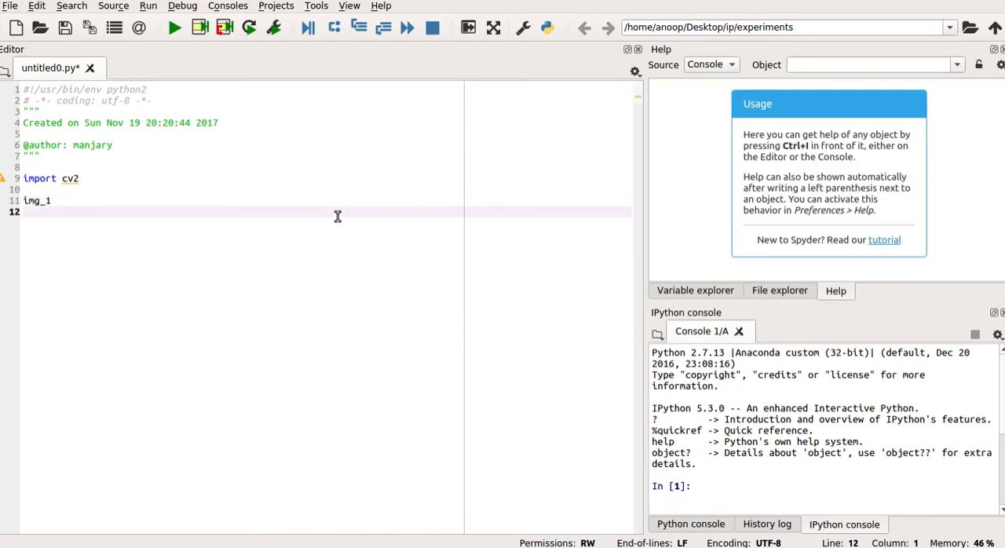
text(img_2)
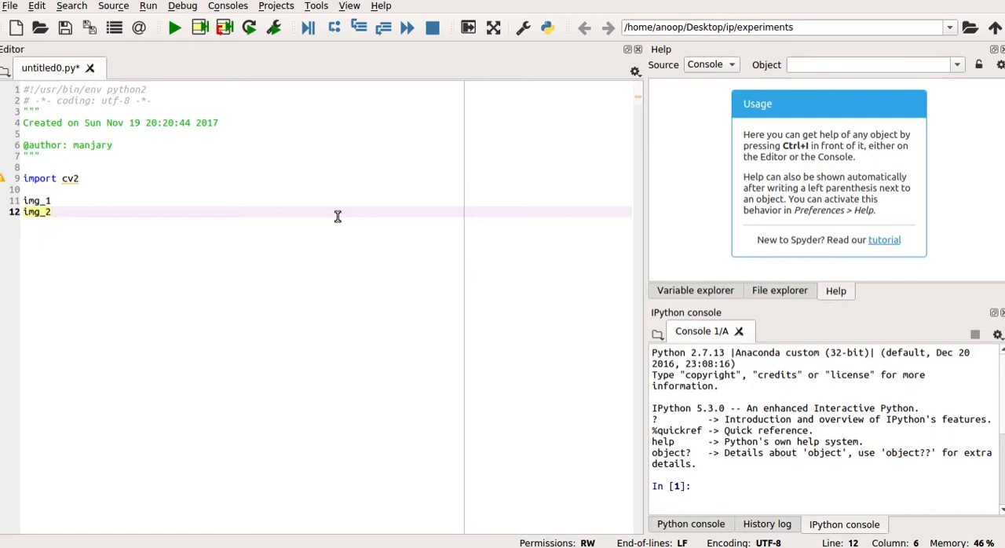
key(alt+Tab)
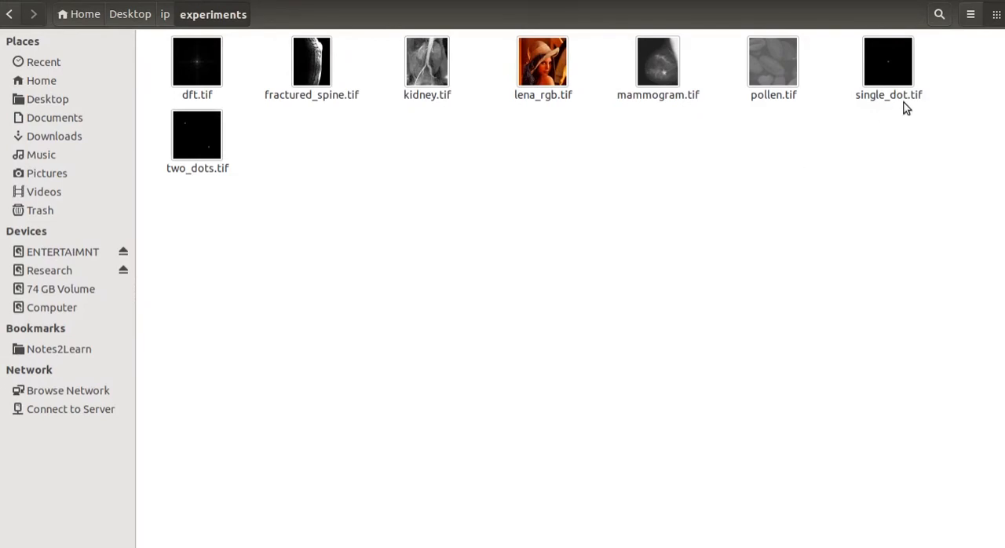
mouse_move(875, 80)
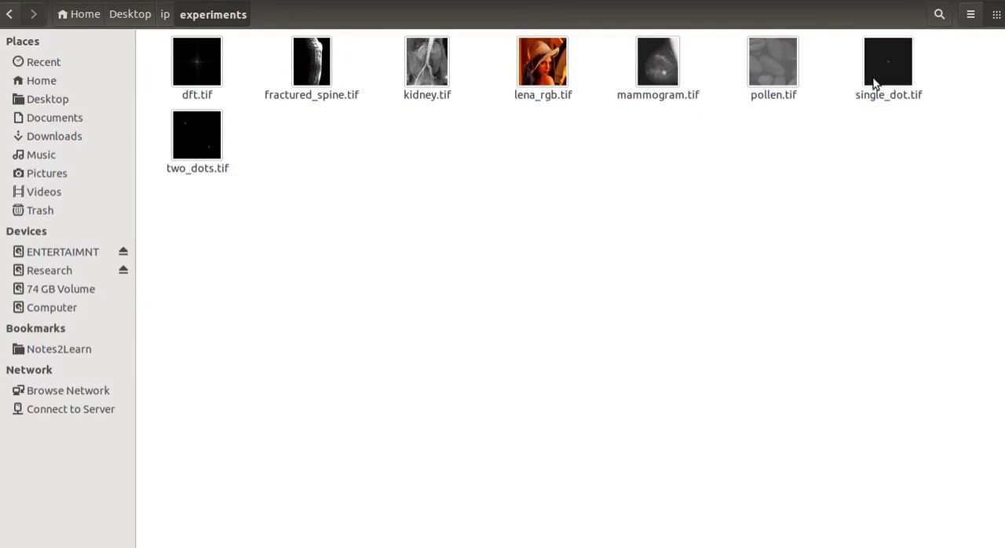
click(887, 61)
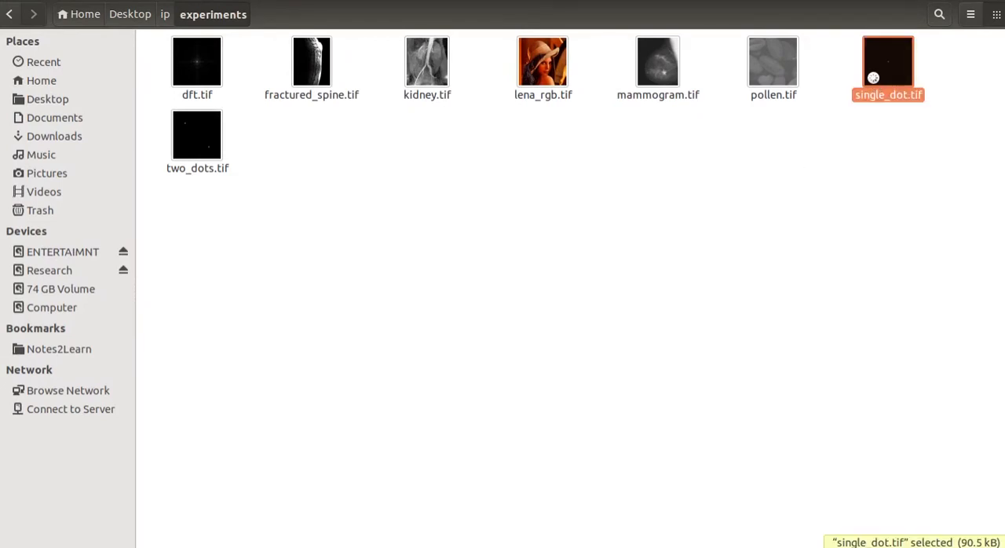
double_click(887, 61)
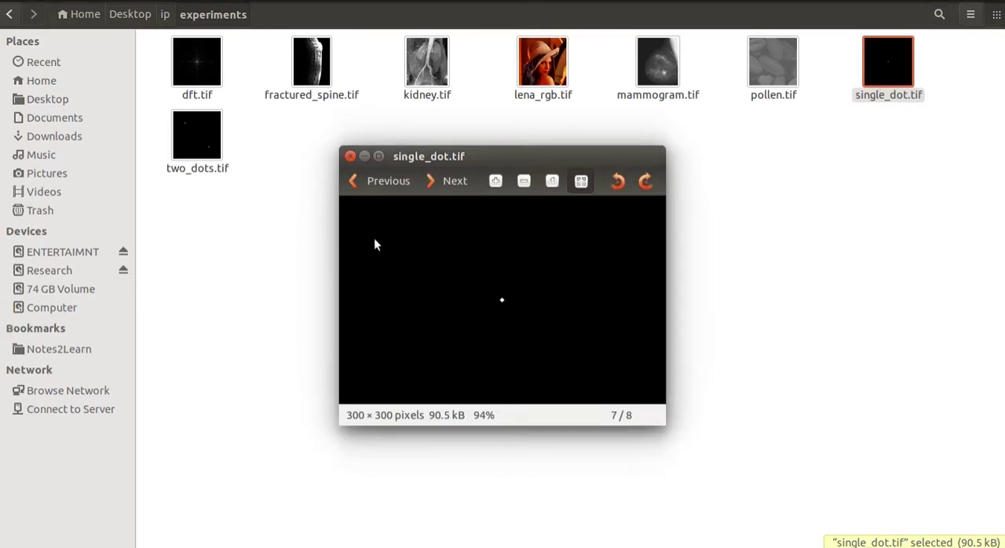
mouse_move(515, 310)
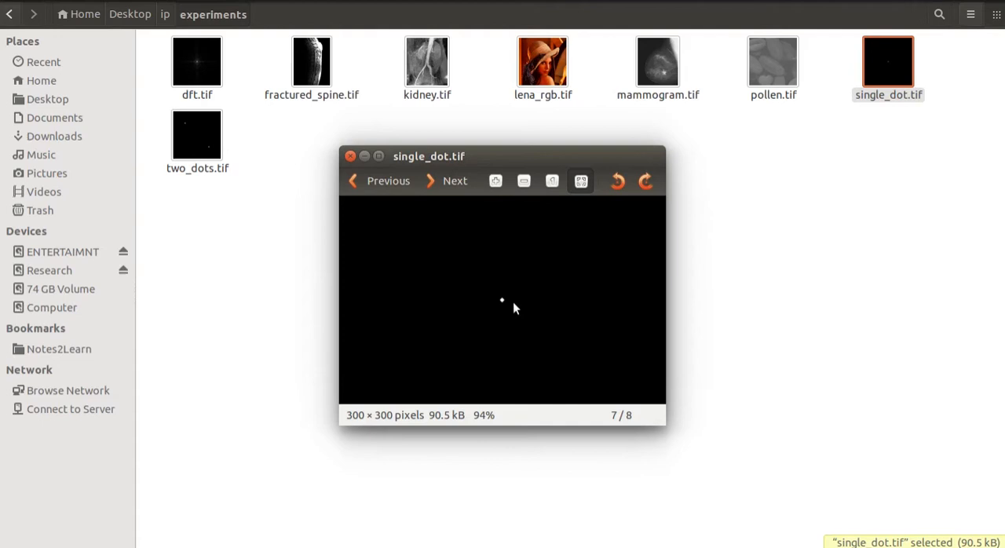
mouse_move(365, 199)
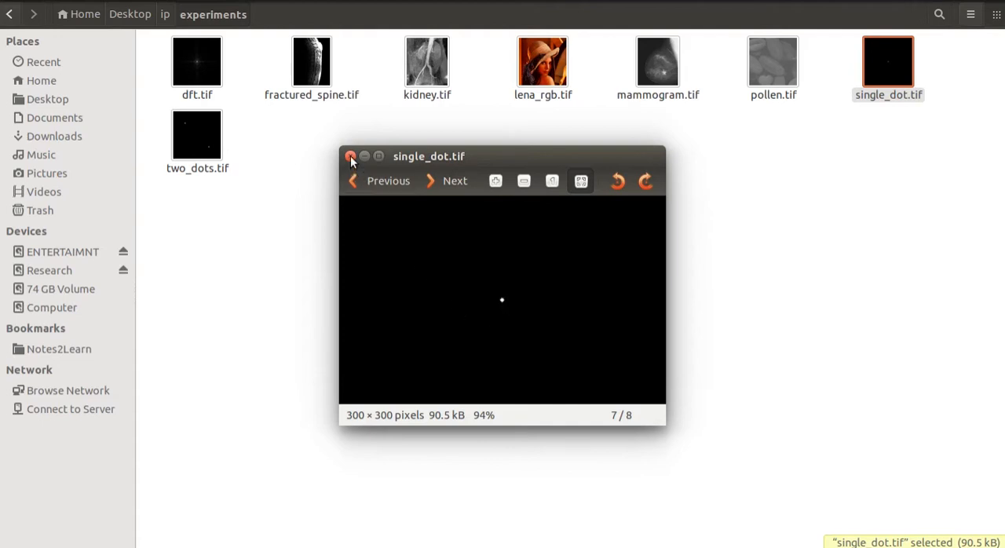
click(351, 157)
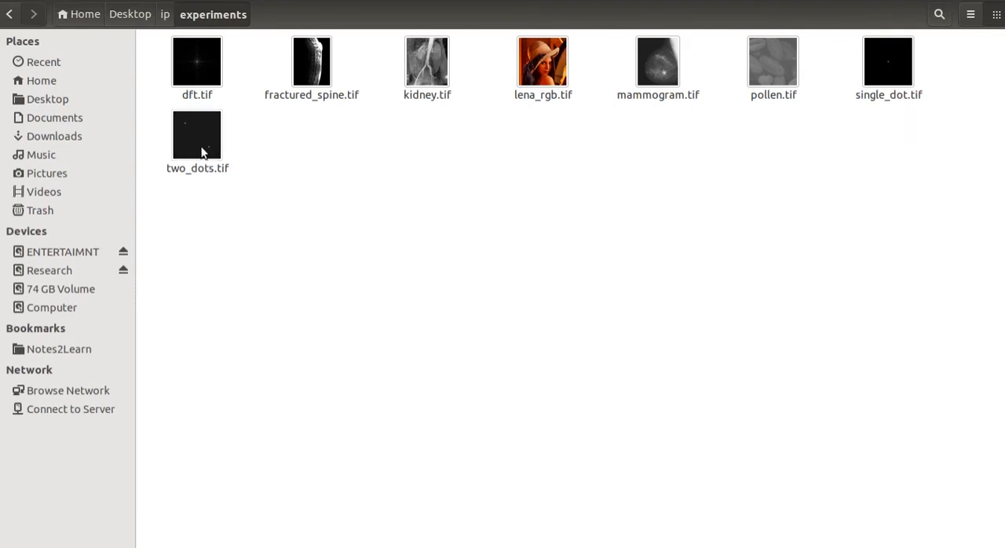
double_click(197, 133)
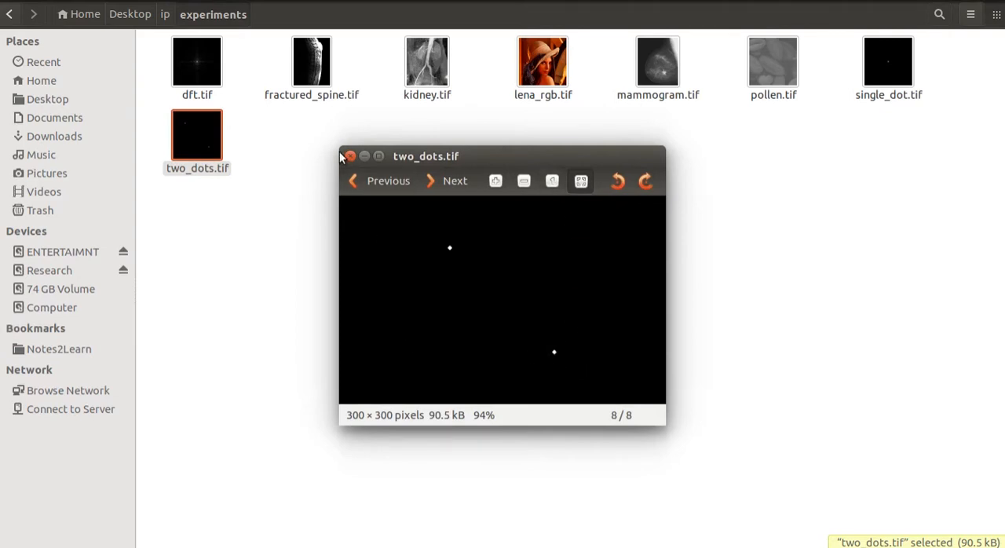
click(350, 156)
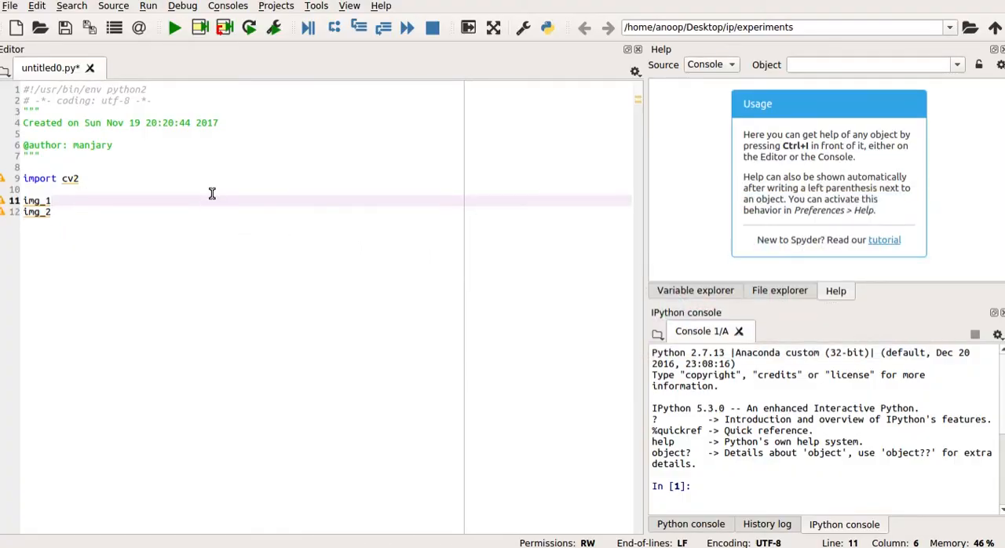
Make img_1 read single_dot.tif in grayscale with cv2.imread(..., 0)
text(= cv)
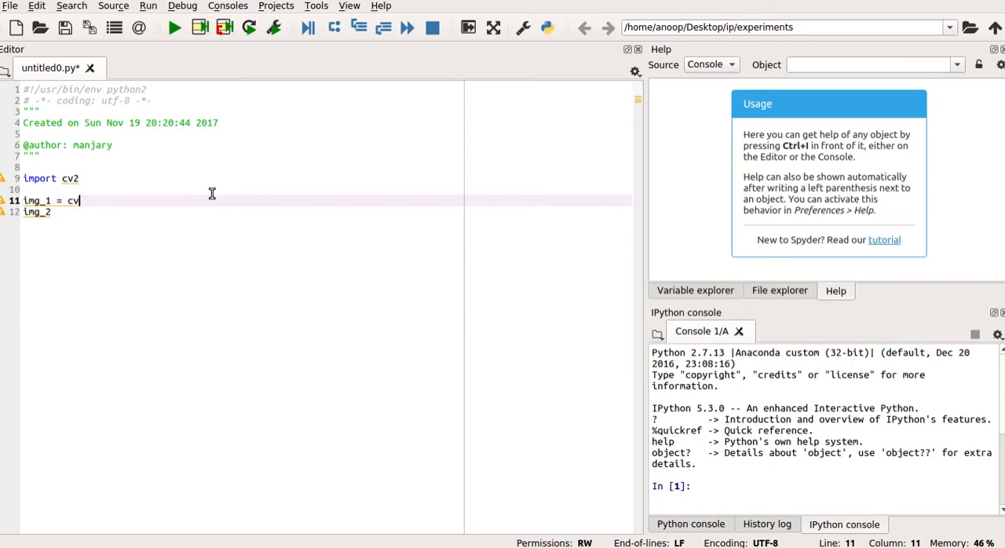
text(.imre)
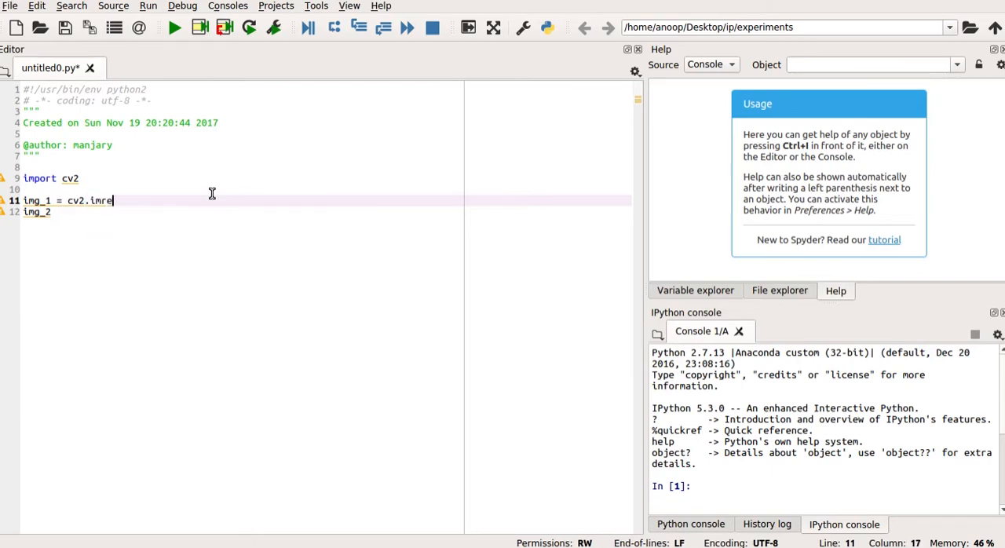
text(ad(')
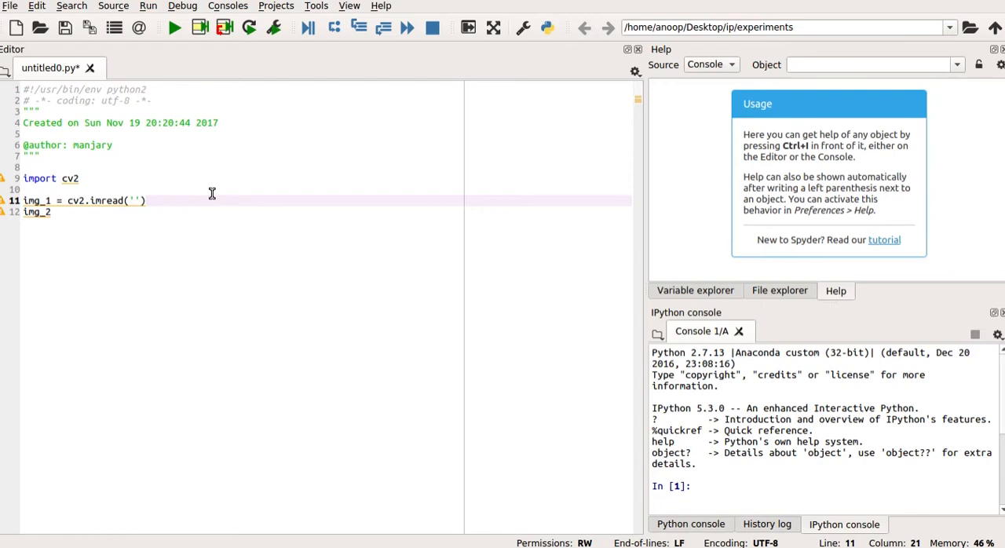
text(single_)
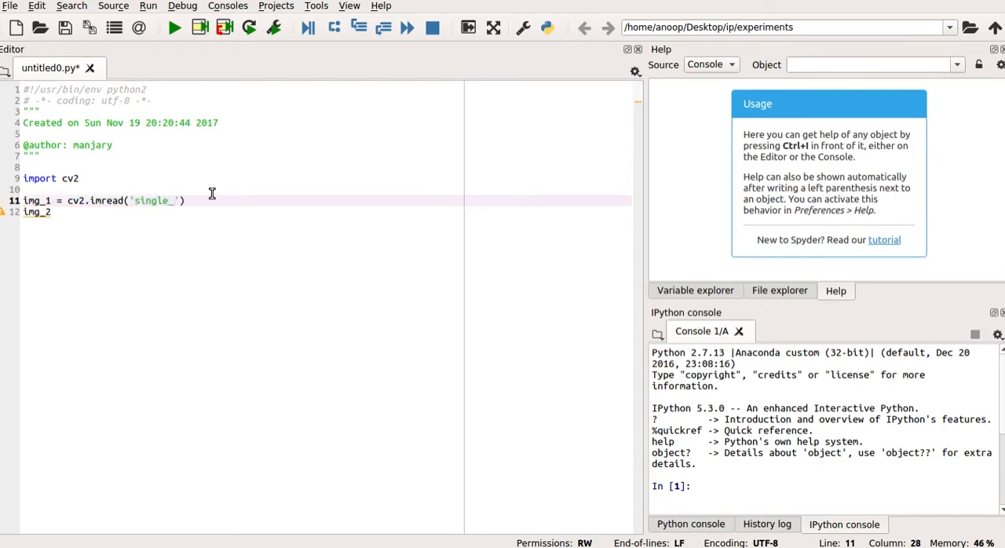
text(dot)
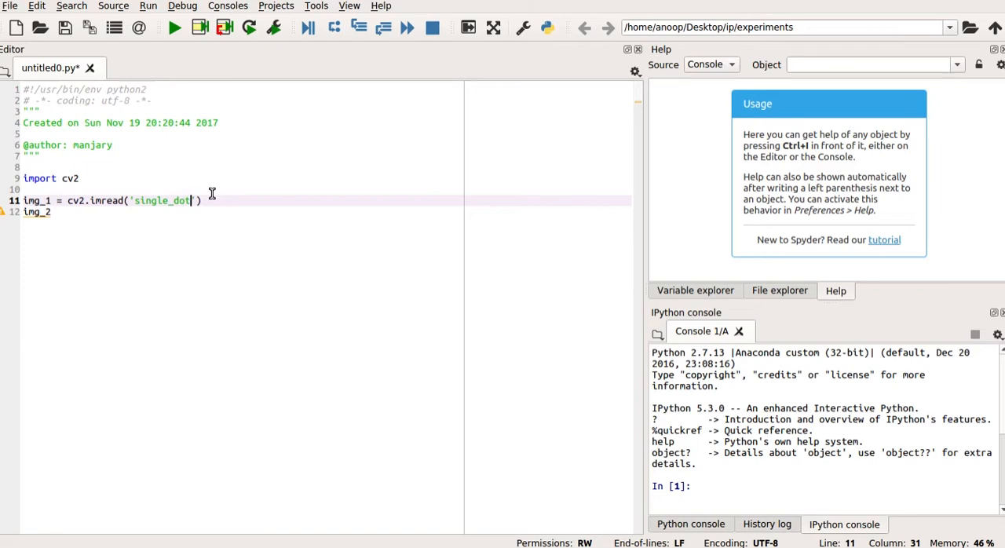
text(.tif)
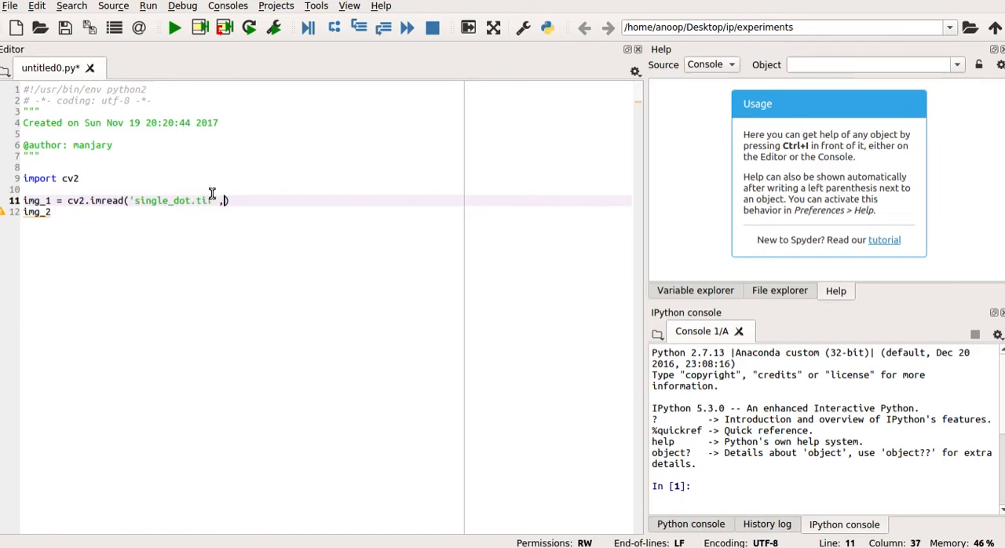
text(0)
click(326, 212)
text( =)
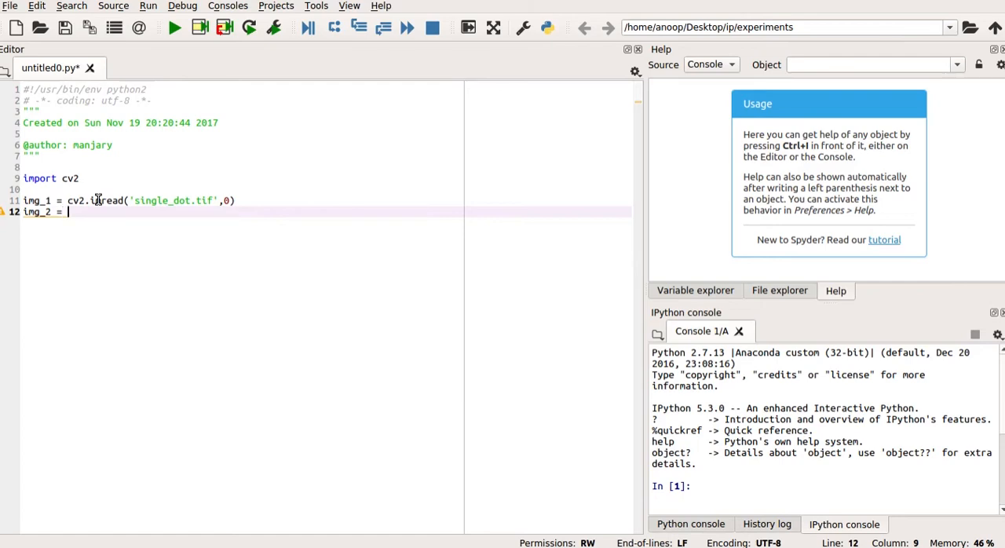
Make img_2 read two_dots.tif in grayscale with cv2.imread(..., 0)
text(cv2.)
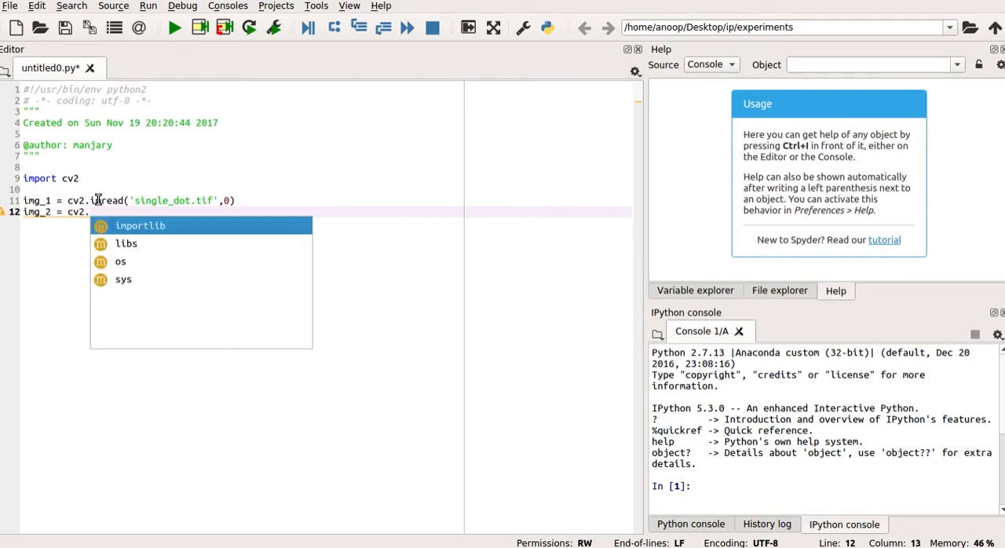
text(imread)
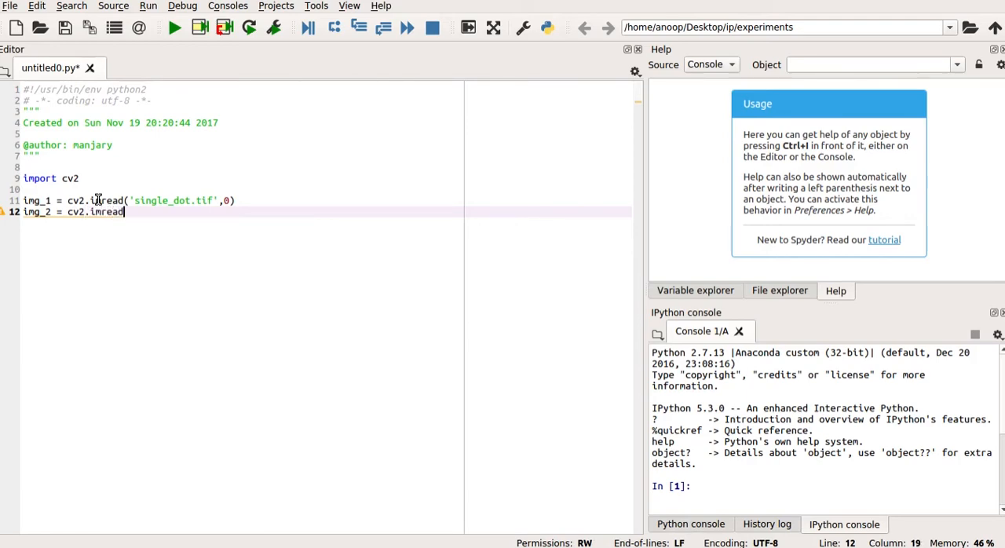
text(())
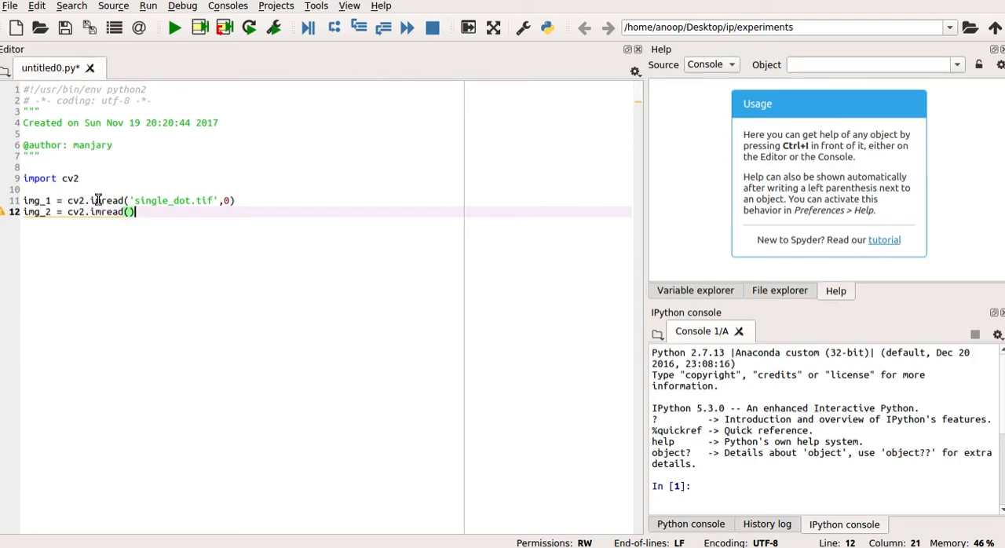
text('')
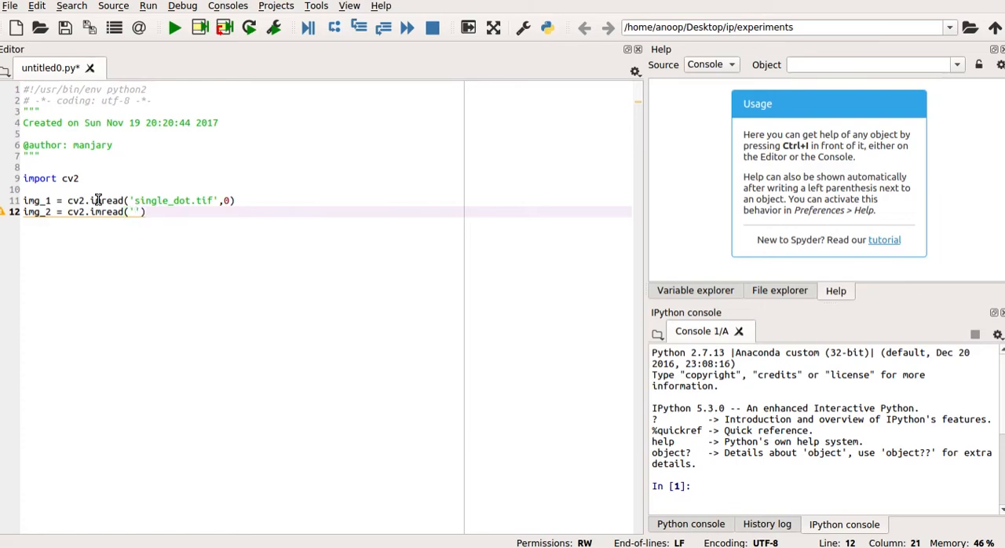
text(two)
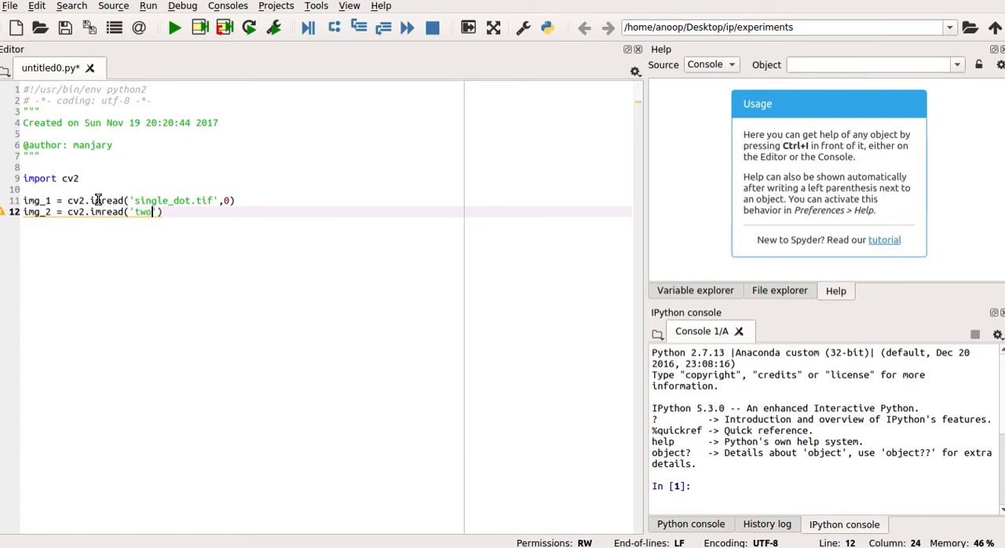
text(_do)
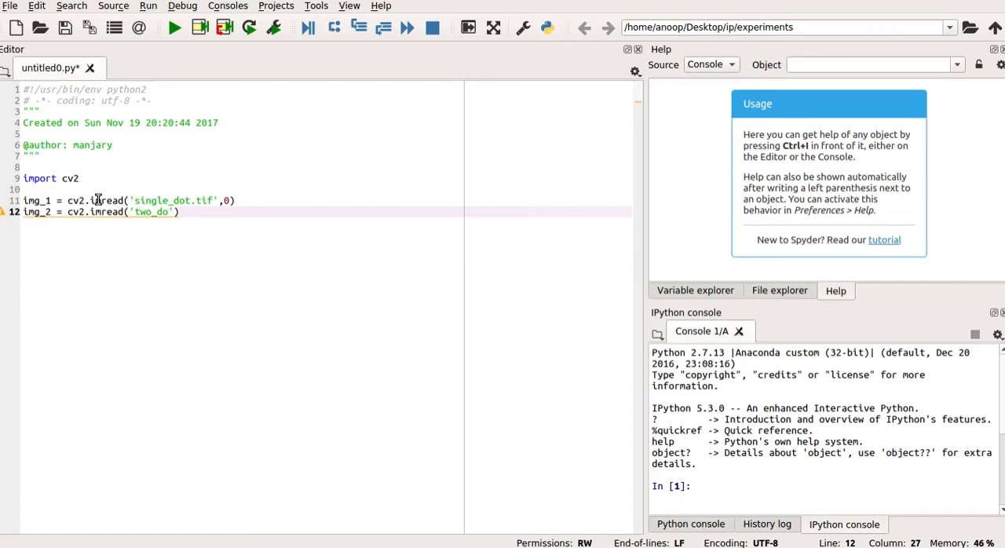
text(ts)
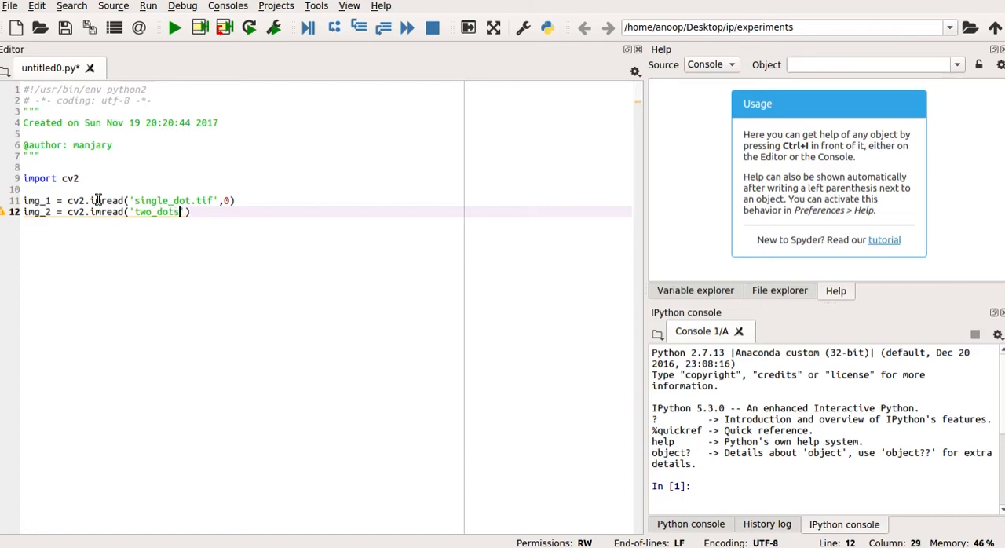
text(.)
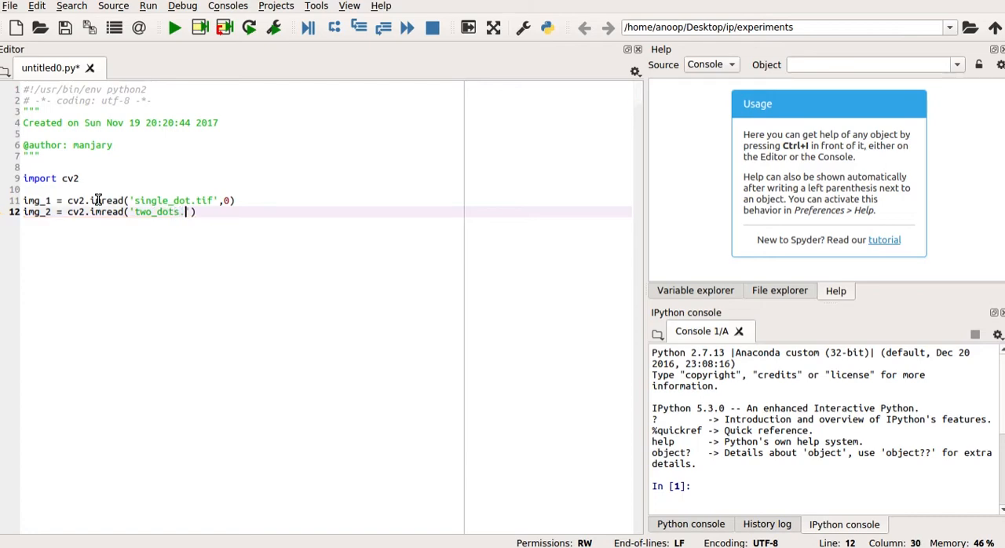
text(tif)
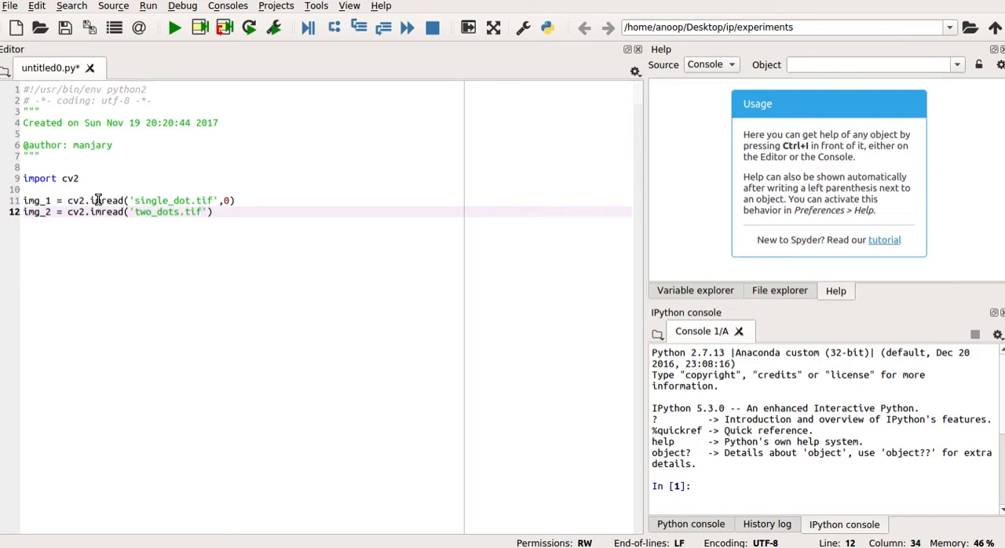
text(,0)
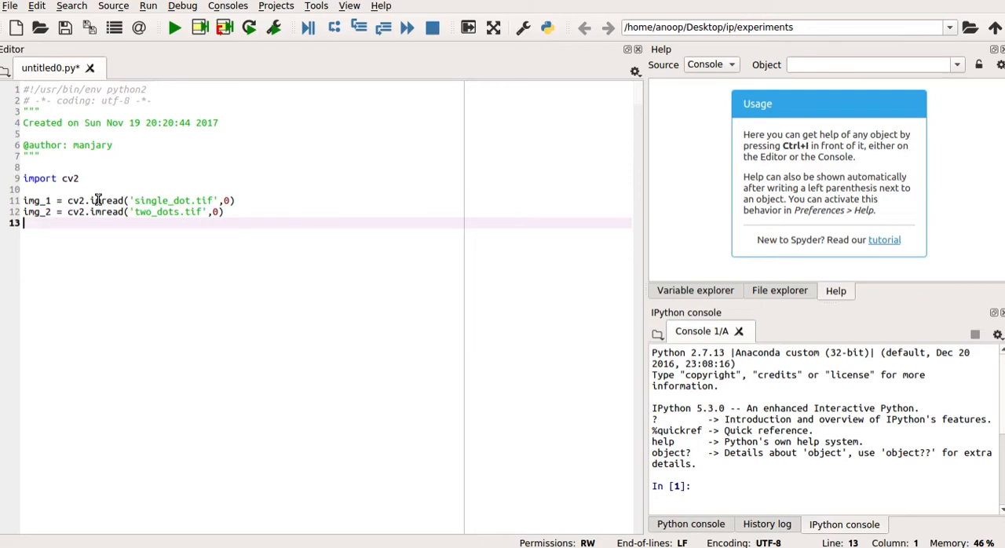
Write the line img_3 = img_1 + img_2
text(i)
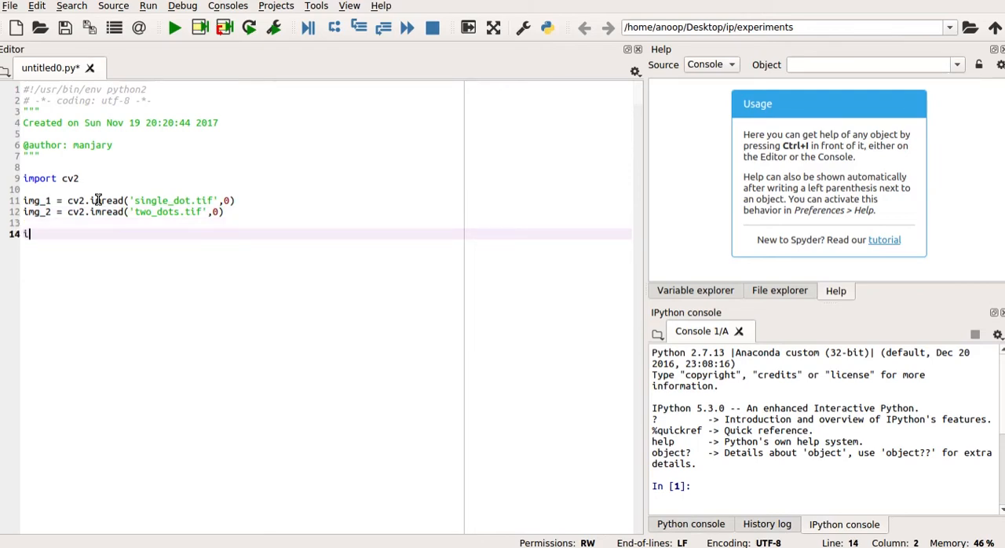
text(mg)
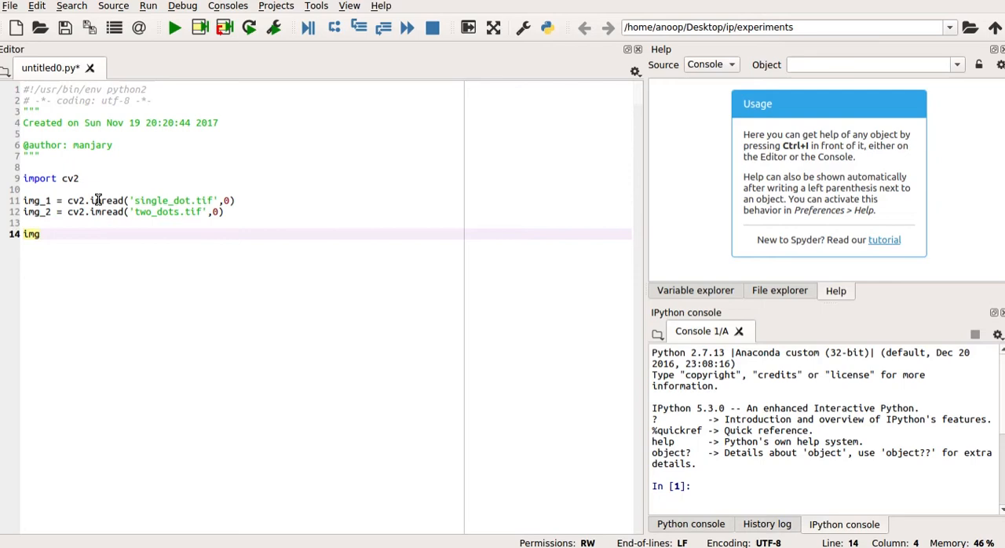
text(_3)
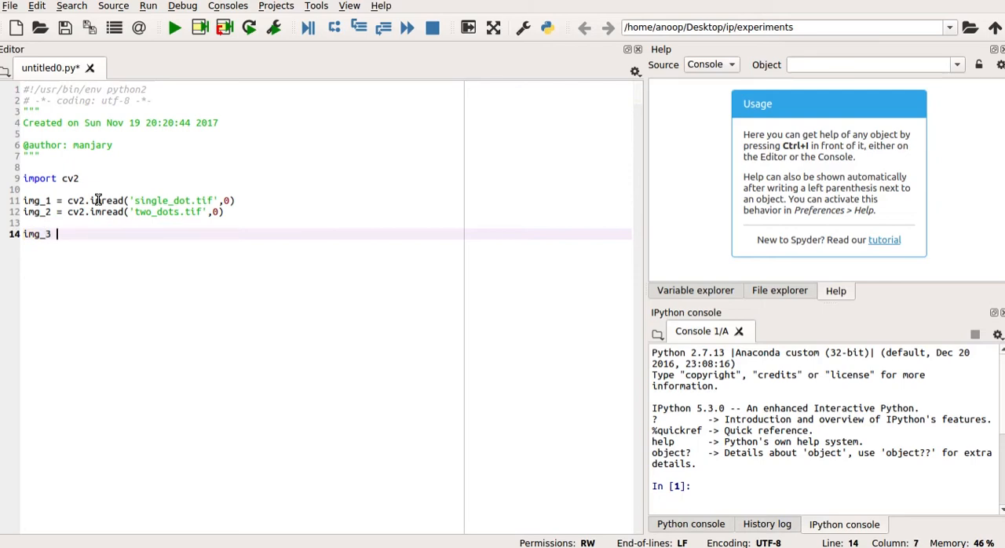
text(= i)
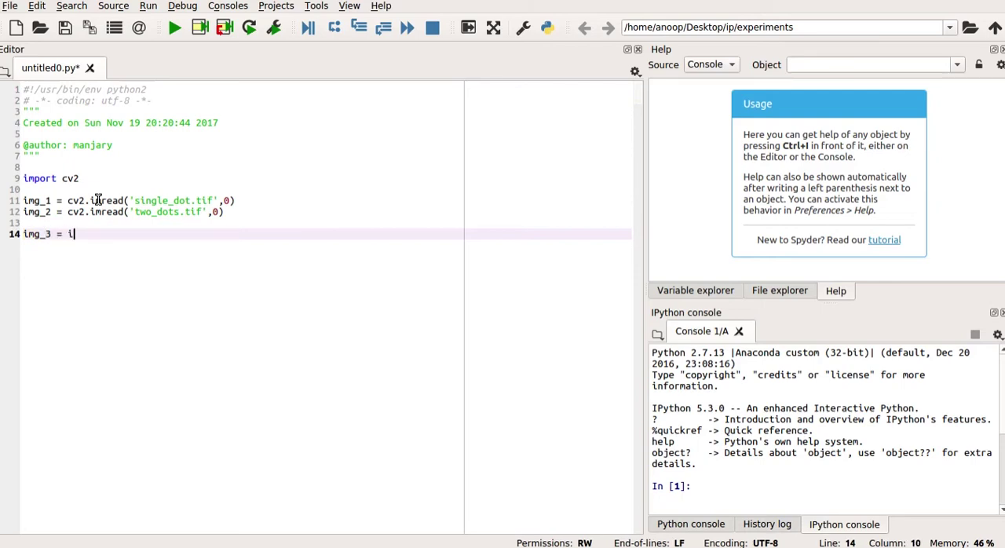
text(mg_1)
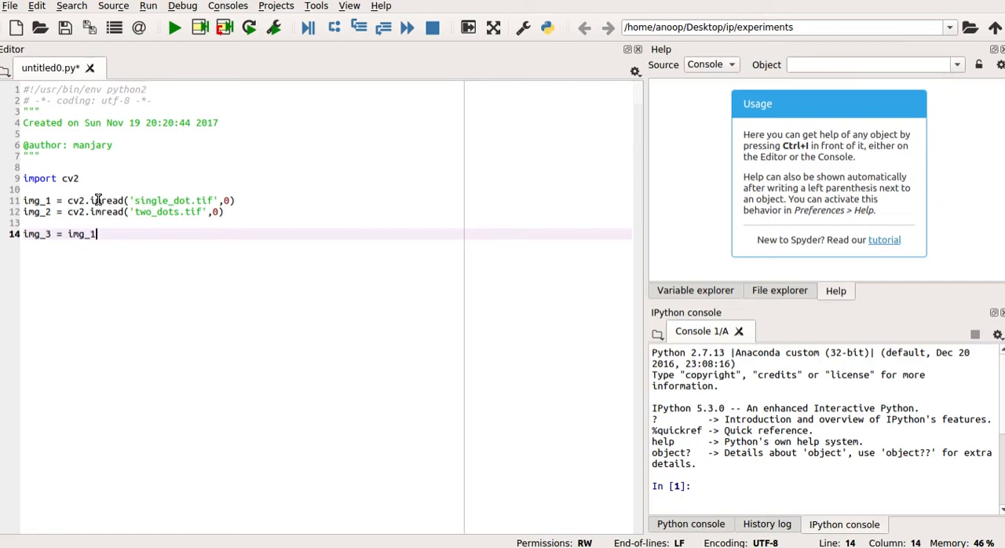
text(=)
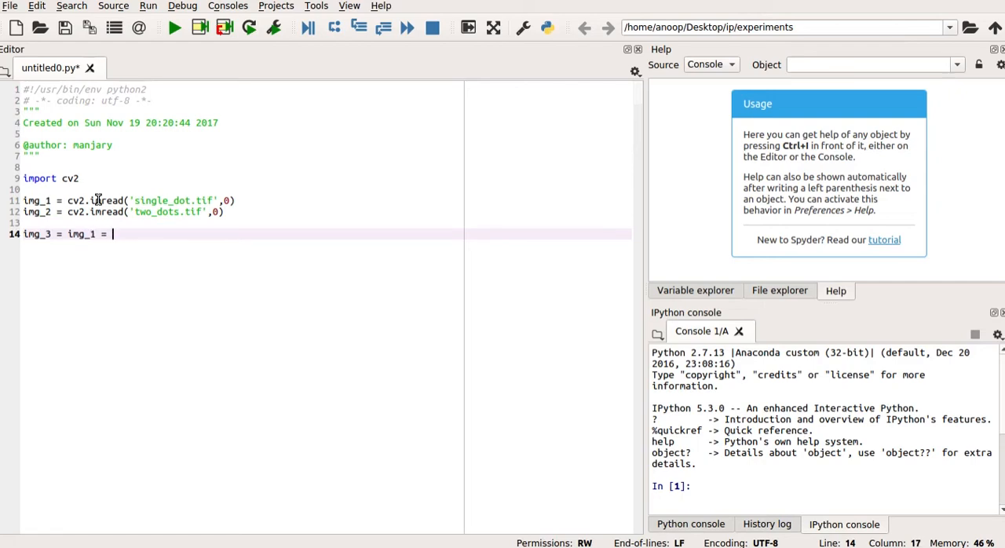
text(+)
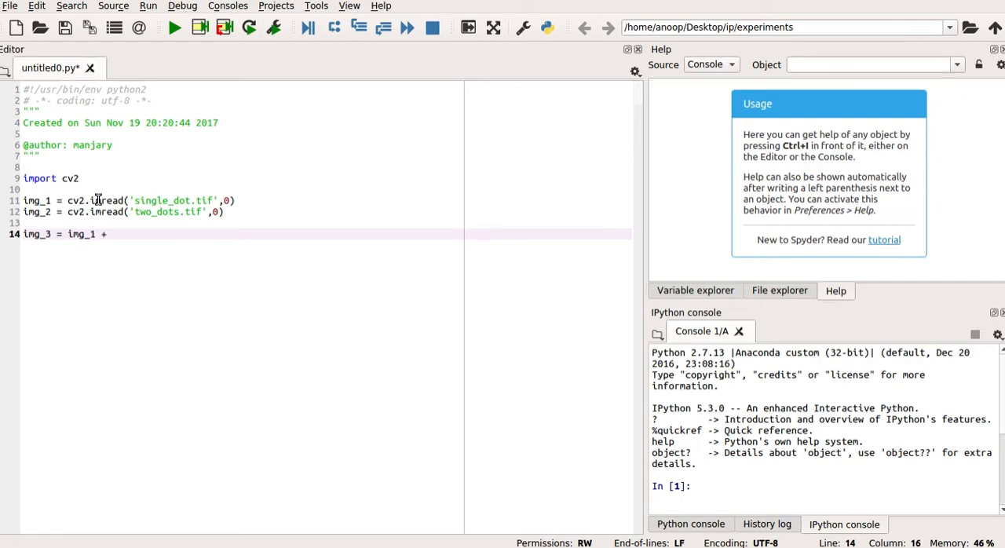
text(img_)
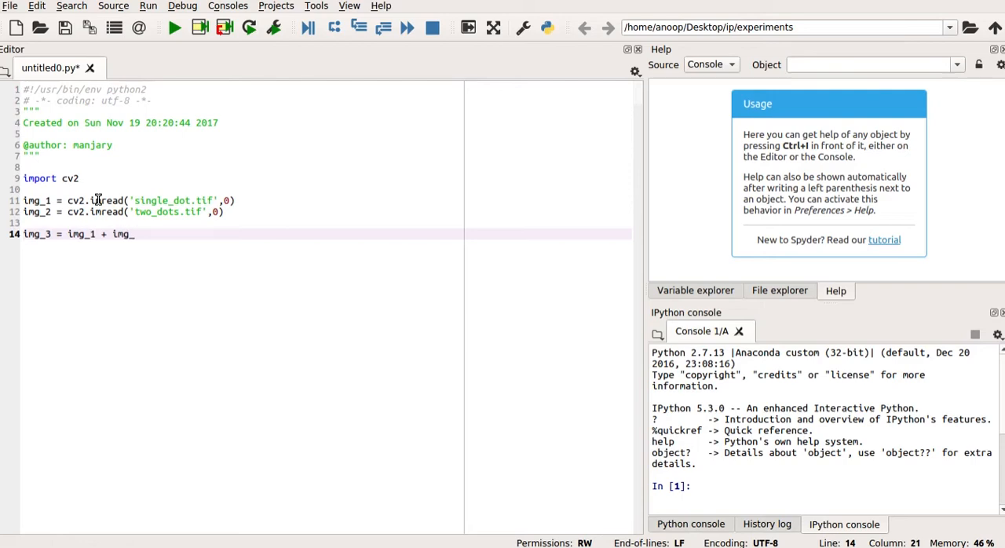
text(2)
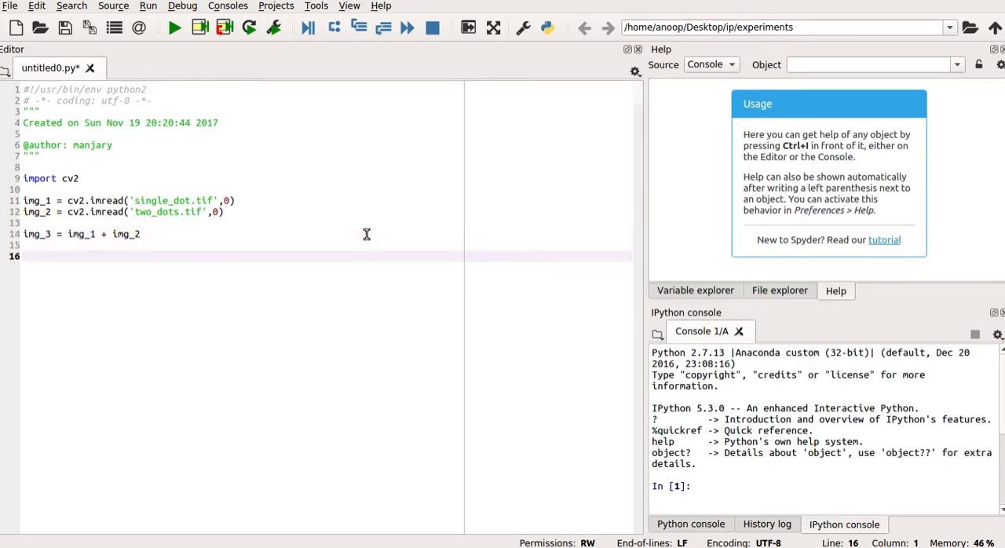
Add a cv2.imshow line displaying img_1 as 'image 1'
text(cv)
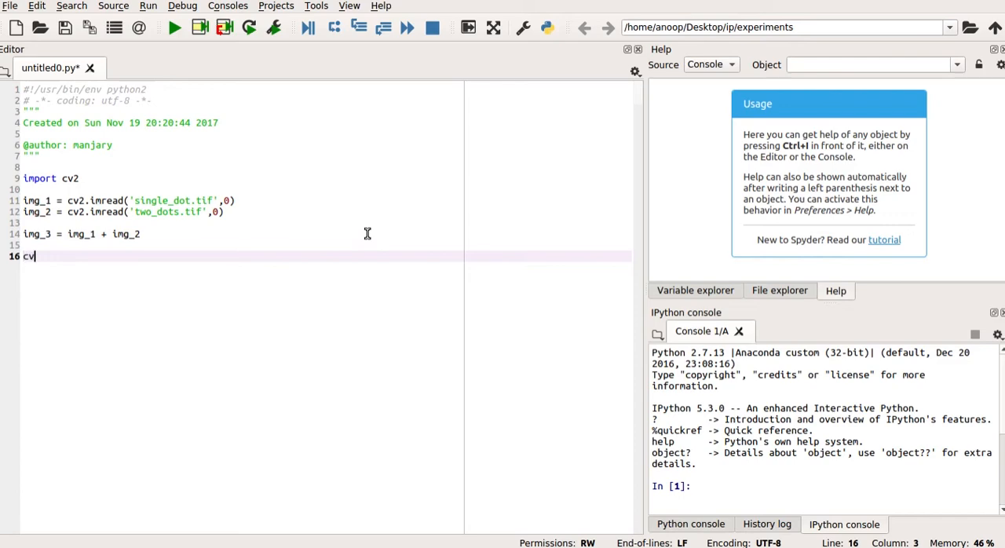
text(.imshow()
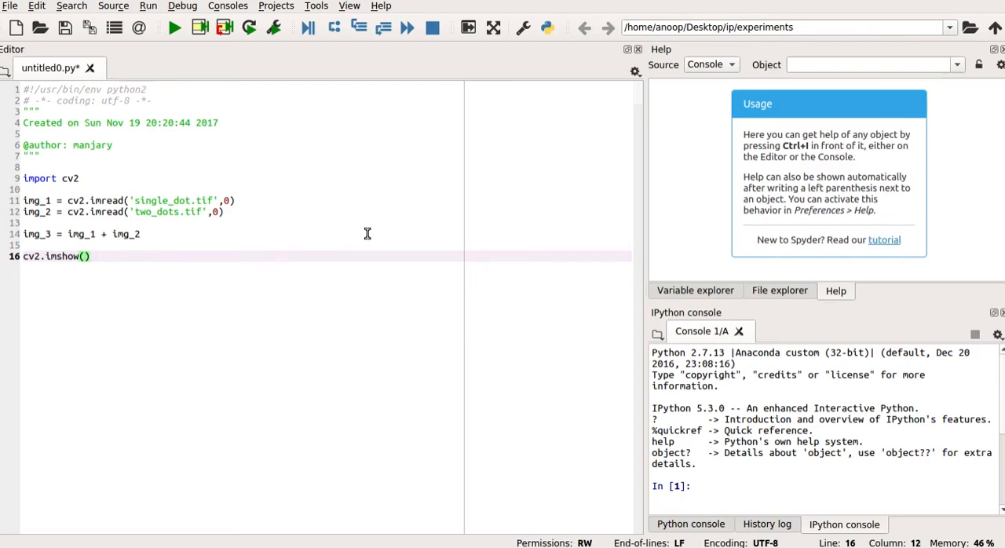
text('')
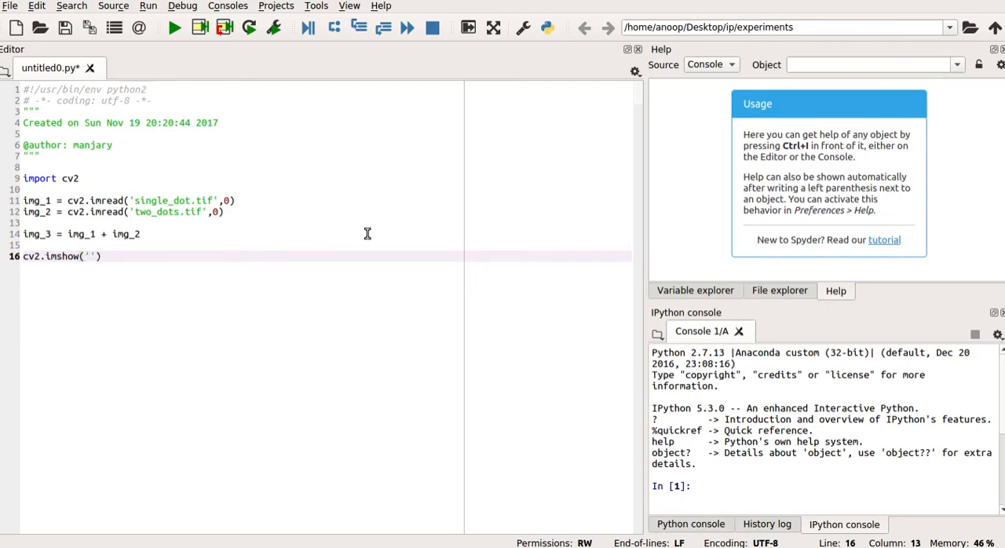
text(im)
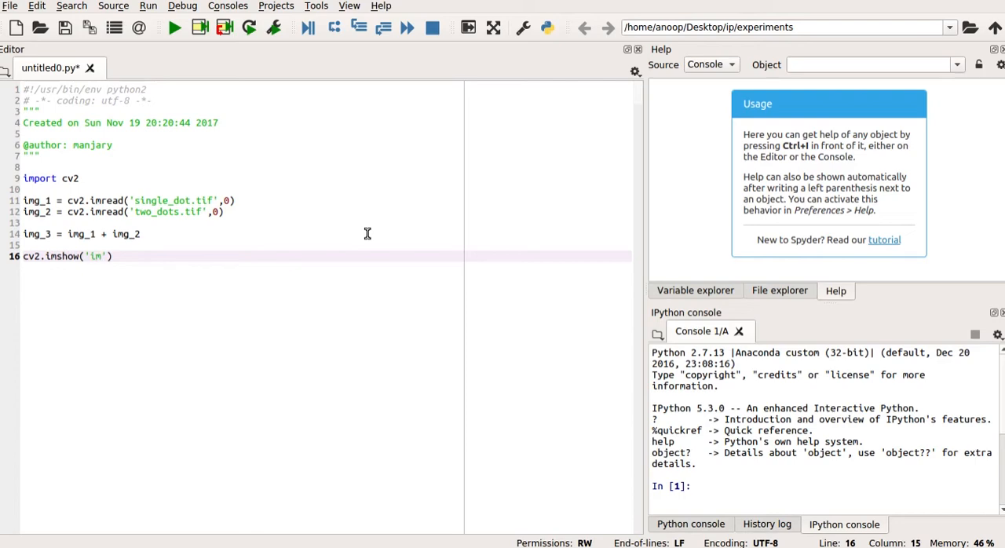
text(ge 1)
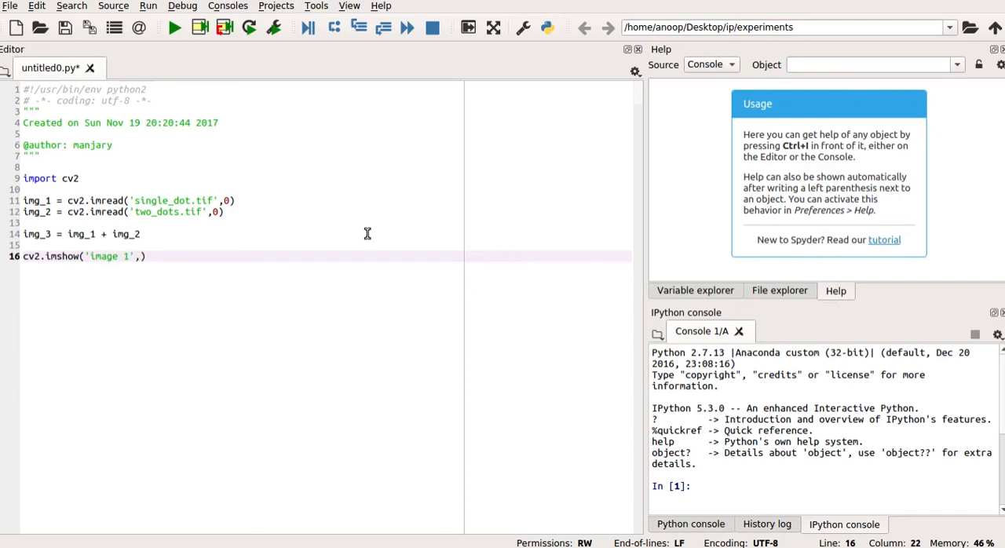
text(i)
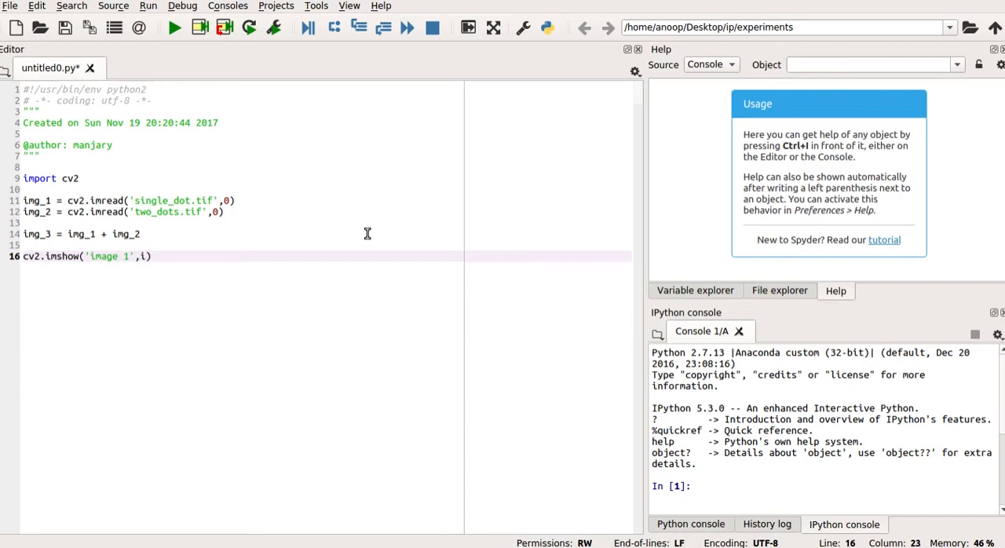
text(mg_1)
text(cv)
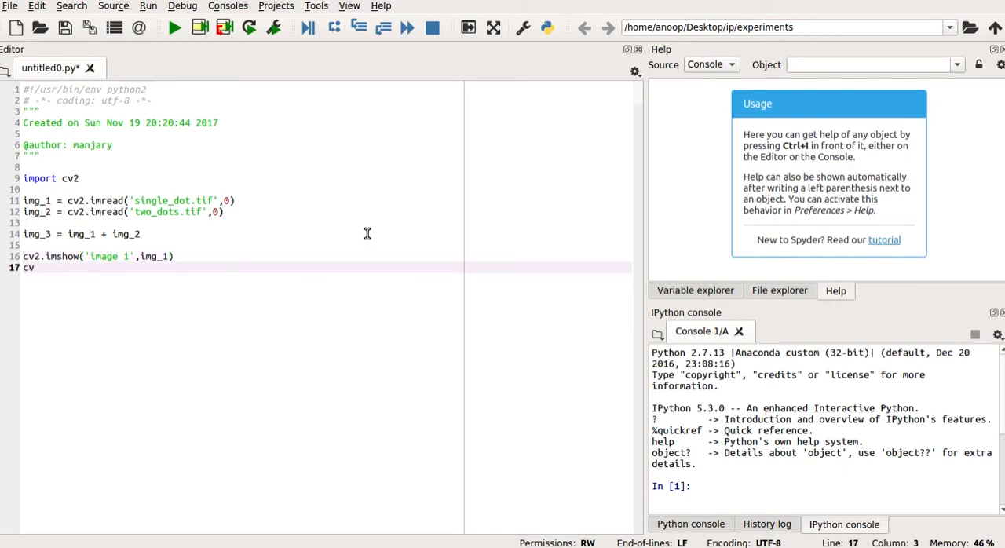
Add a cv2.imshow line displaying img_2 as 'image 2'
text(.)
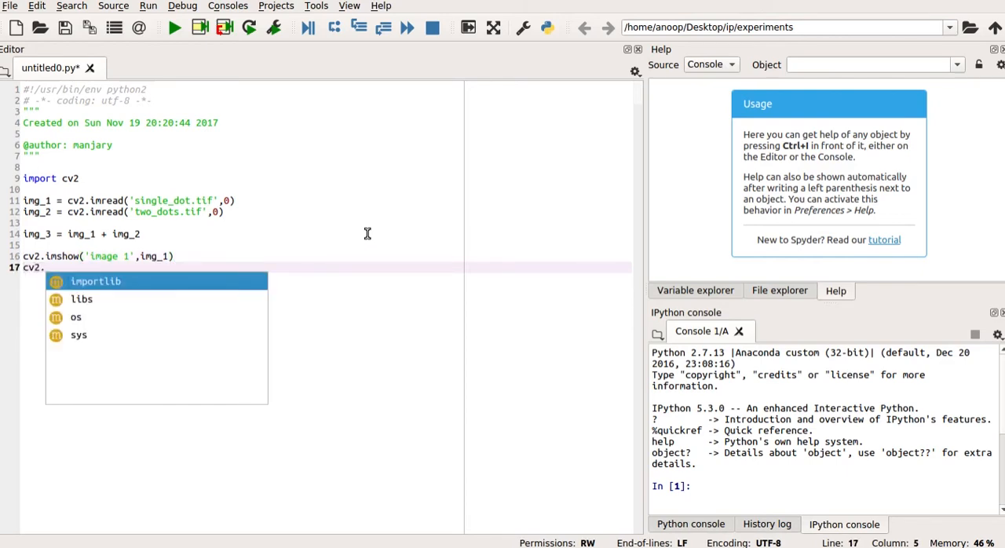
text(im)
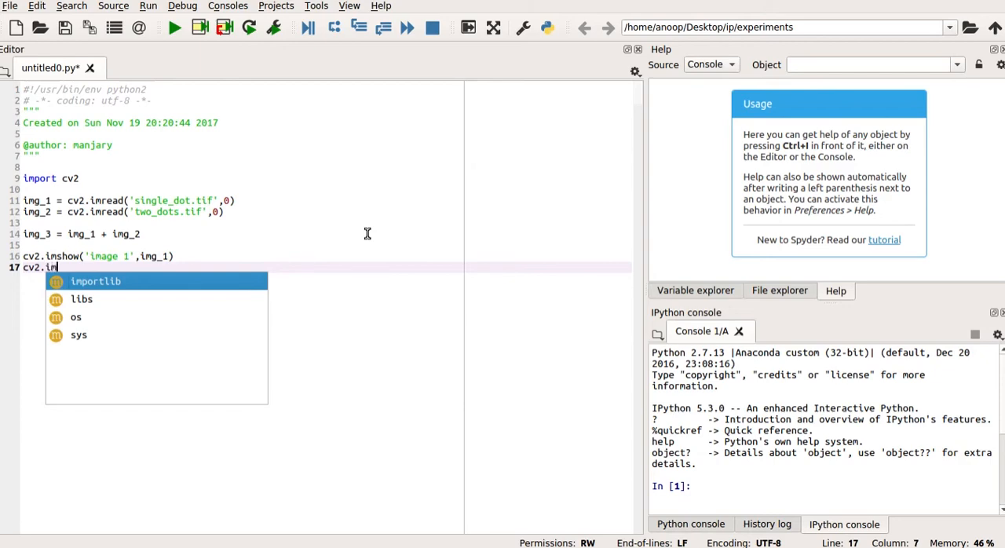
text(show()
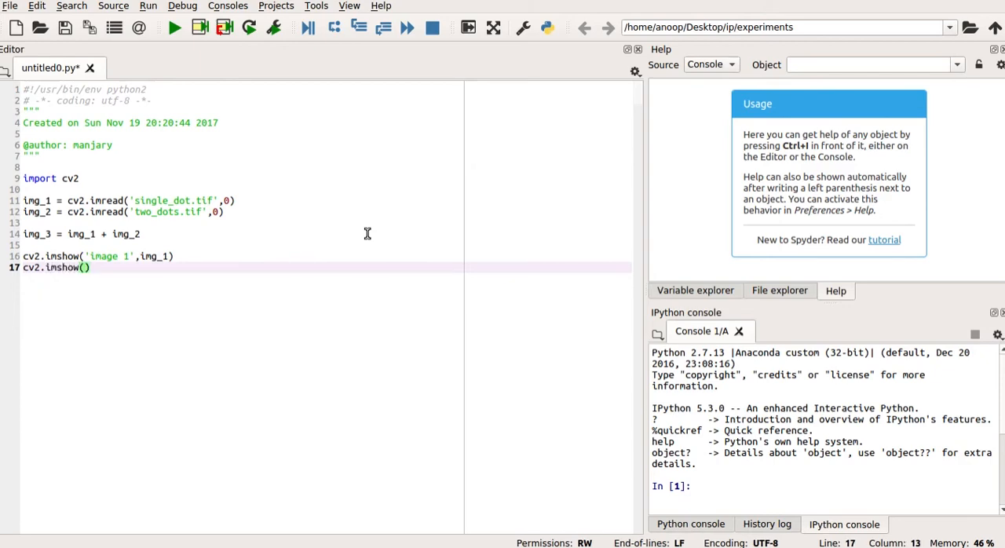
text('')
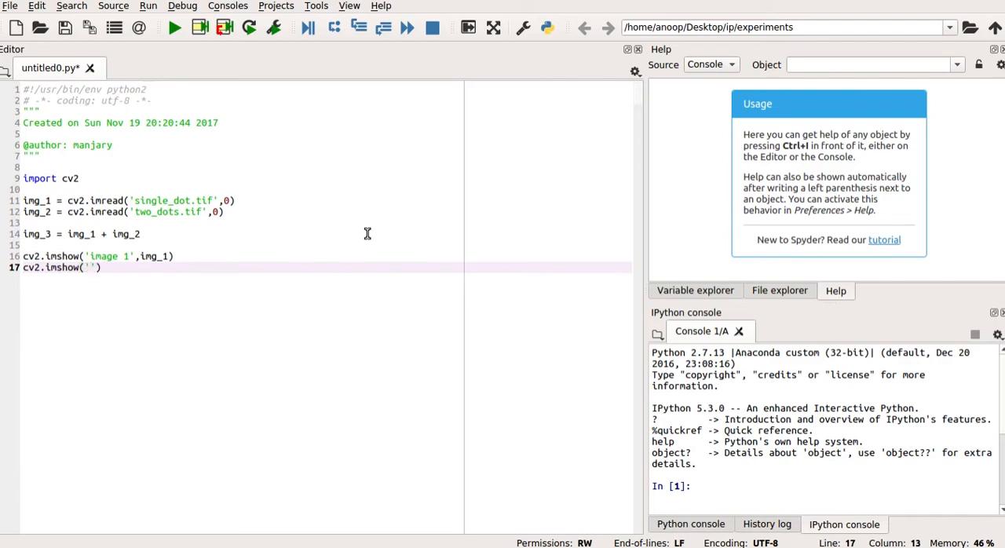
text(image)
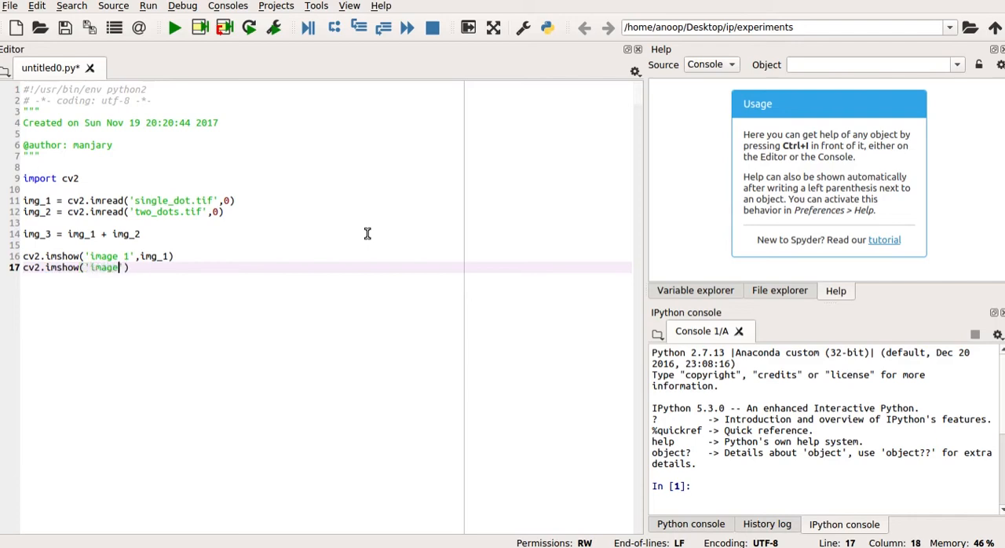
text(2')
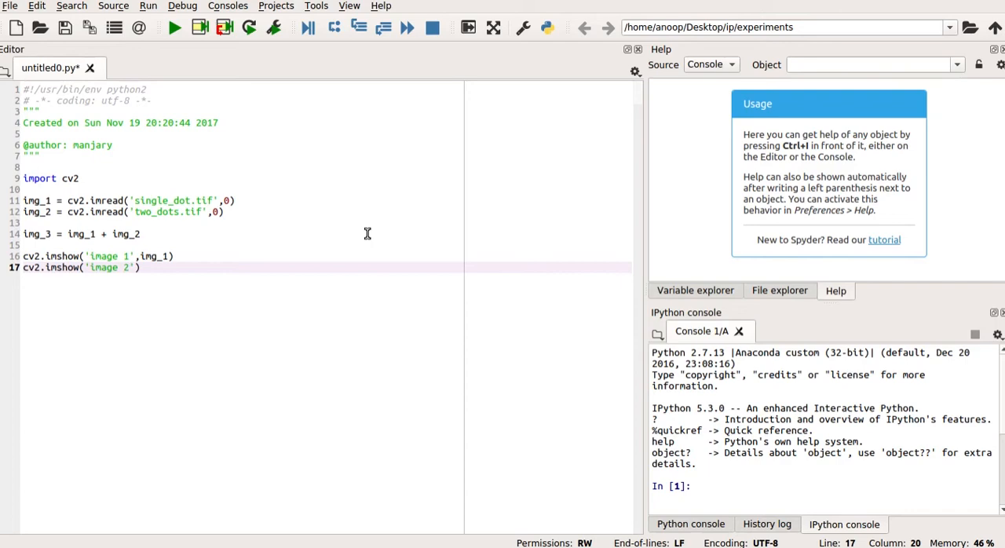
text(,)
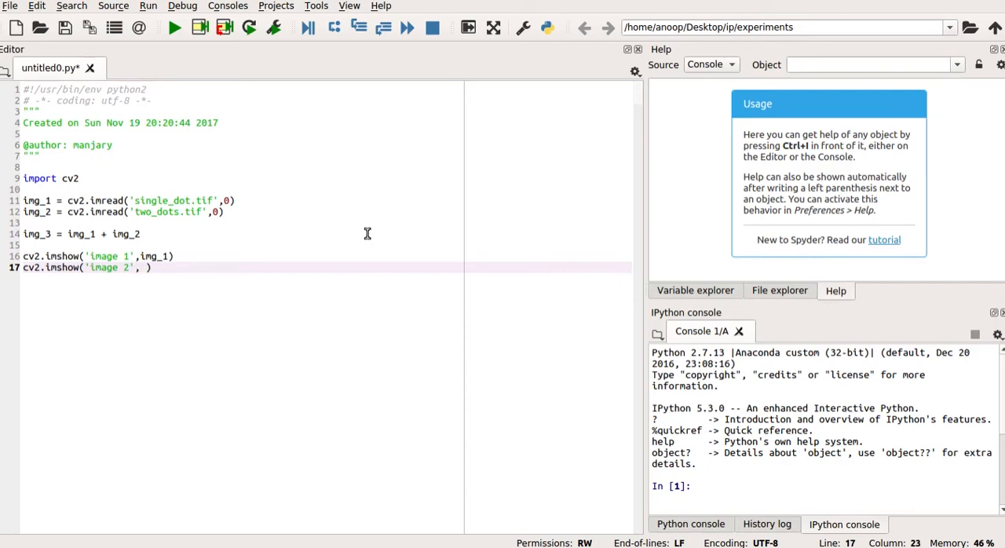
key(BackSpace)
text(img)
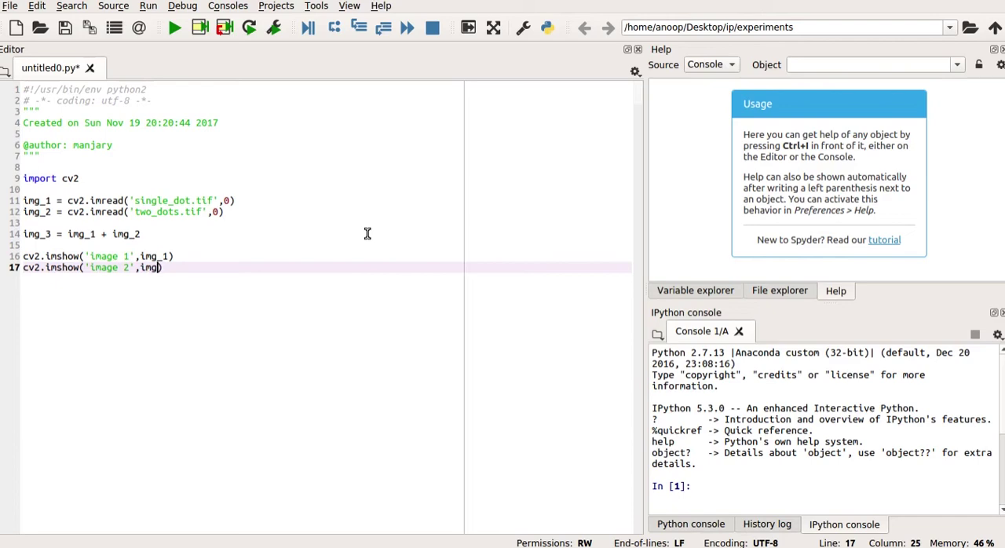
text(_2)
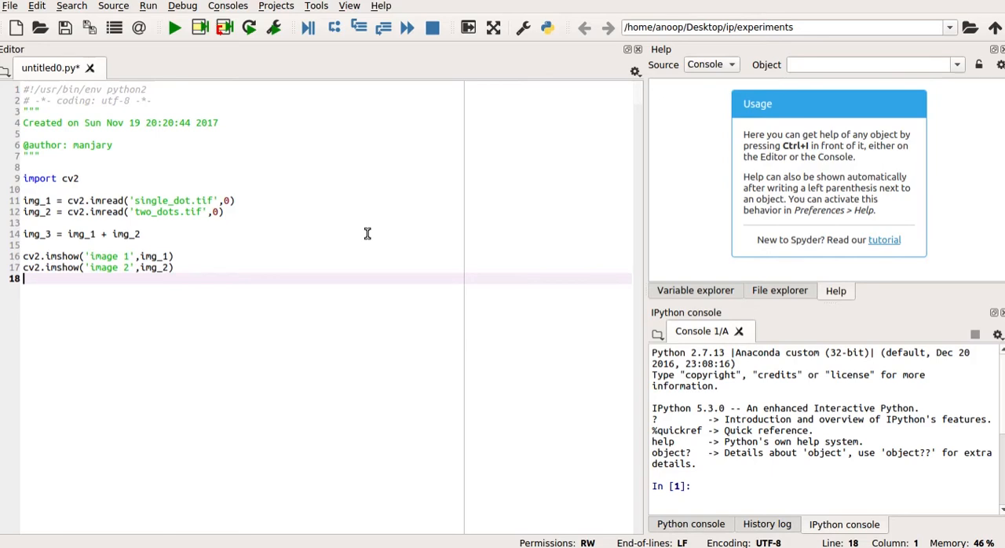
Add cv2.imshow('added image', img_3) and start a new line below it
text(cv2)
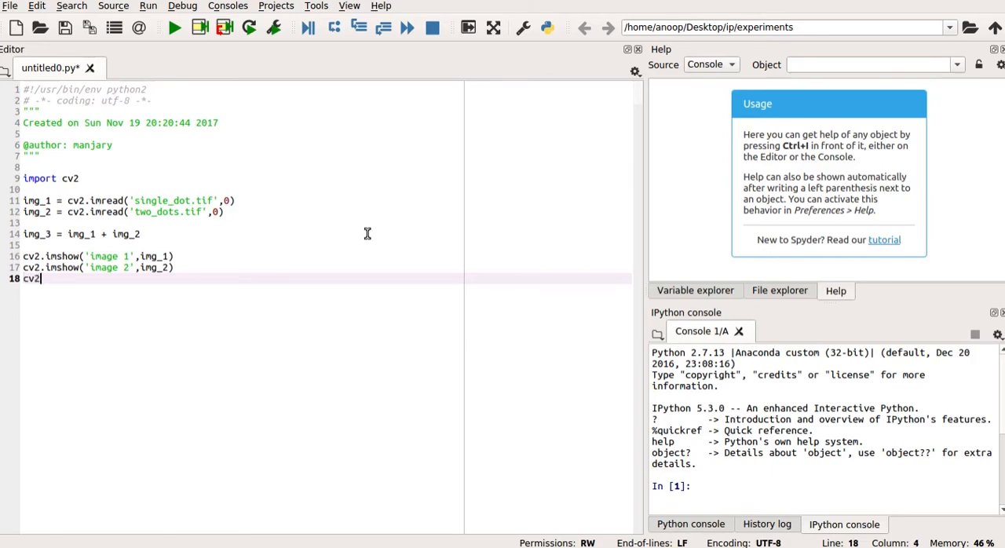
text(.imsho)
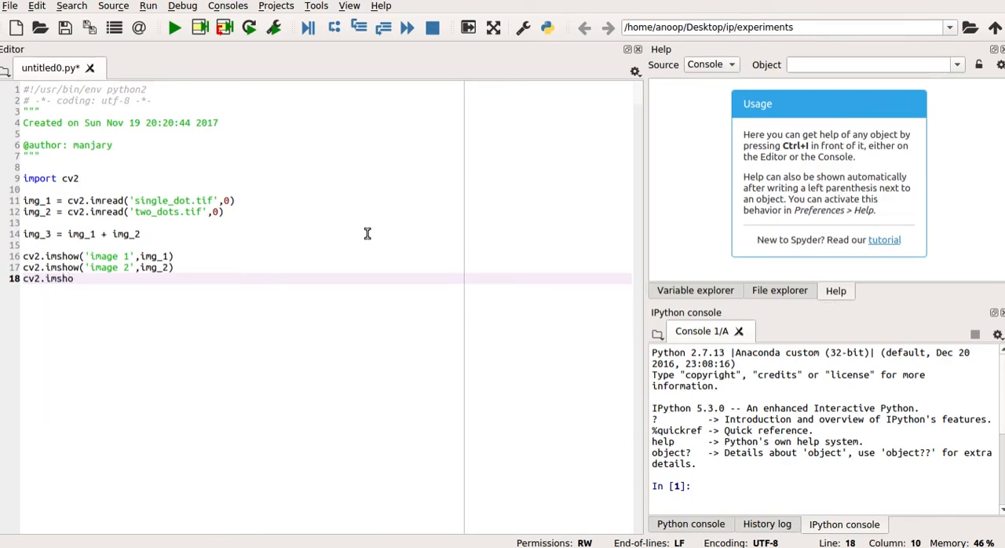
text(w())
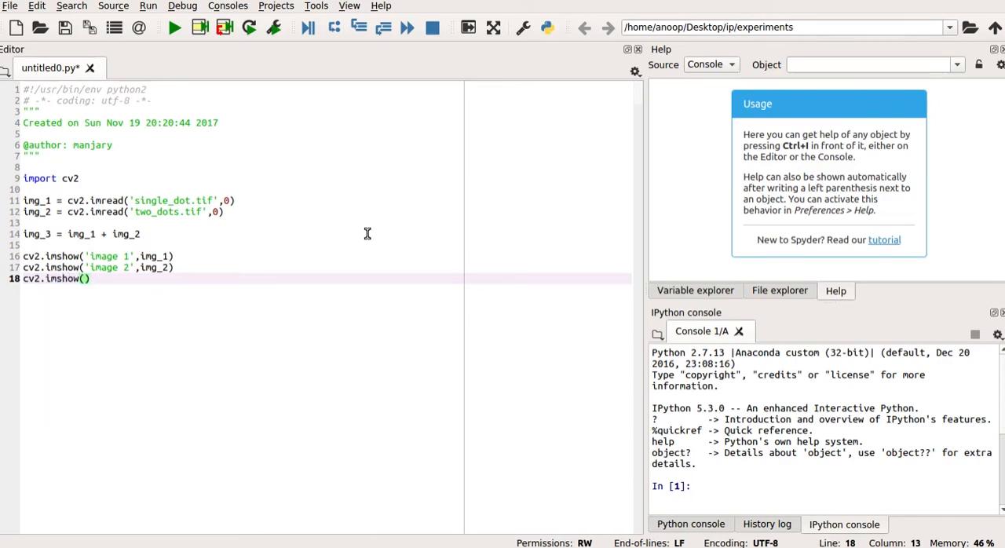
text(ad)
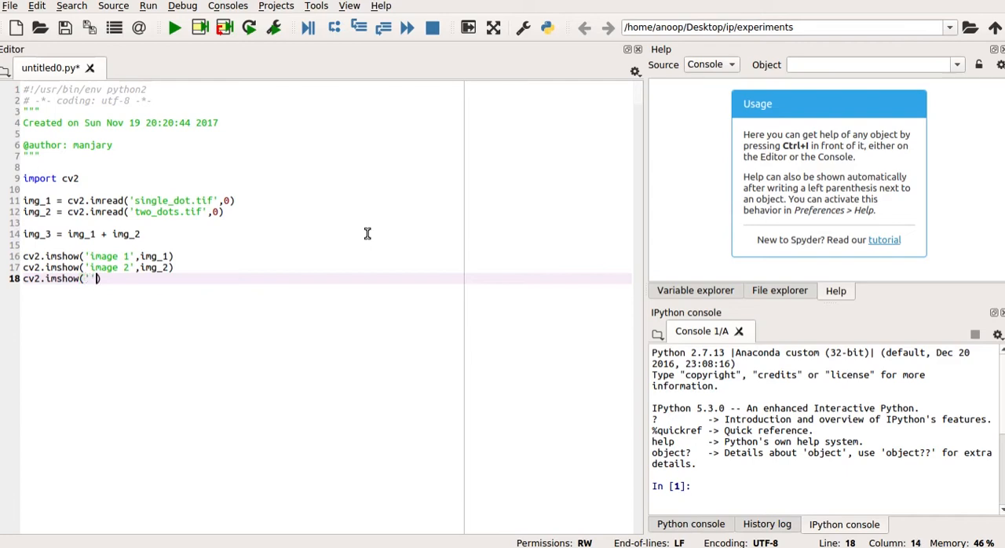
text(added image)
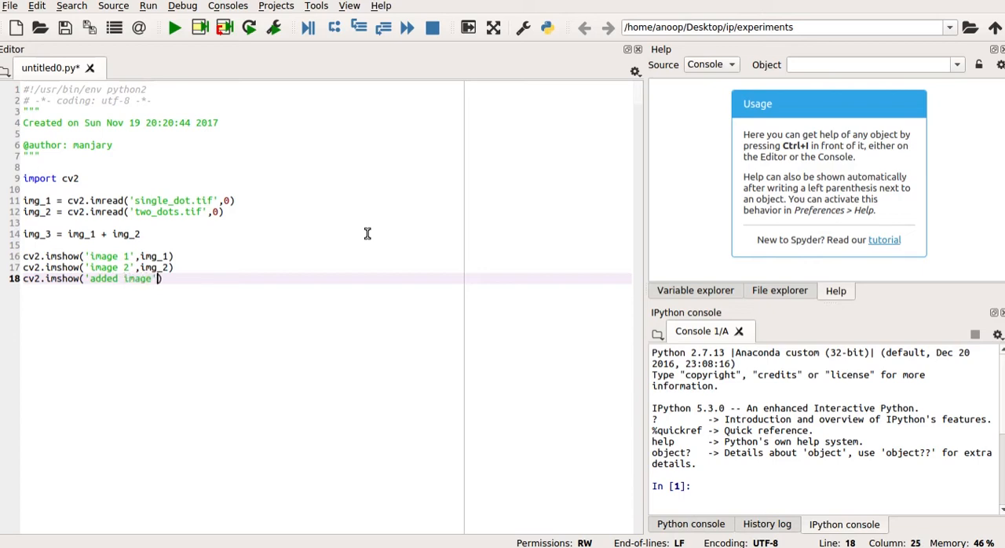
text(,i)
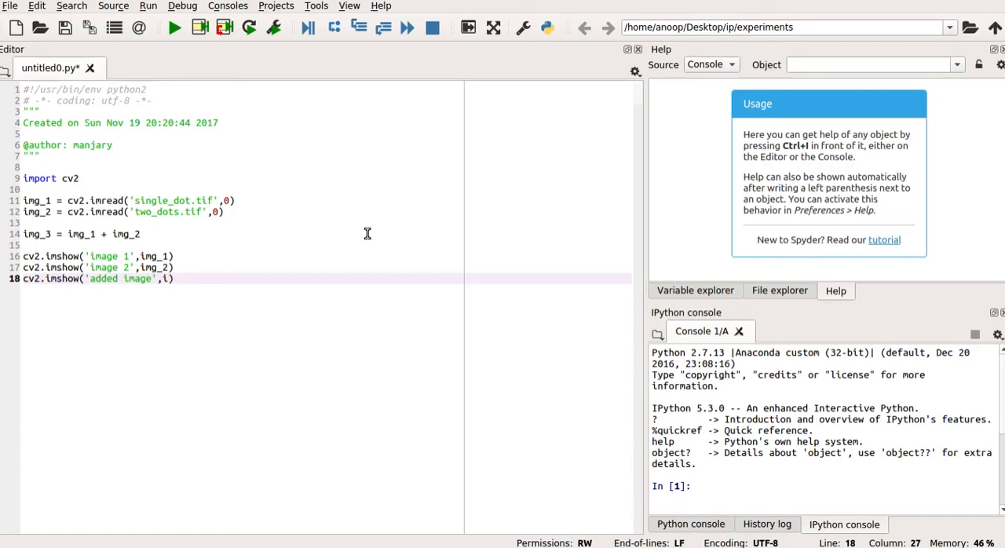
text(mg)
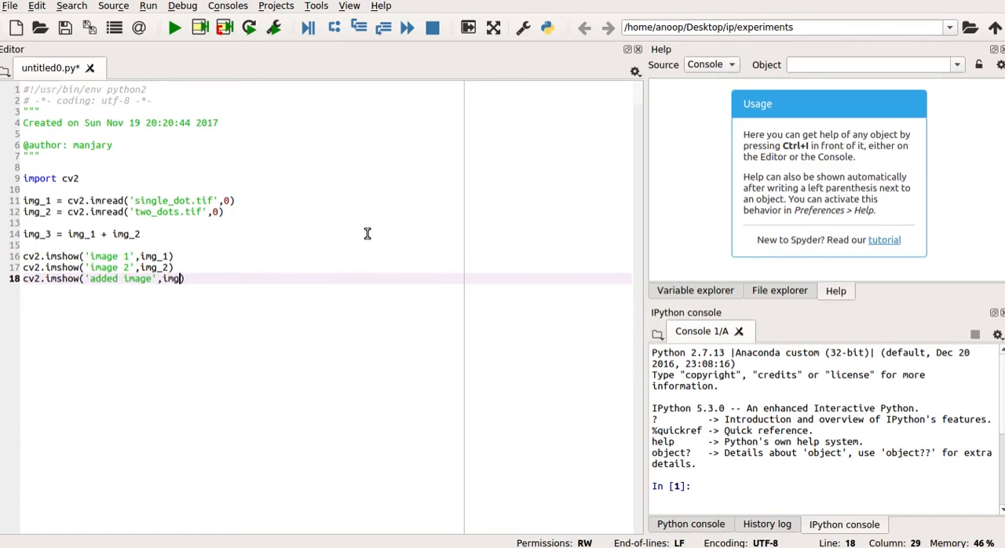
text(_3)
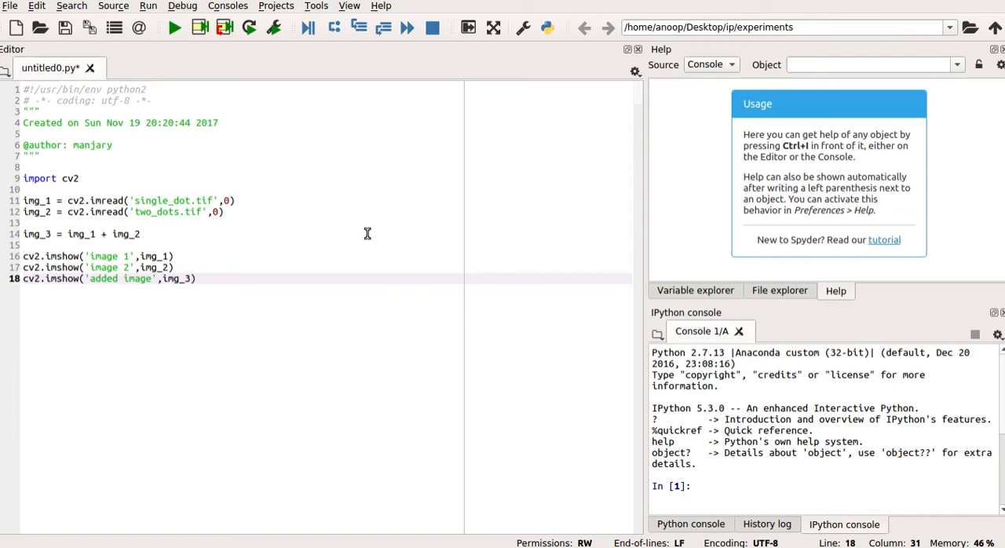
key(Enter)
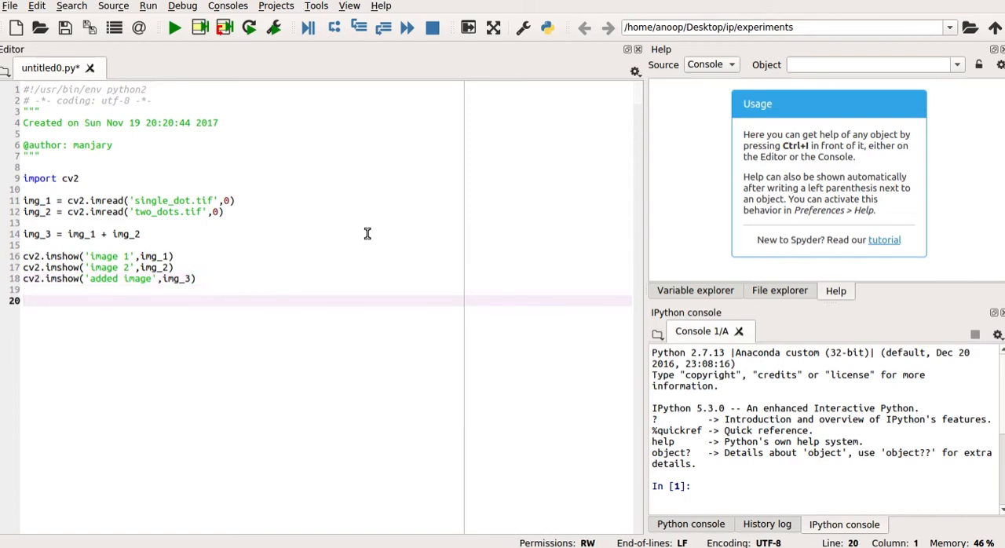
Add cv2.waitKey(10000) to pause for a key press
text(cv2)
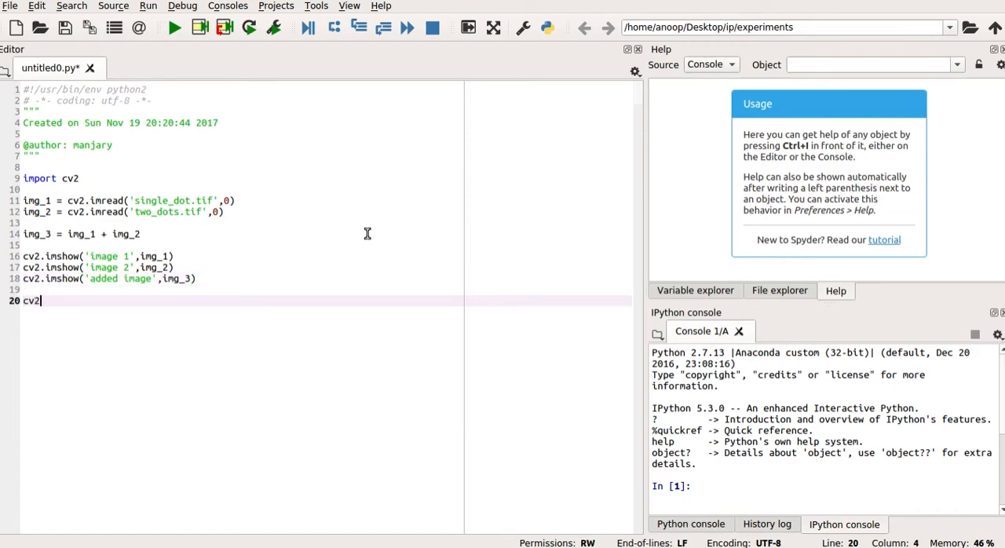
text(.wa)
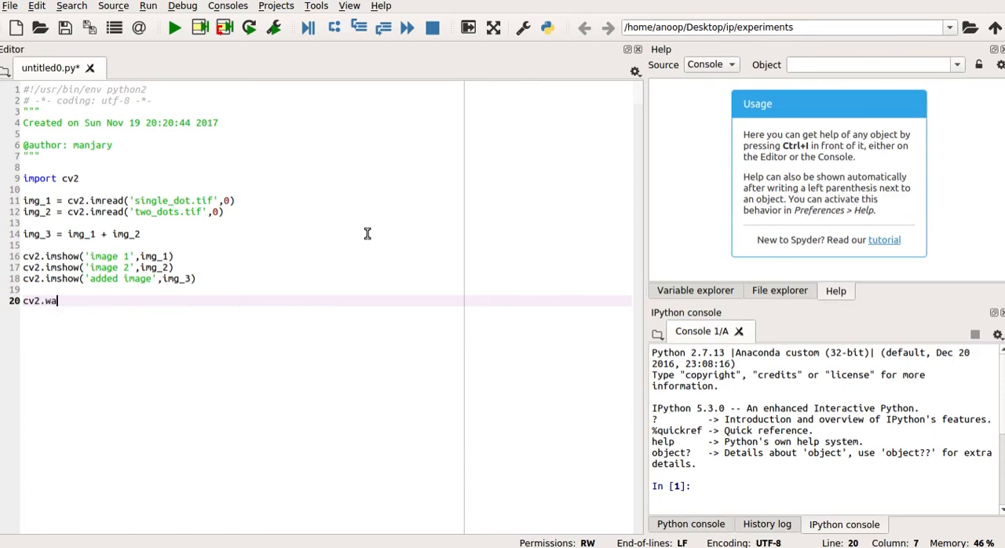
text(it)
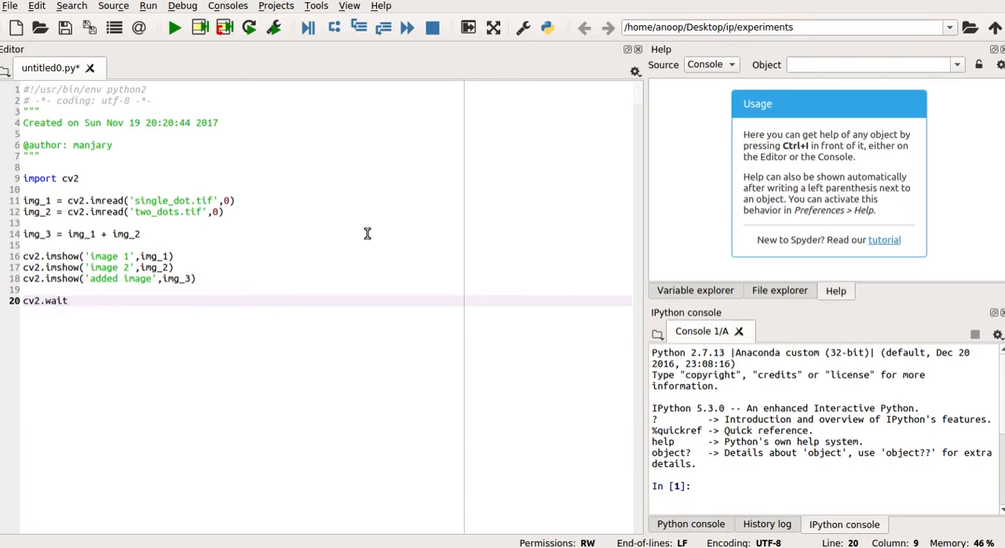
text(K)
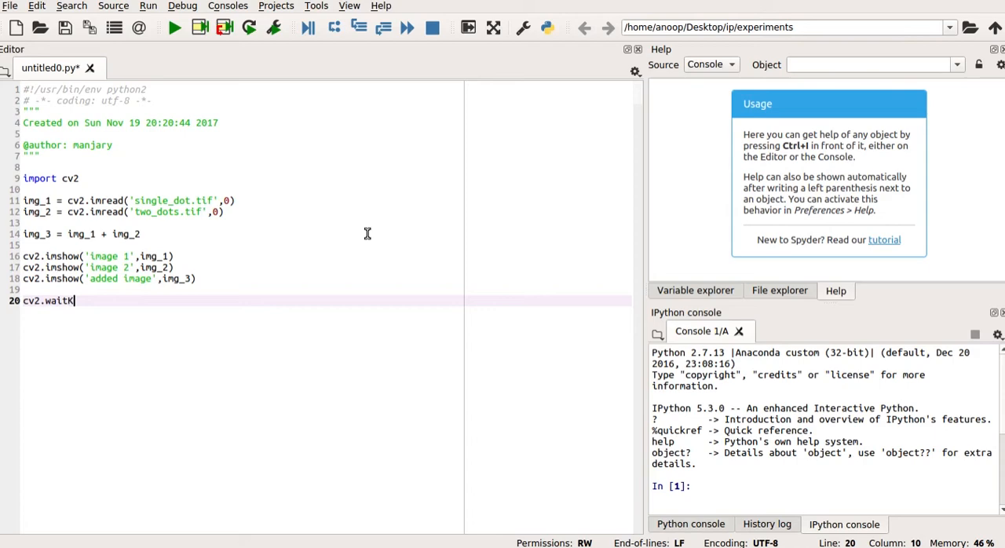
text(ey)
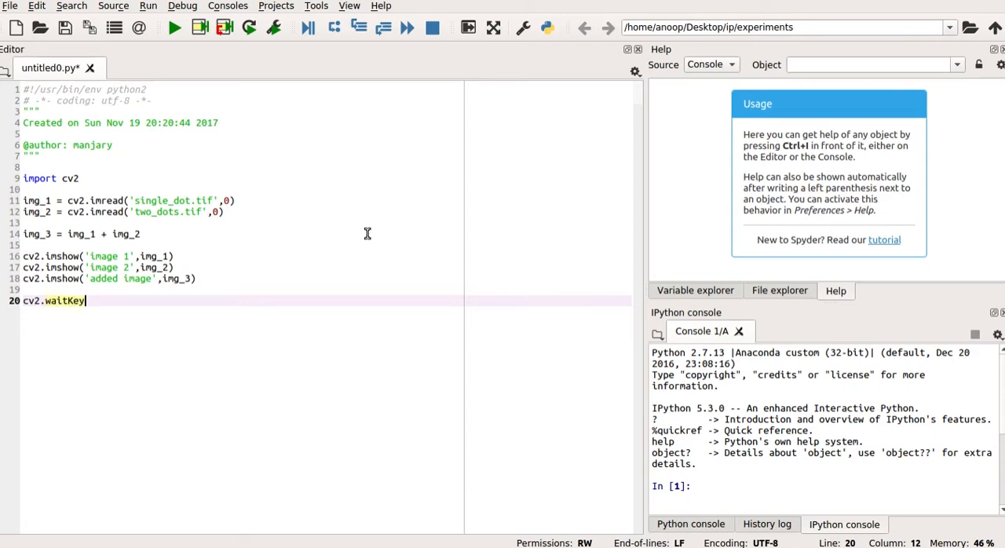
text(())
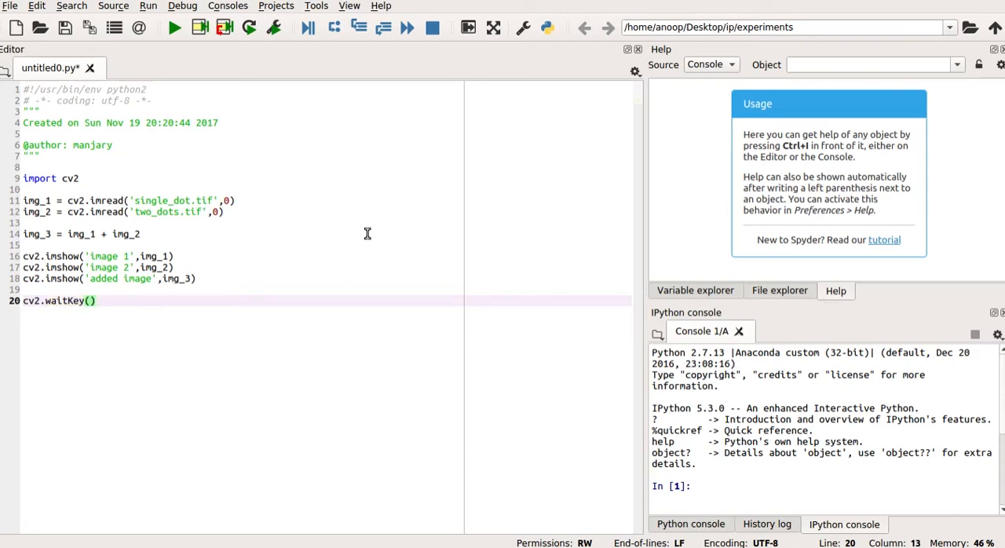
text(1000)
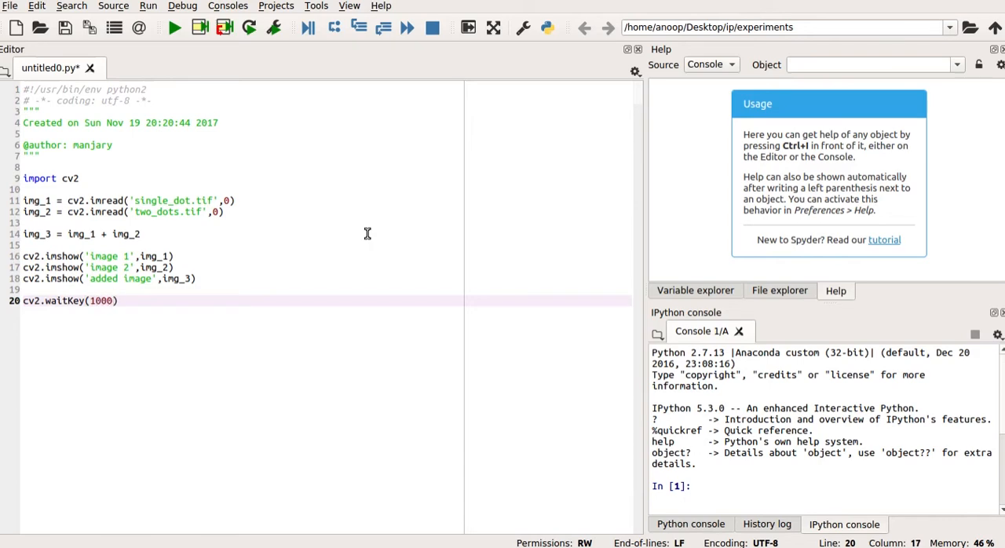
text(0)
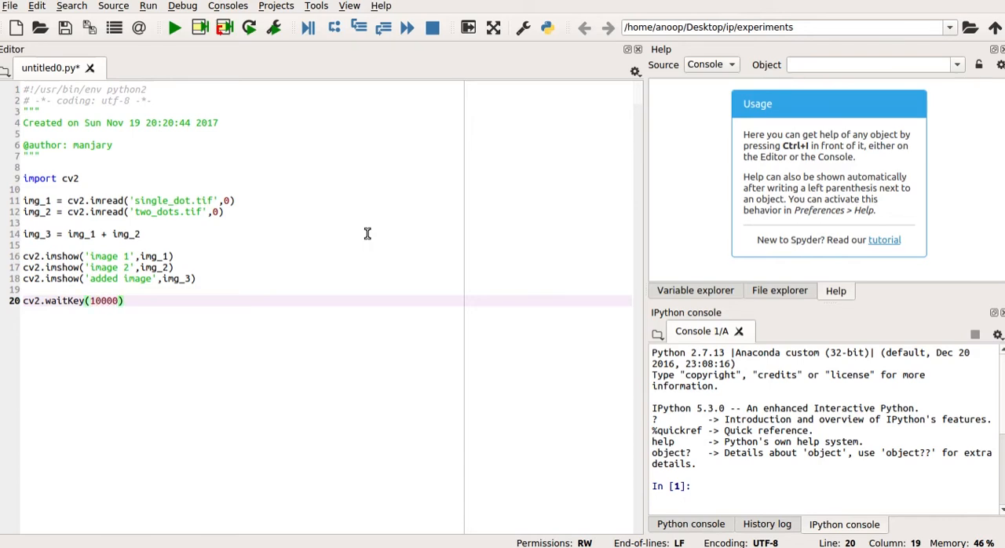
Add cv2.destroyAllWindows() to close every image window
text(c)
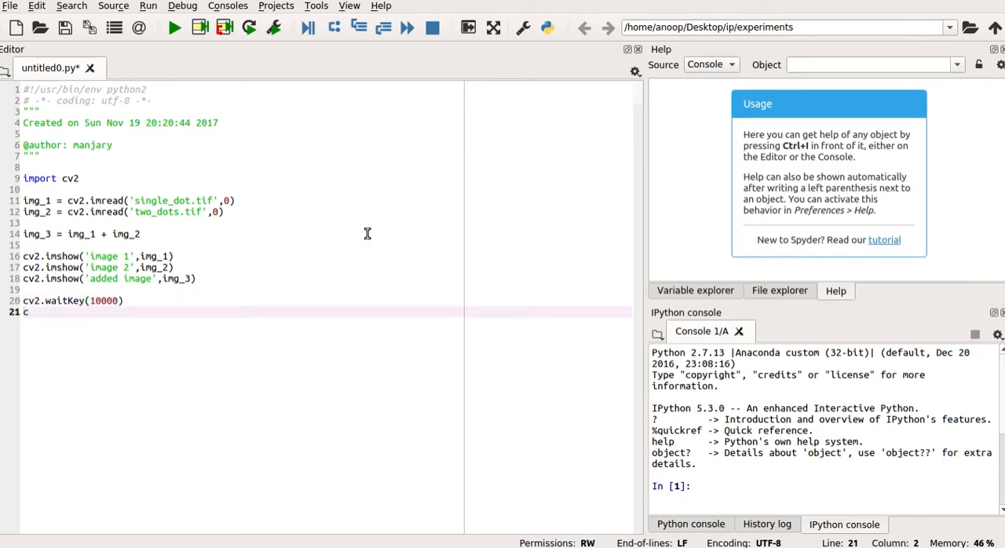
text(v2.)
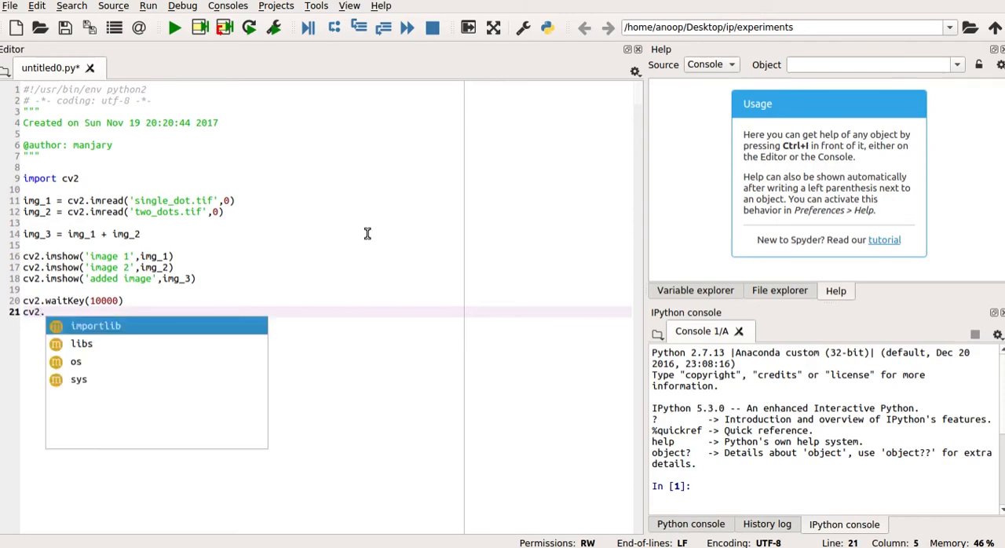
text(dest)
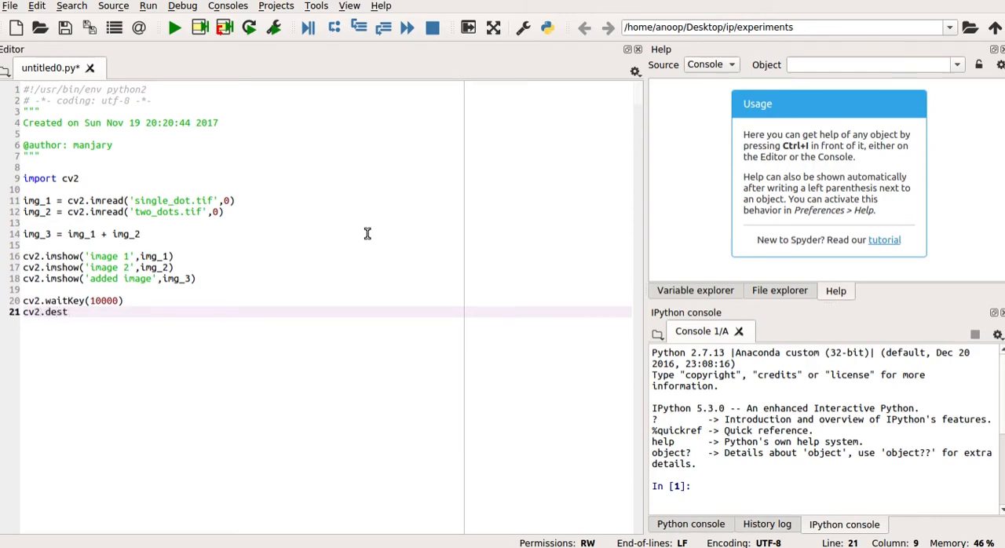
text(roy)
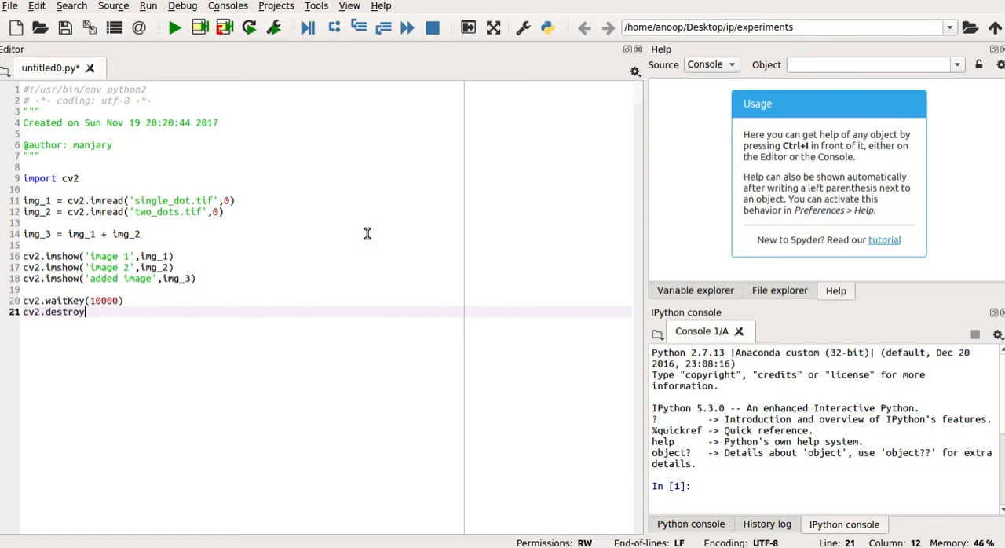
text(AL)
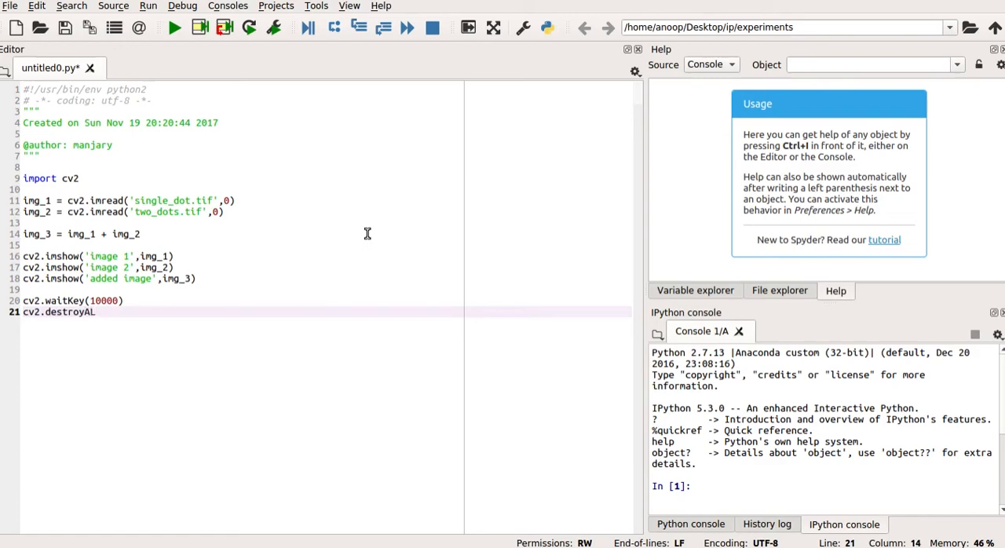
text(lW)
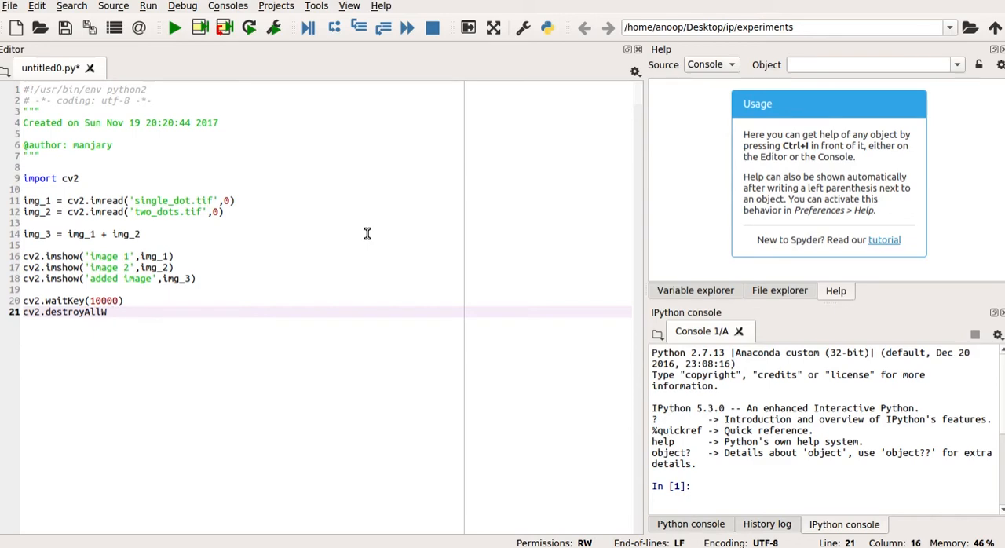
text(indows)
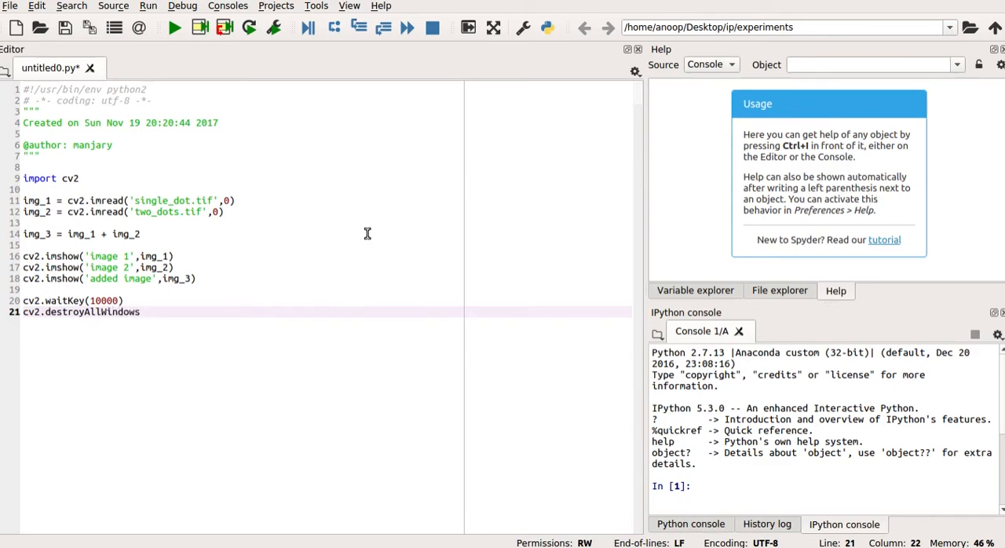
text(())
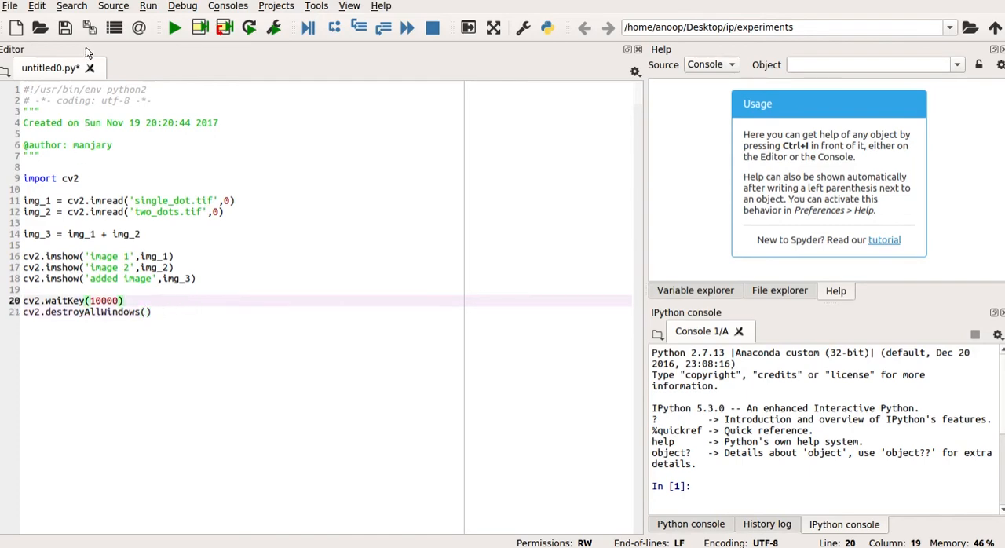
Save the script as addition.py in the experiments folder
click(80, 31)
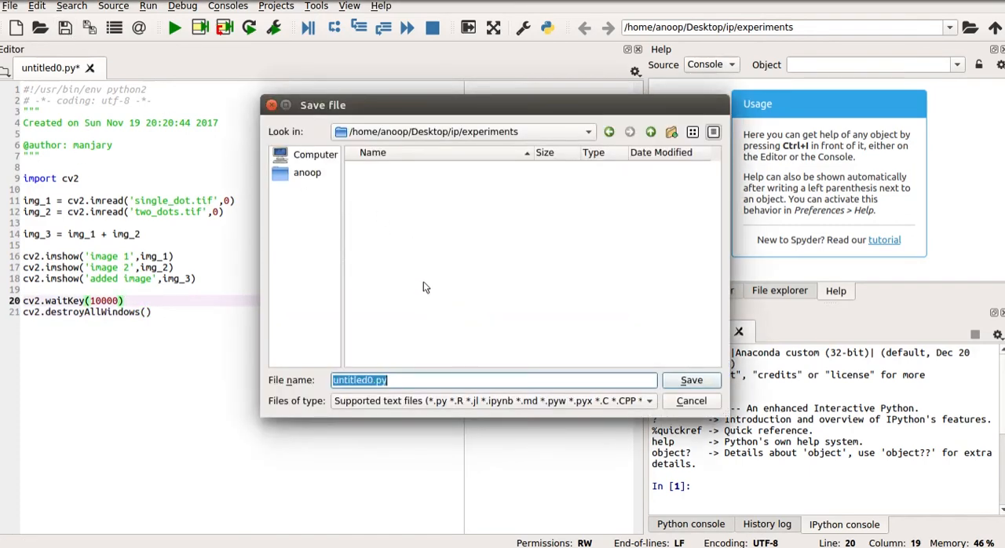
click(424, 379)
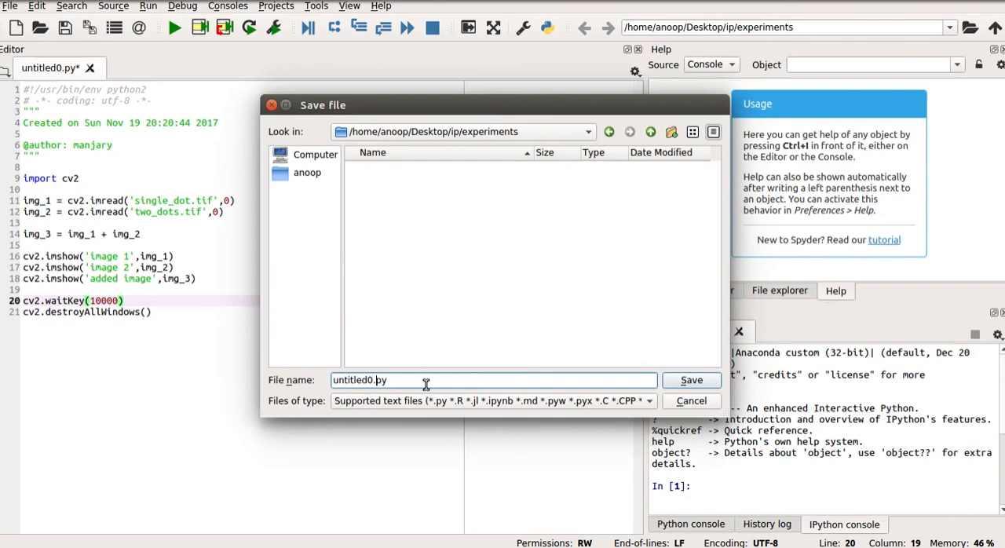
mouse_move(414, 361)
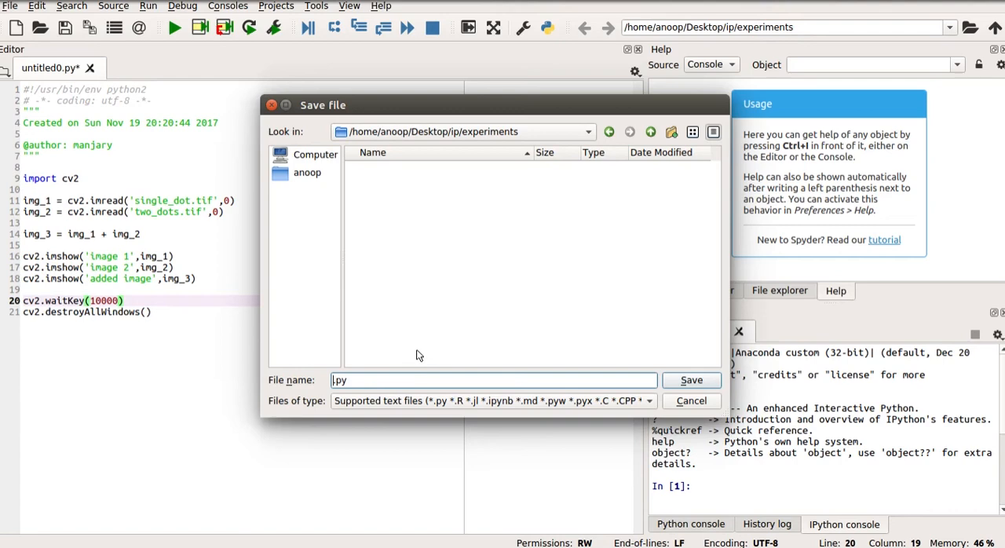
text(addition)
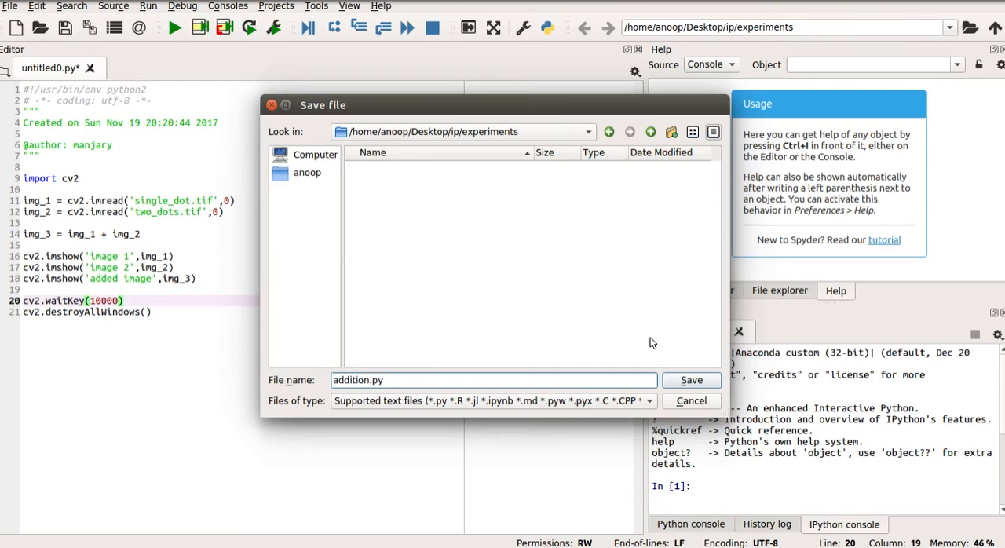
click(691, 379)
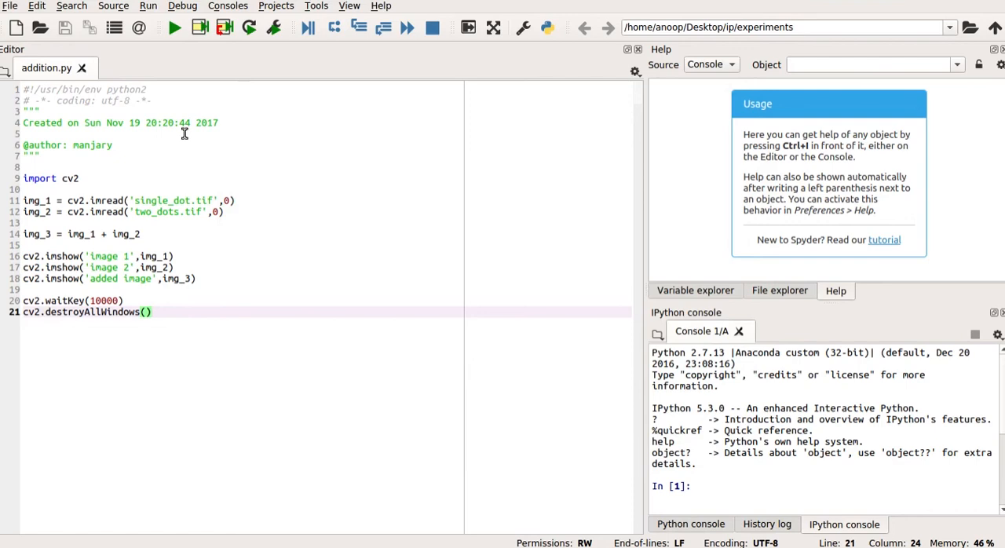
Run addition.py and drag the image 1 window aside to view the others
click(174, 28)
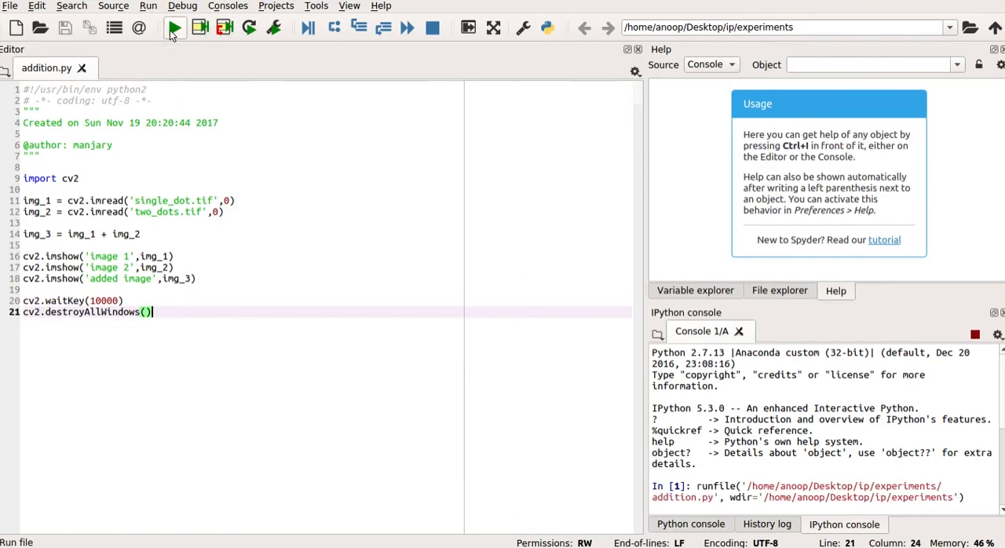
click(175, 29)
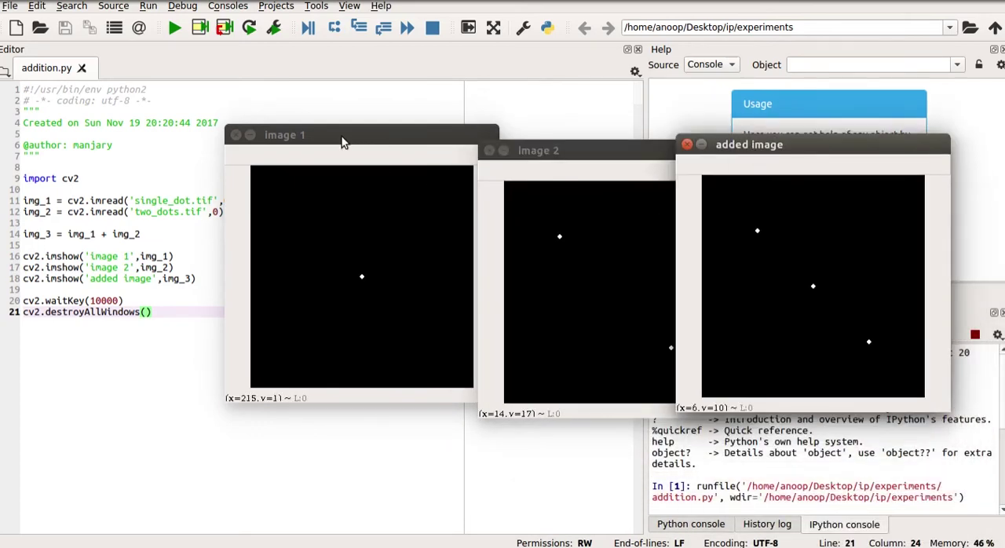
drag(341, 134, 253, 117)
text(0)
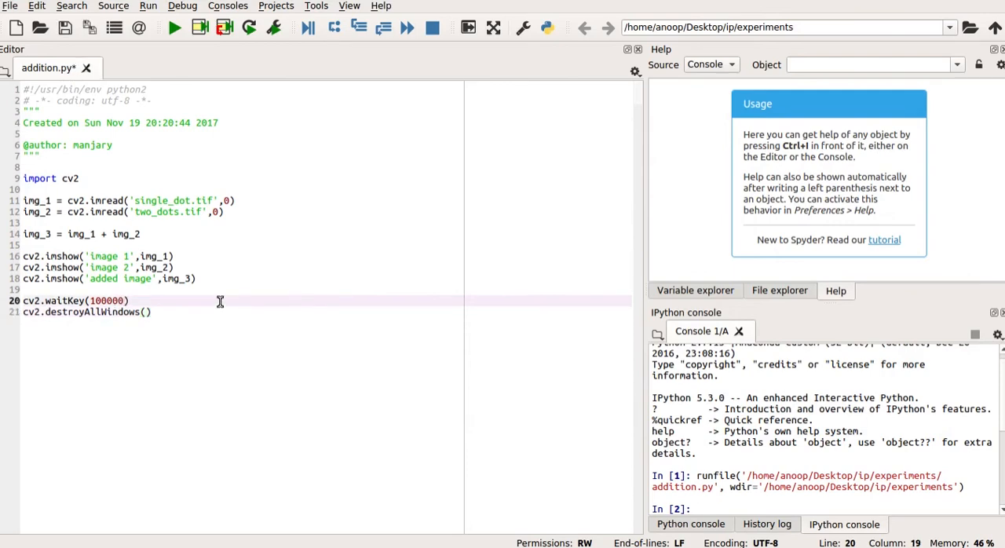
mouse_move(175, 29)
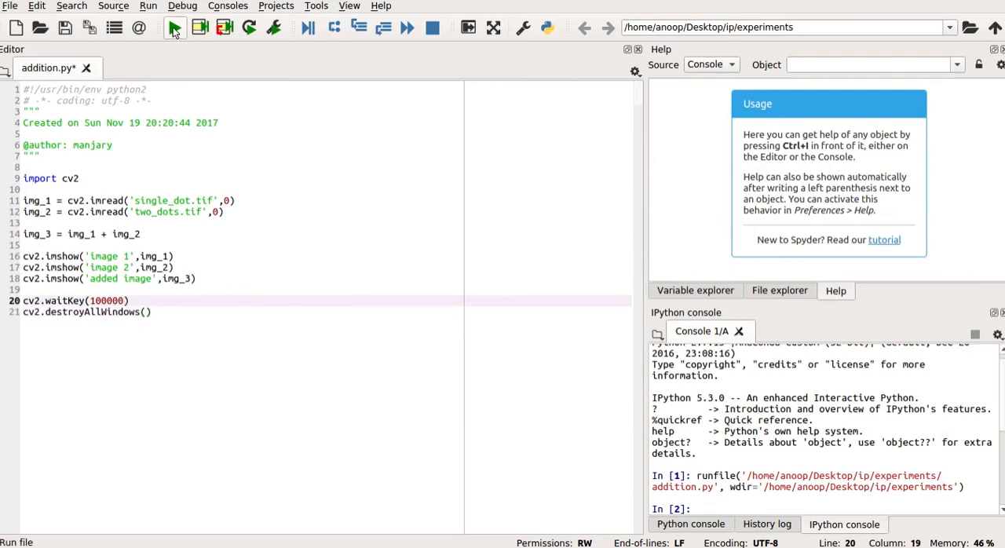
Rerun addition.py, arrange the image windows side by side, then return to the editor
click(175, 28)
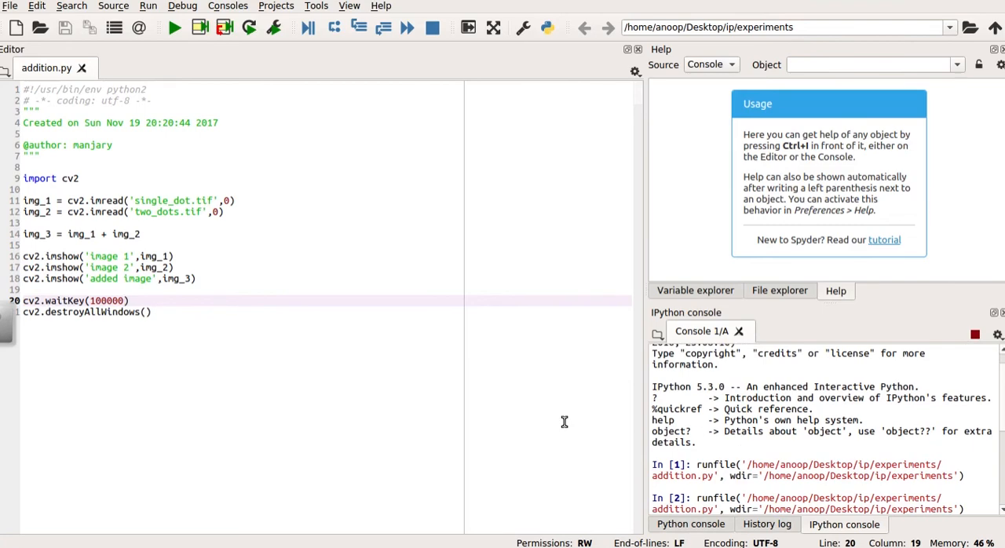
click(173, 29)
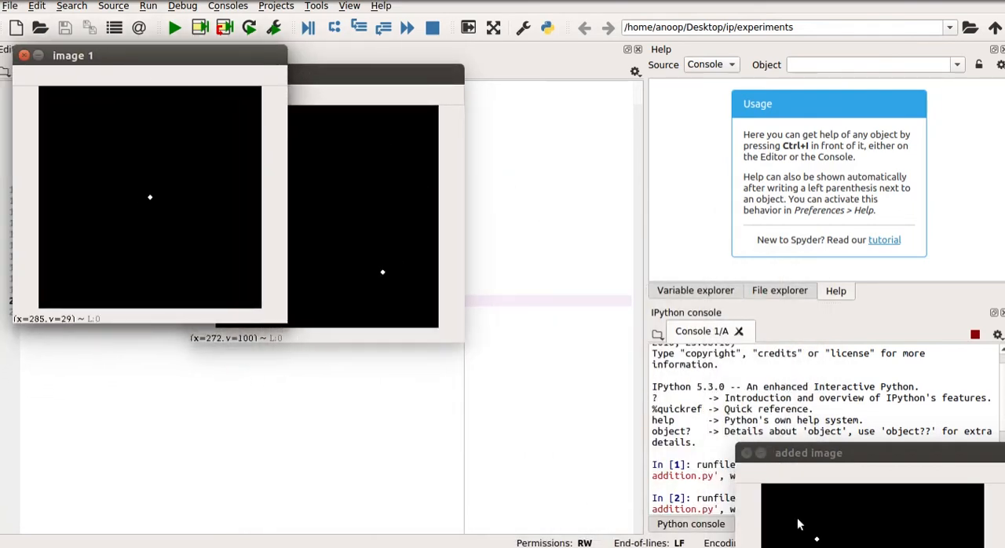
drag(807, 452, 525, 93)
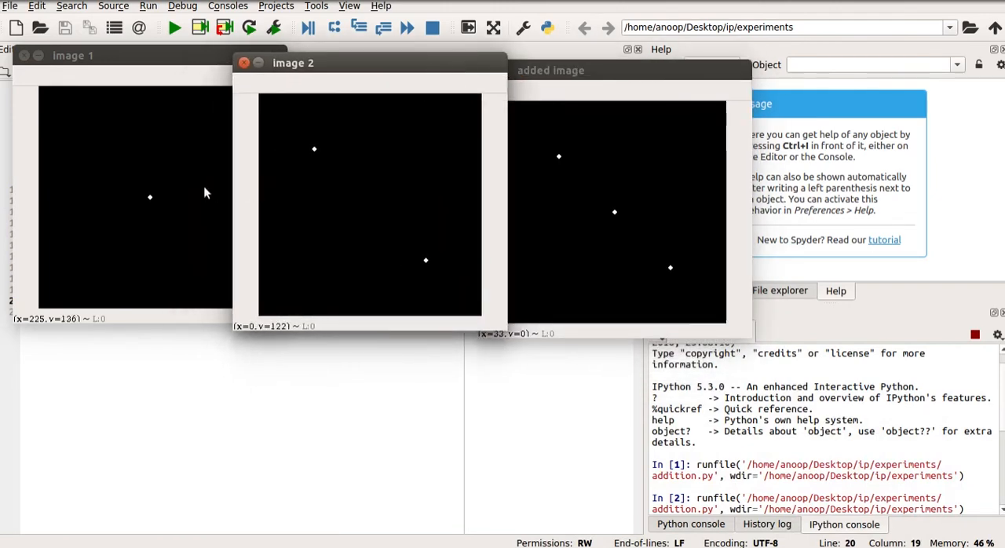
mouse_move(179, 197)
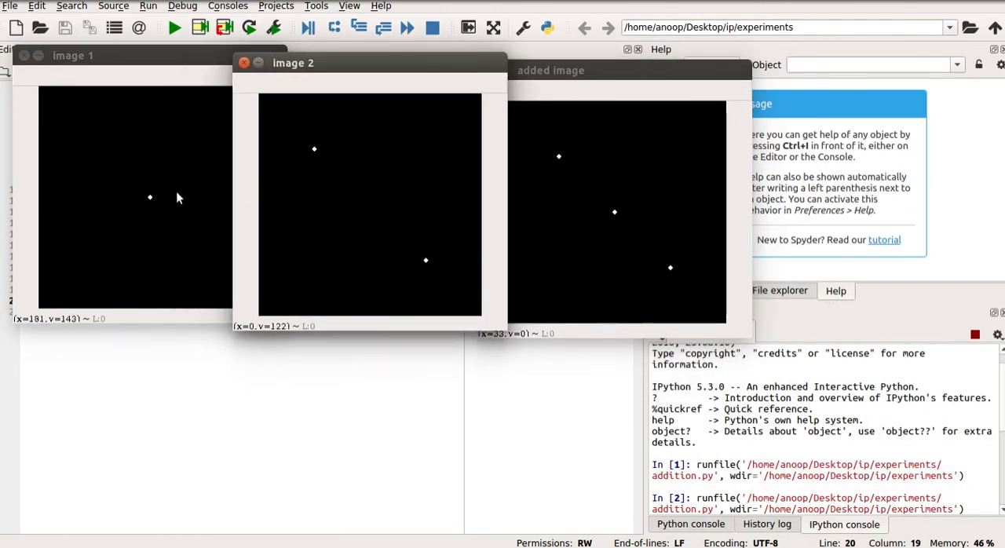
mouse_move(383, 202)
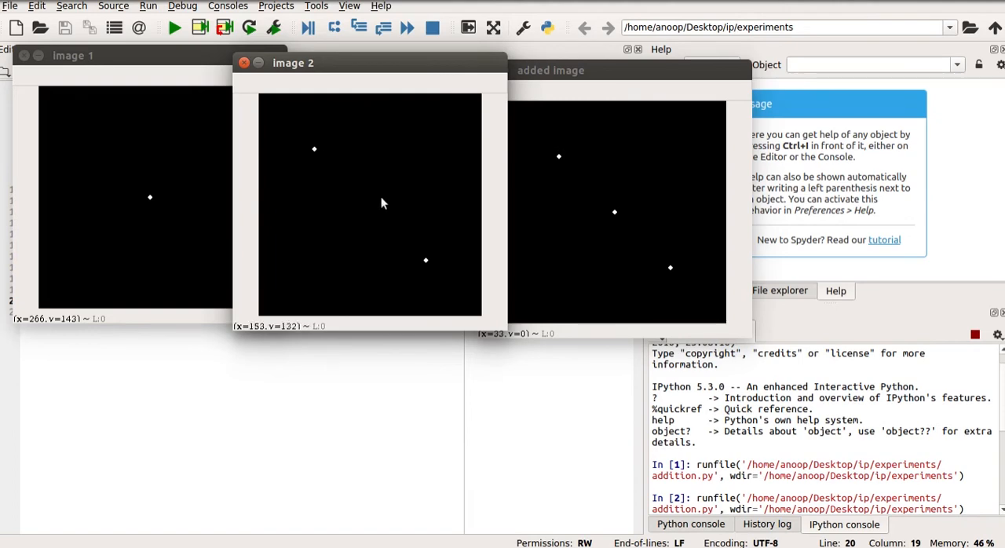
mouse_move(434, 272)
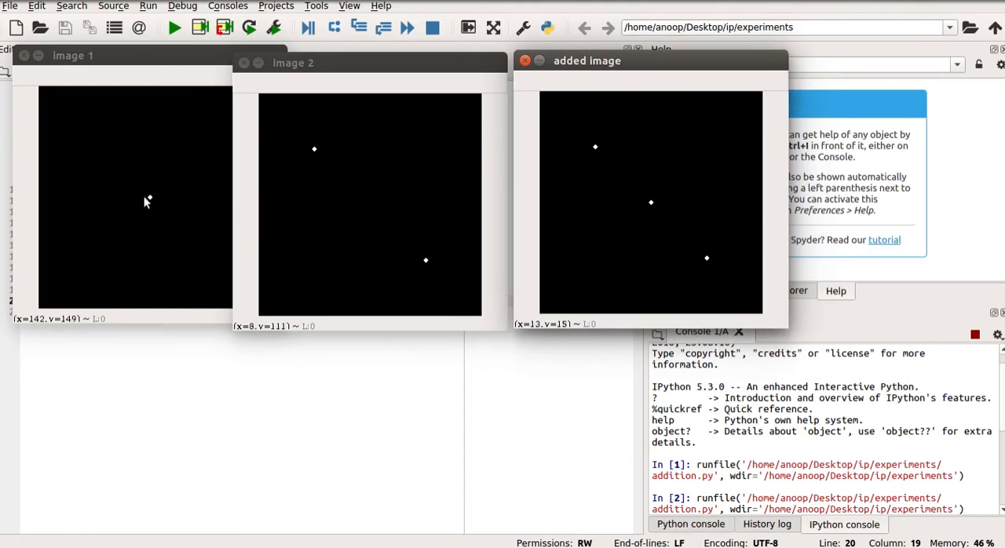
mouse_move(585, 217)
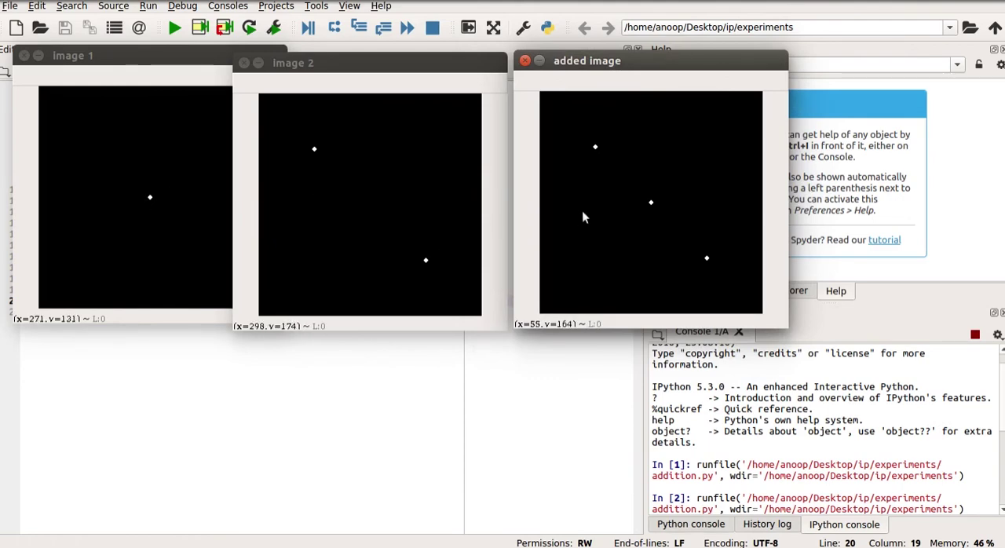
mouse_move(594, 140)
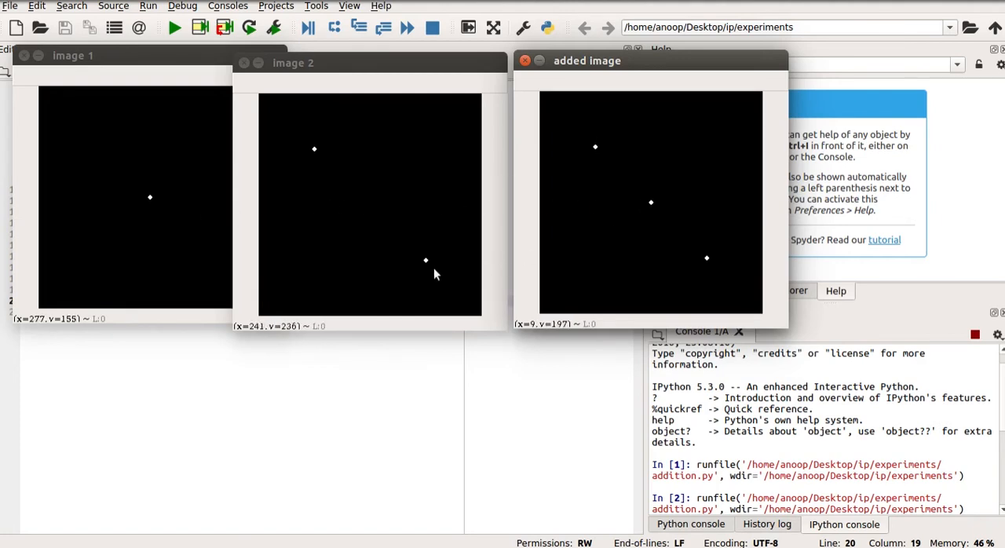
mouse_move(733, 464)
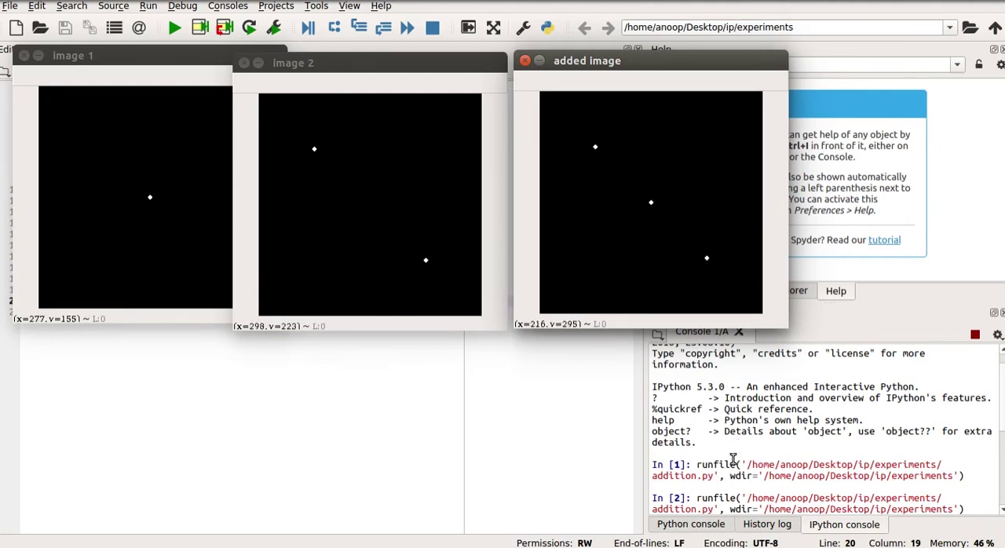
mouse_move(720, 475)
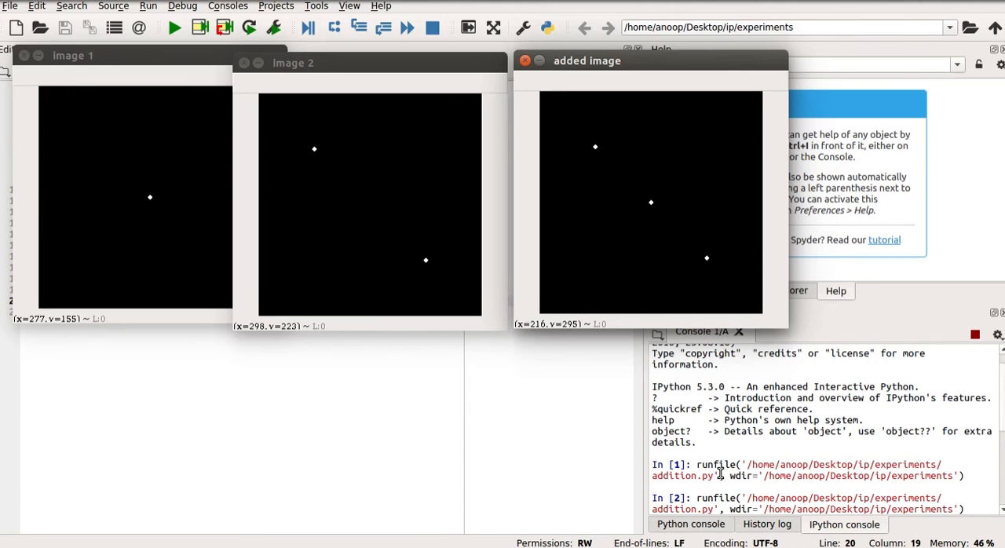
mouse_move(514, 471)
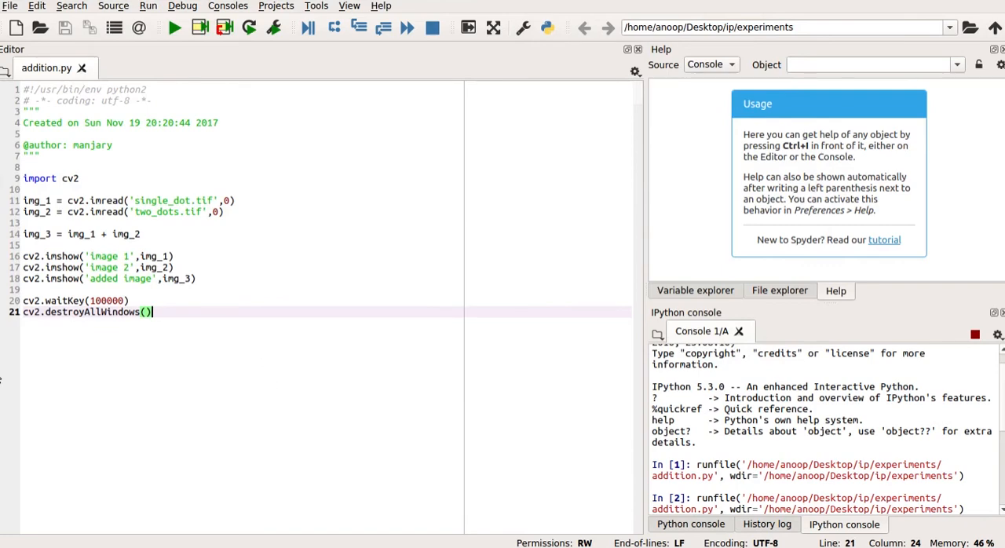
click(176, 29)
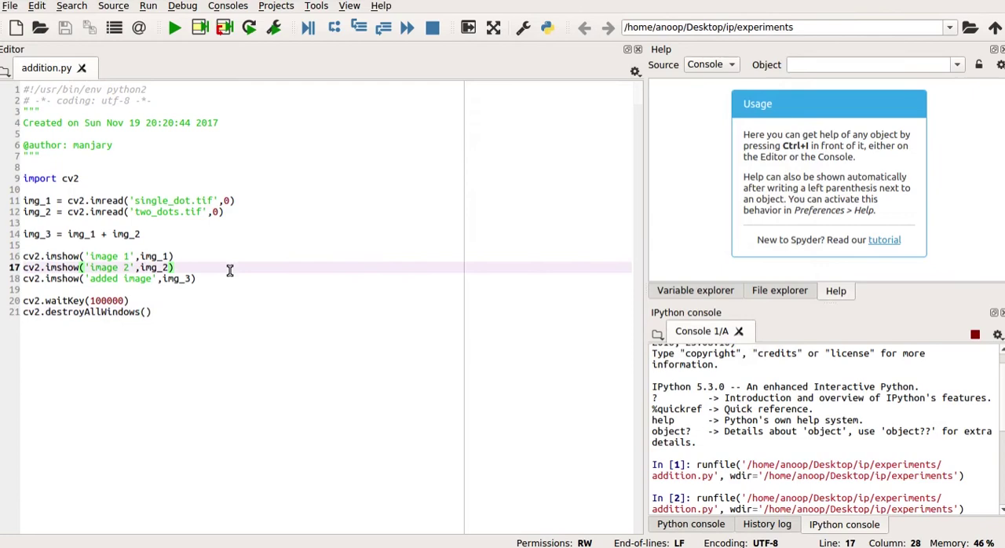
Close the leftover image 2 window and write img_4 = img_3 - img_2
click(172, 30)
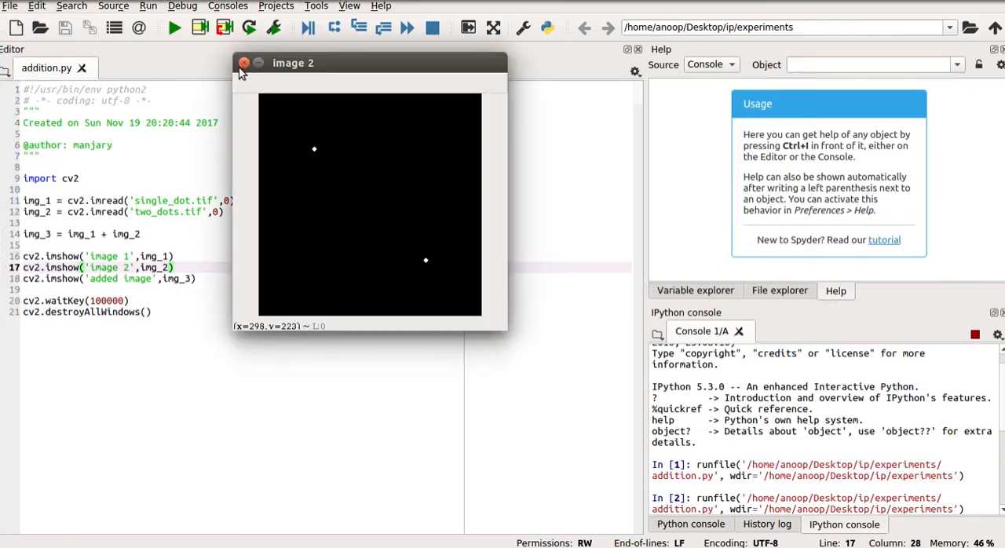
click(244, 62)
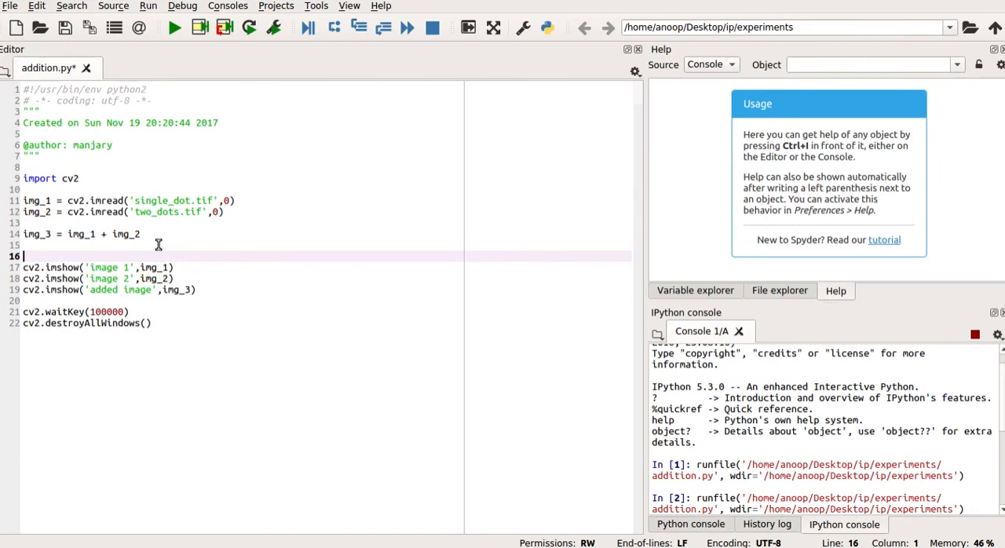
text(i)
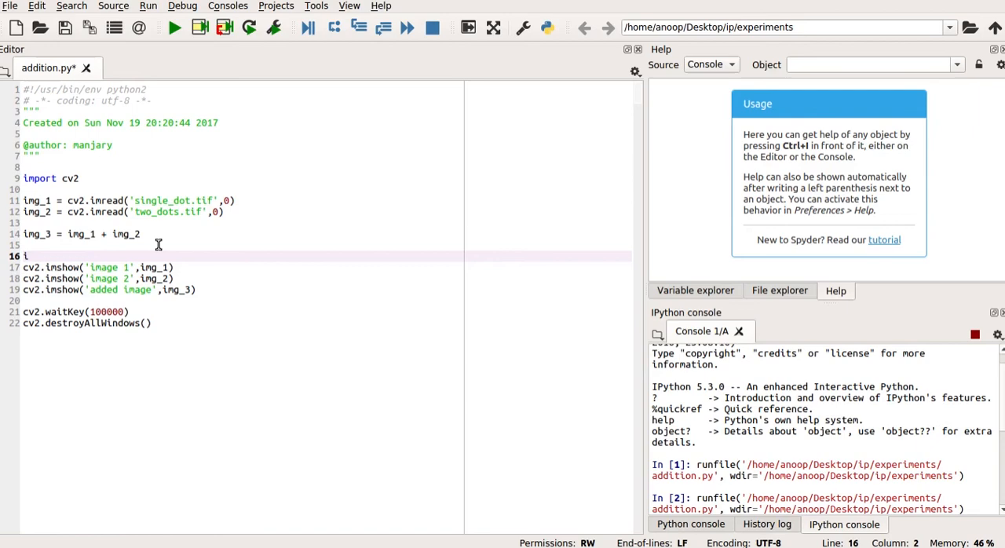
text(mg)
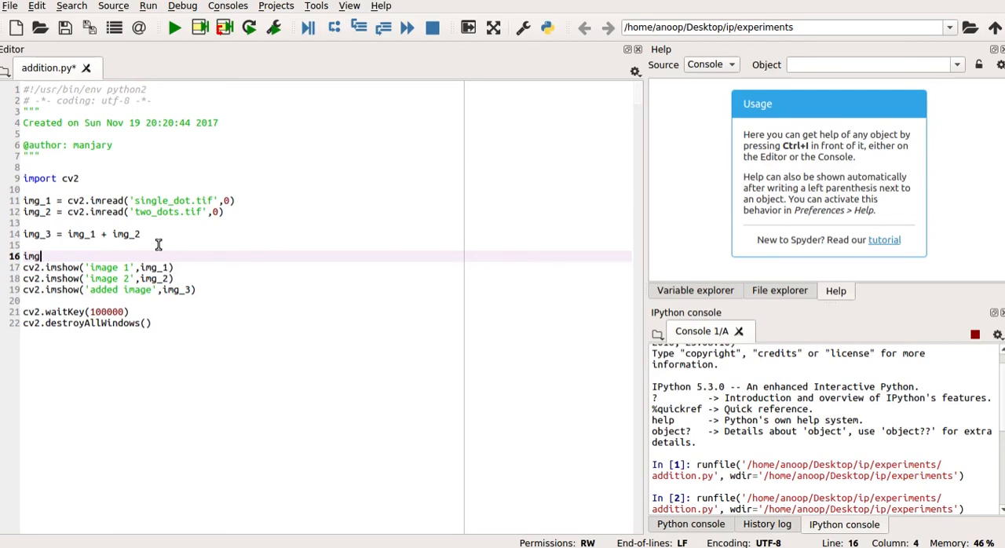
text(_)
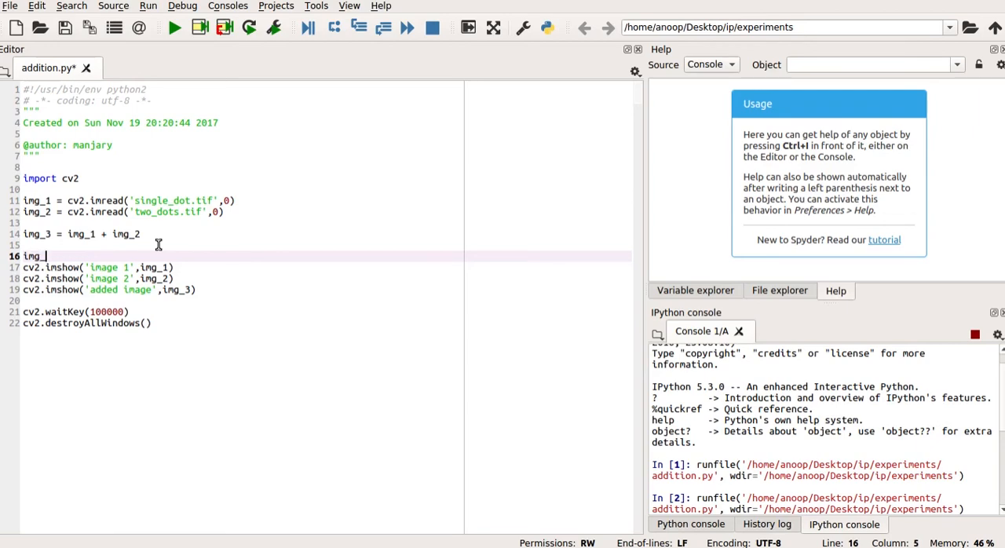
text(4 = img_)
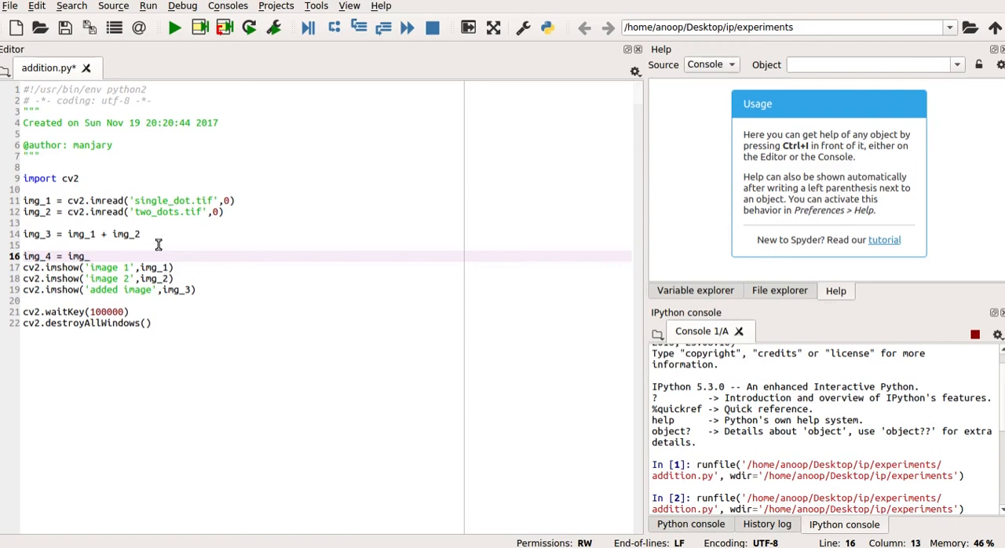
text(3 -)
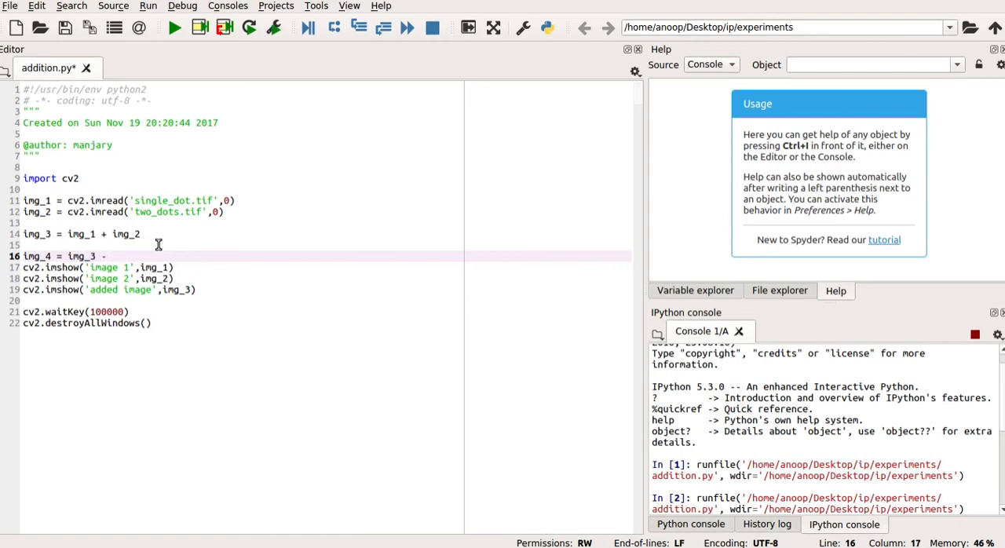
text(img_2)
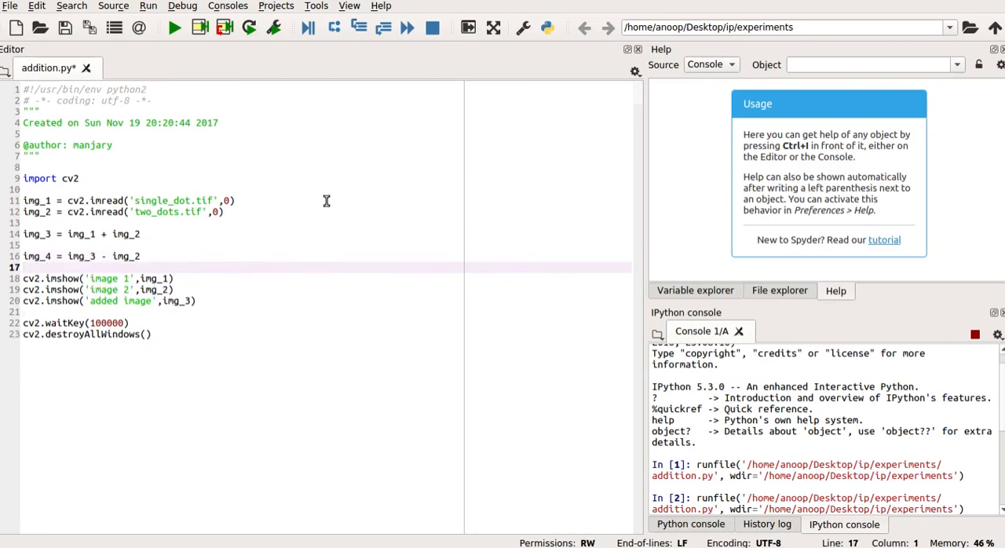
mouse_move(79, 256)
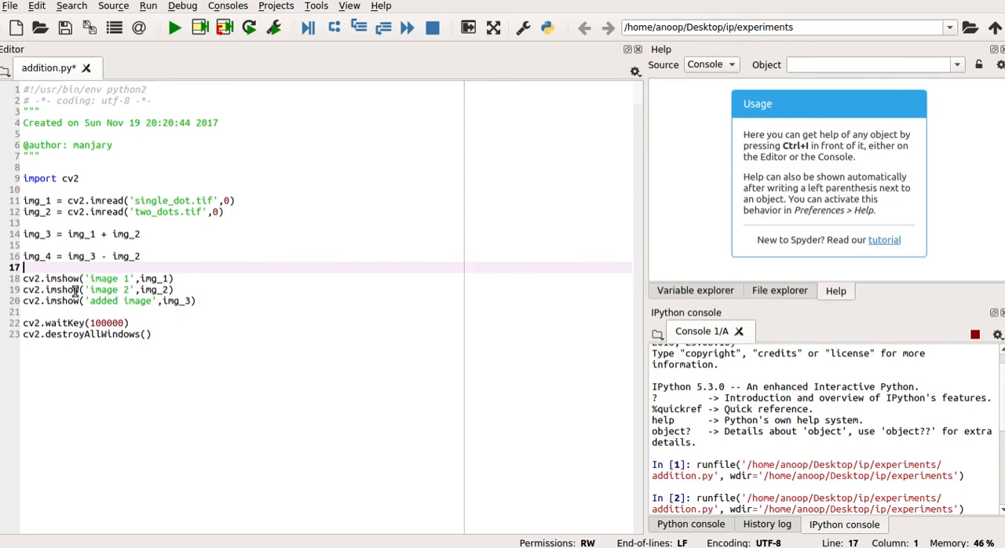
Add cv2.imshow('subtracted image', img_4) after the added image display
click(178, 310)
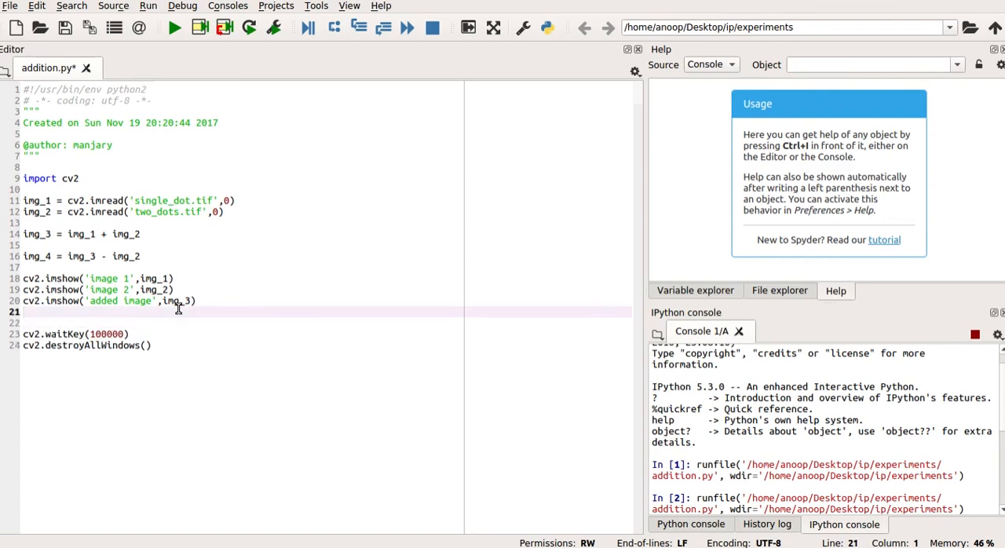
text(cv)
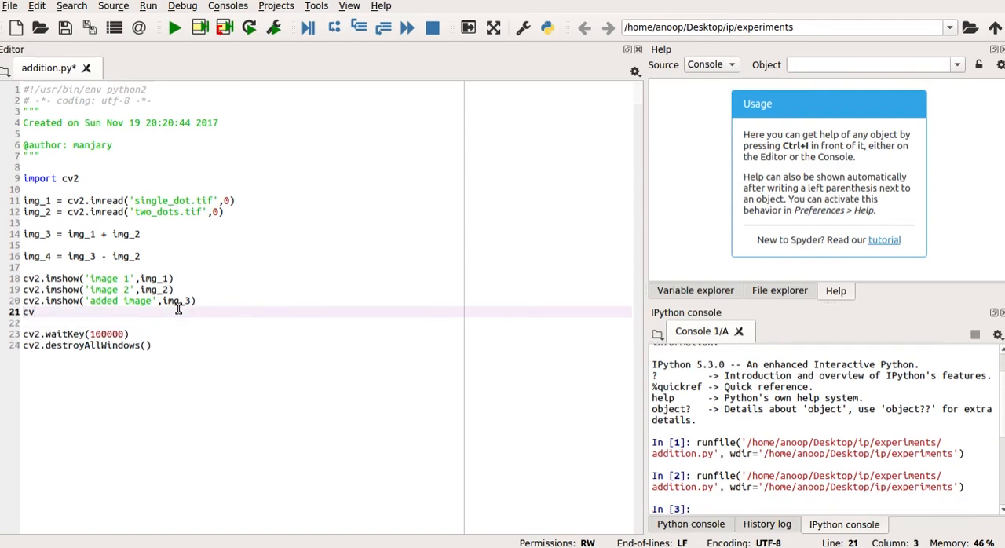
text(.)
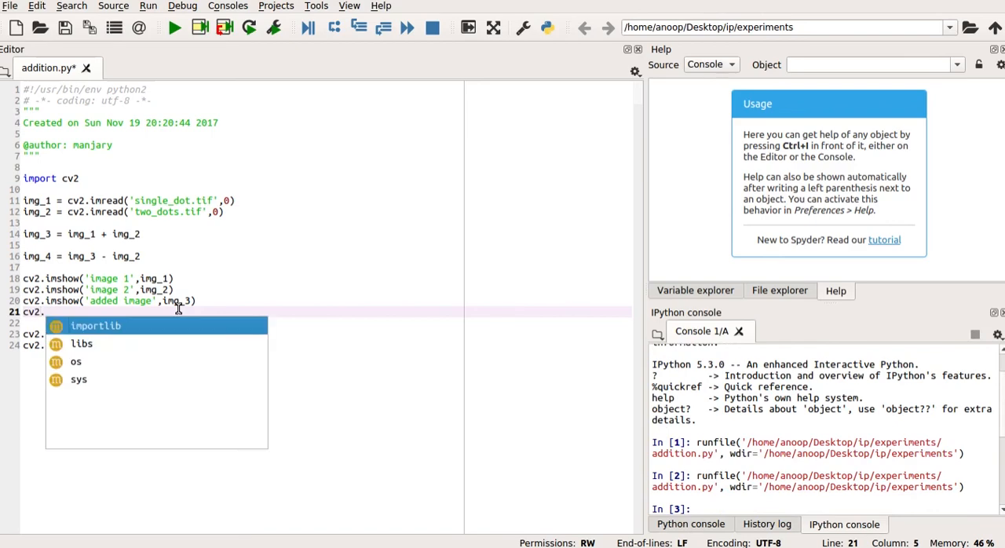
text(im)
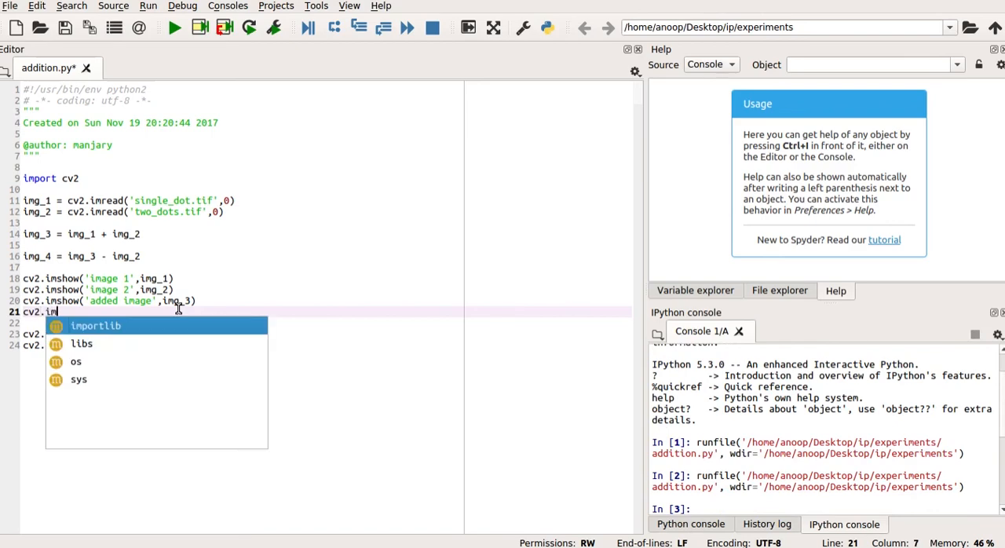
text(show)
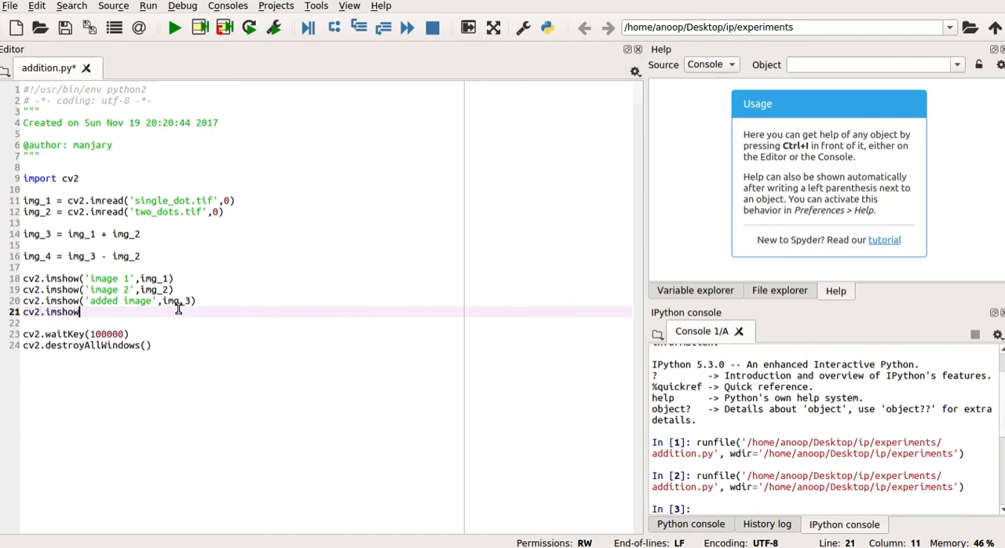
text((''))
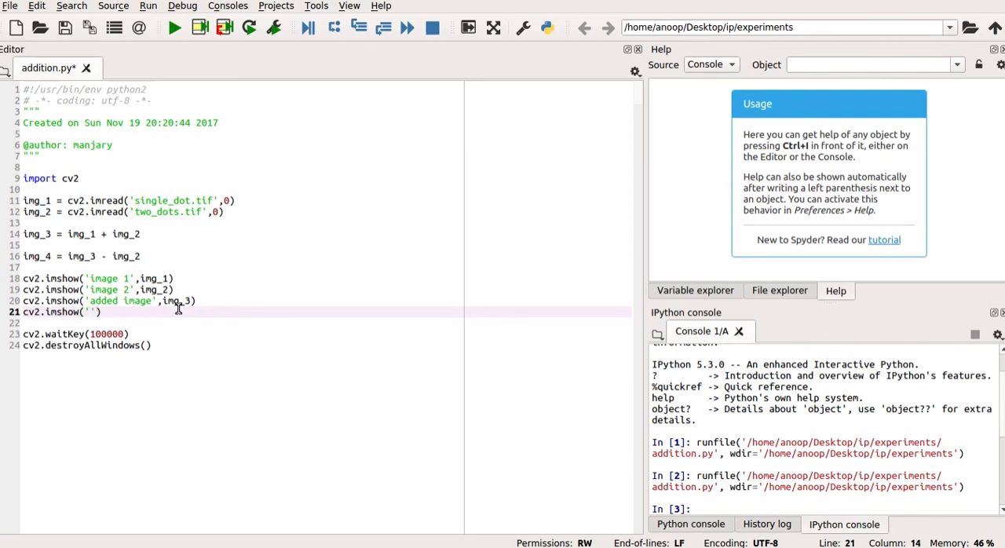
text(subtracted)
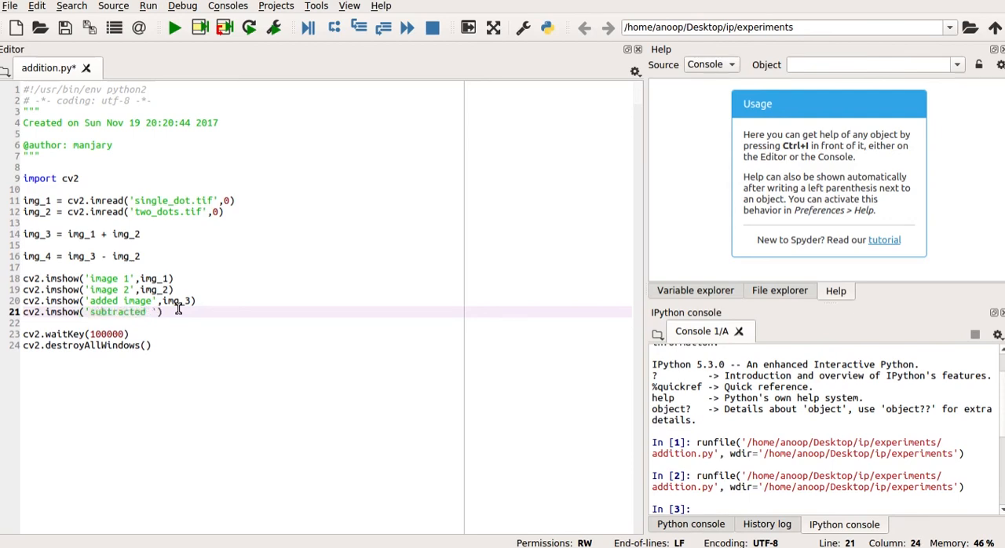
text(image)
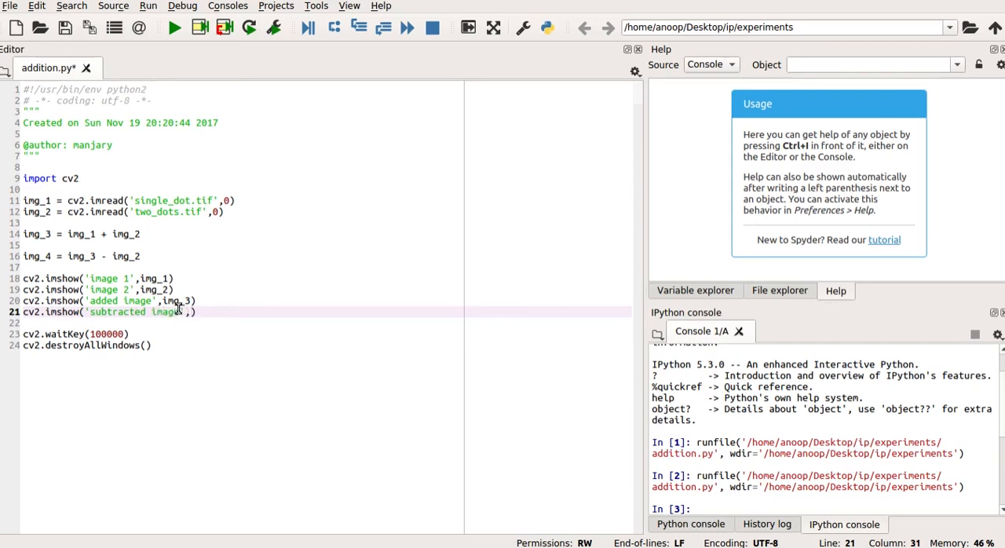
text(img_4)
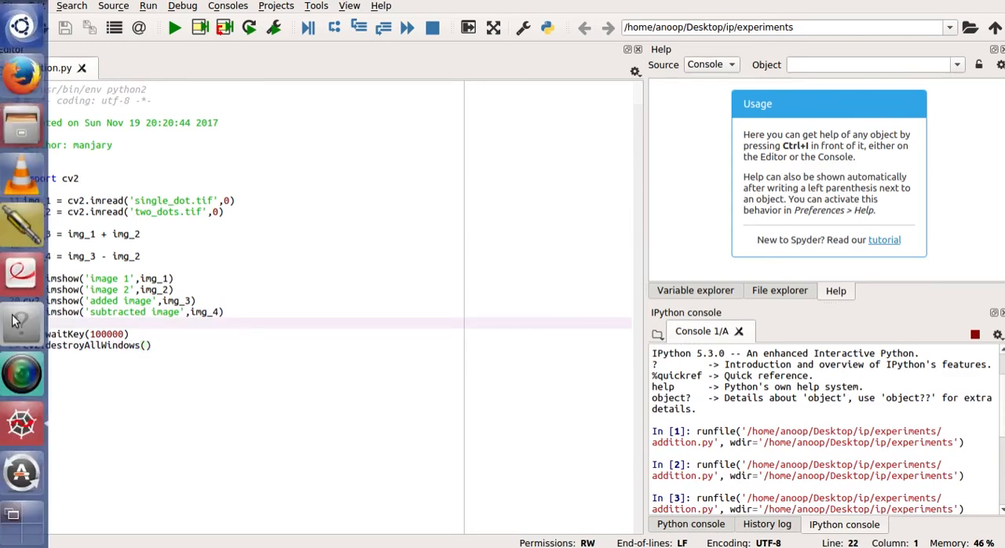
click(174, 29)
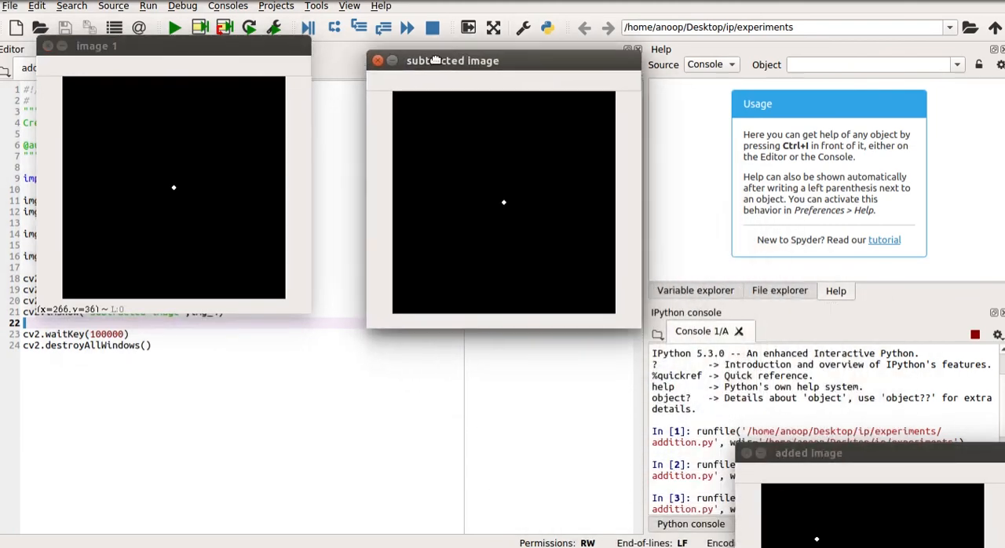
drag(451, 61, 521, 257)
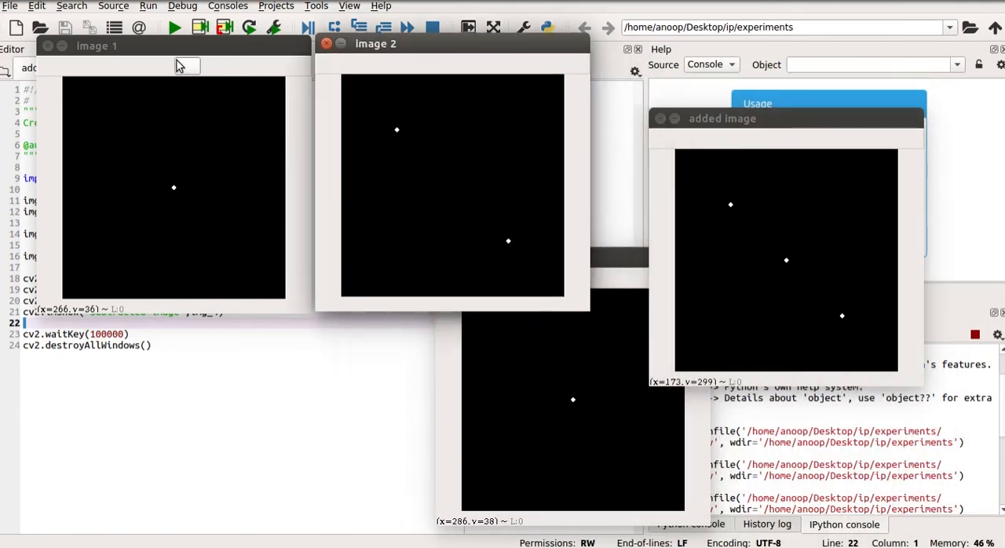
mouse_move(719, 118)
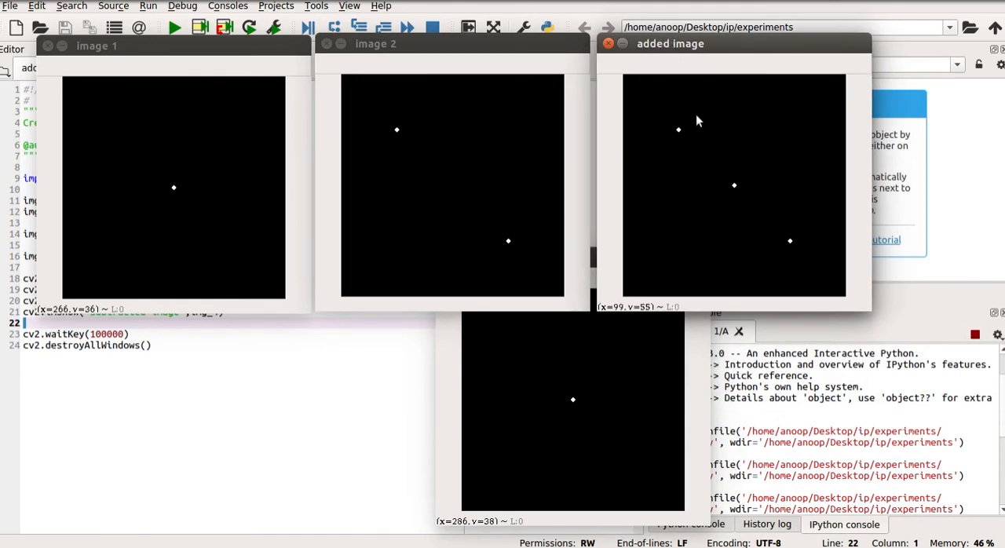
mouse_move(561, 377)
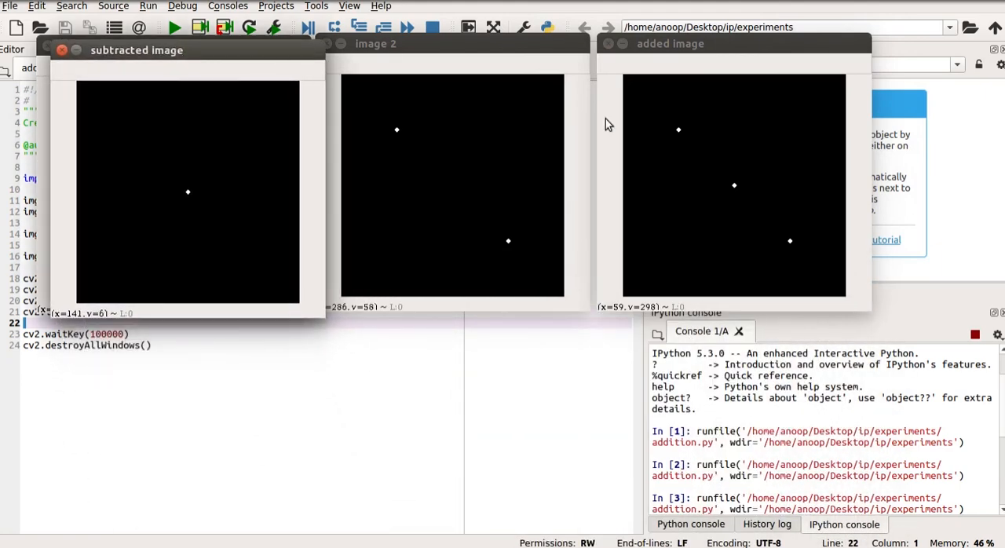
mouse_move(510, 243)
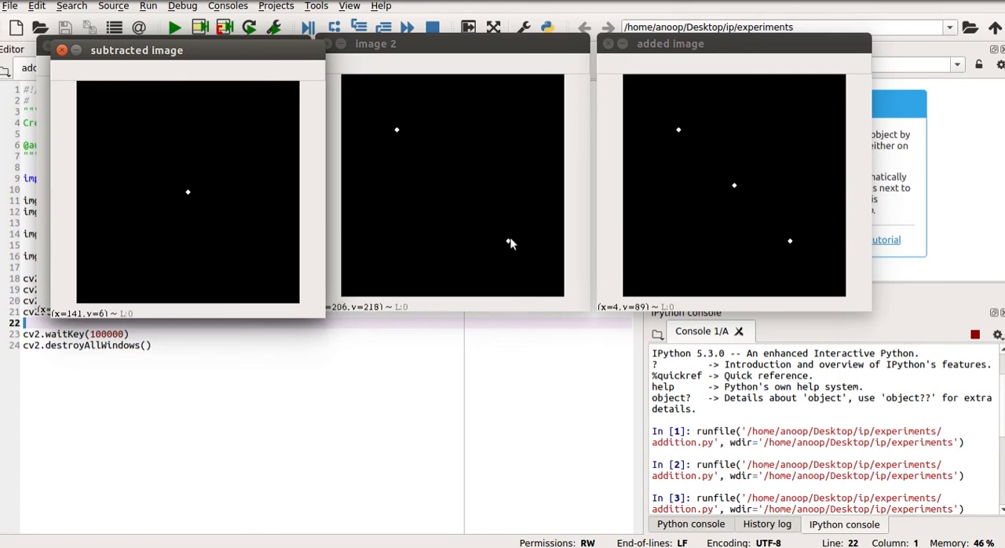
mouse_move(705, 194)
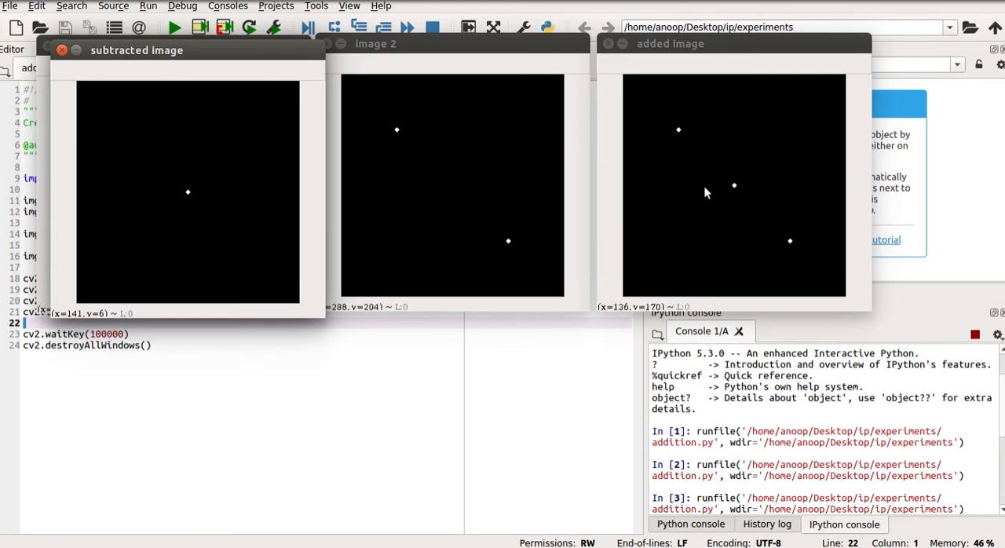
mouse_move(668, 136)
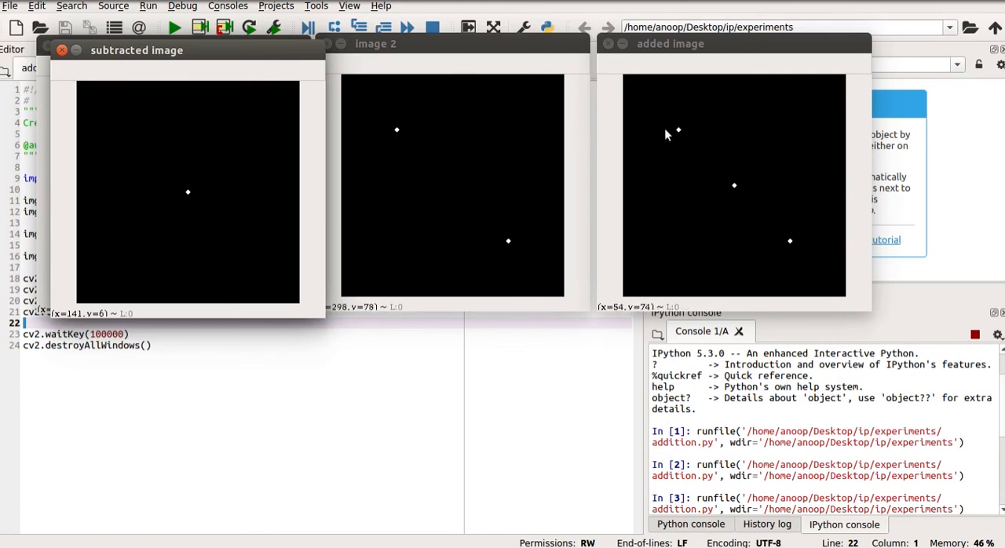
mouse_move(803, 244)
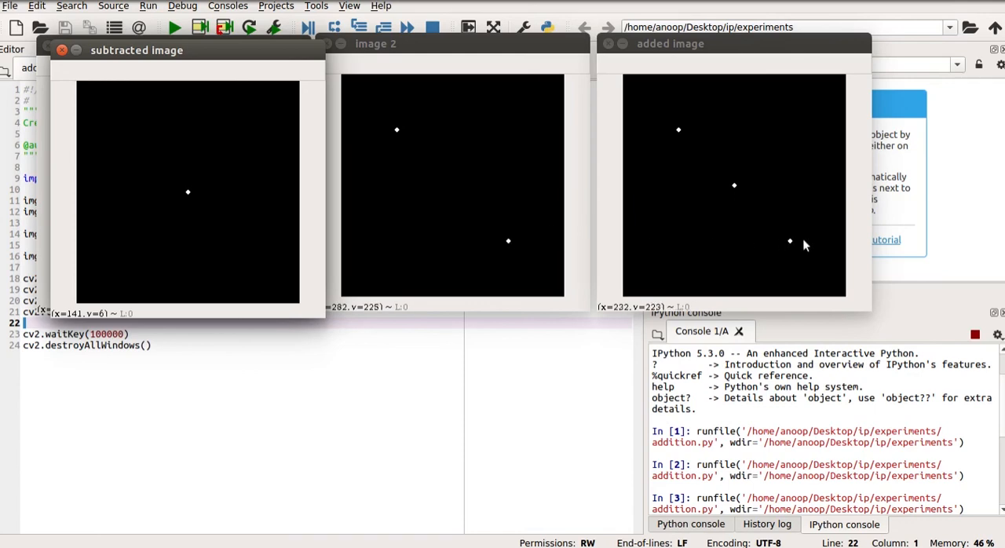
mouse_move(728, 197)
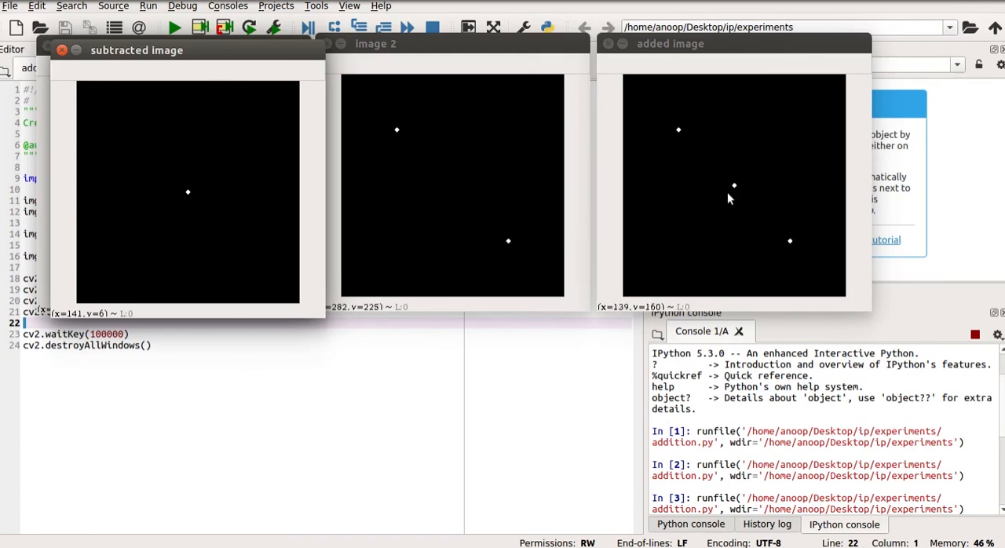
mouse_move(294, 212)
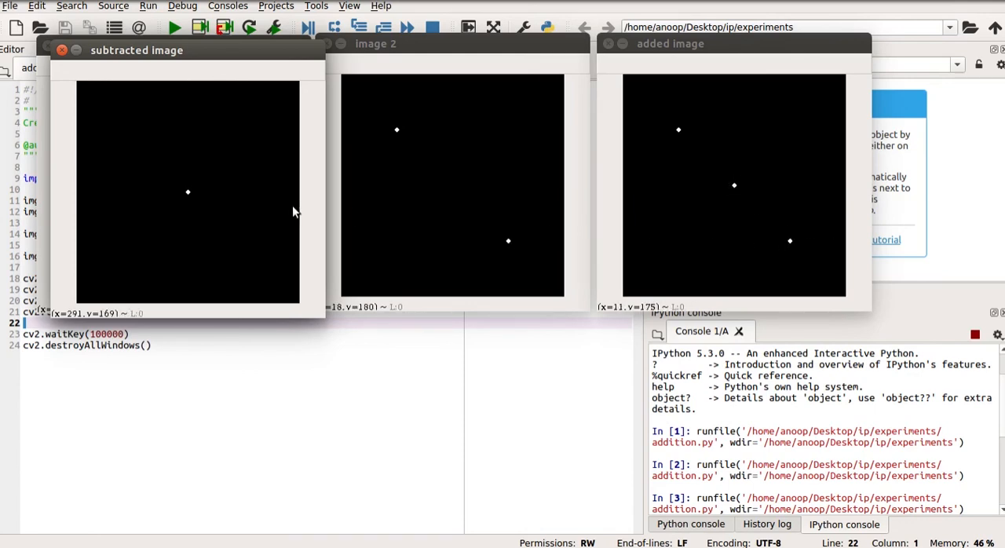
mouse_move(197, 71)
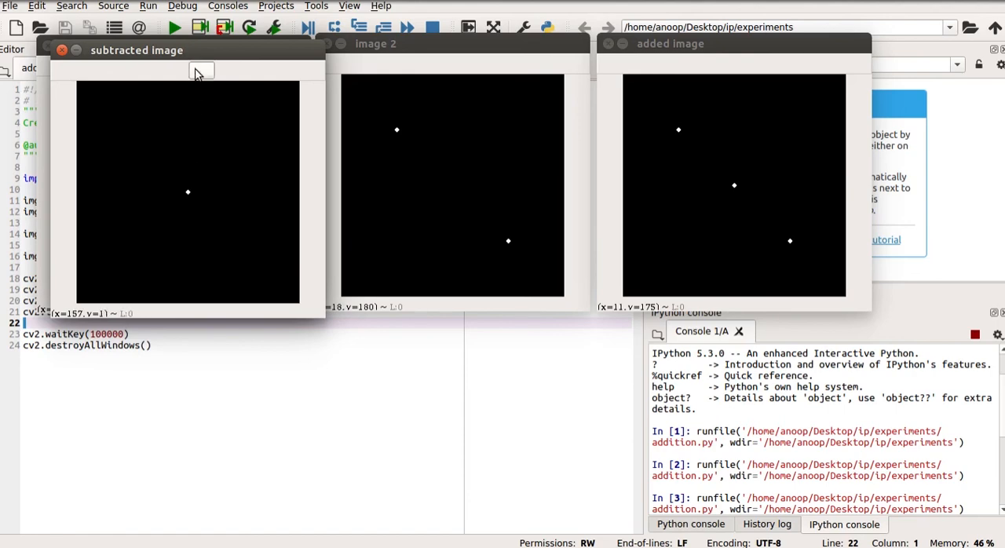
mouse_move(375, 357)
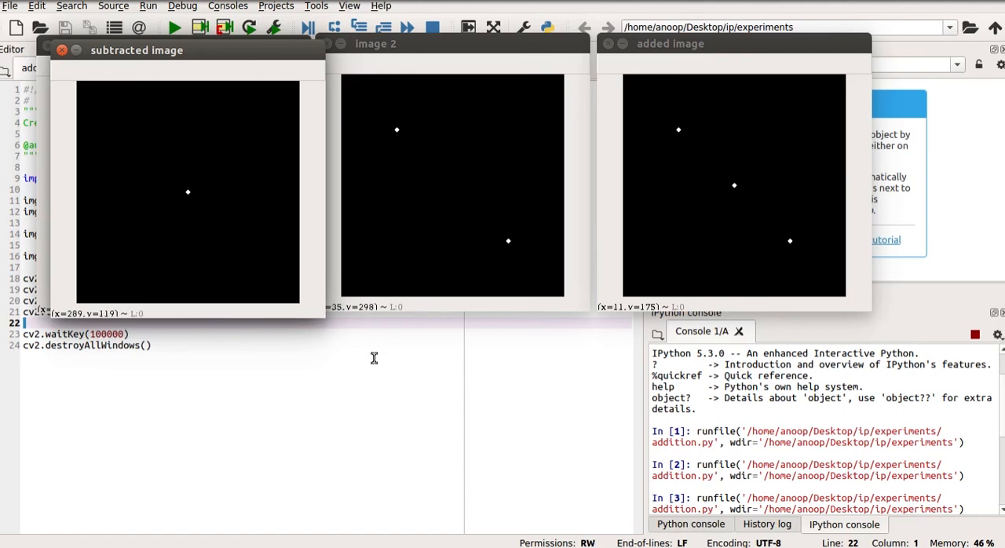
mouse_move(379, 381)
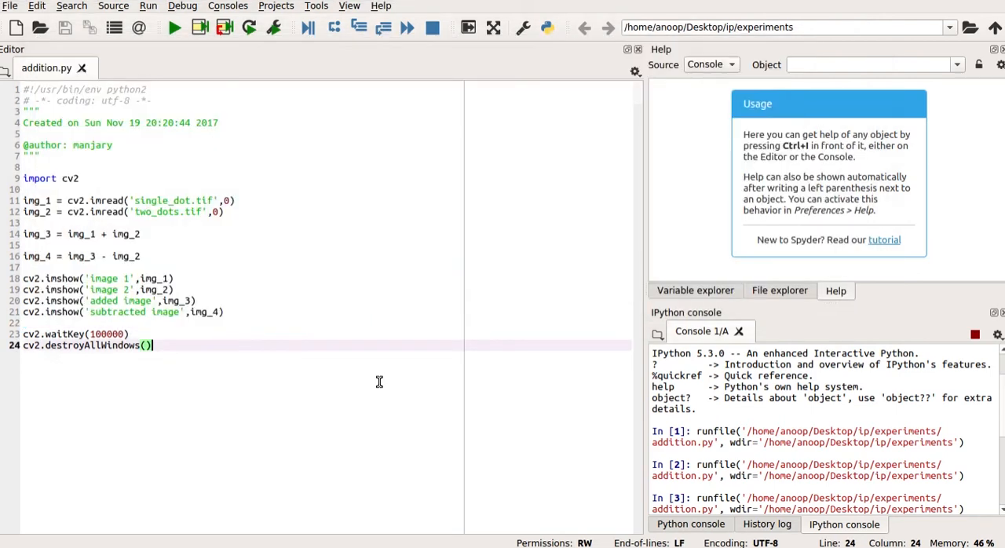
Inspect the img_1 and img_2 300×300 uint8 arrays in the Variable explorer
click(695, 290)
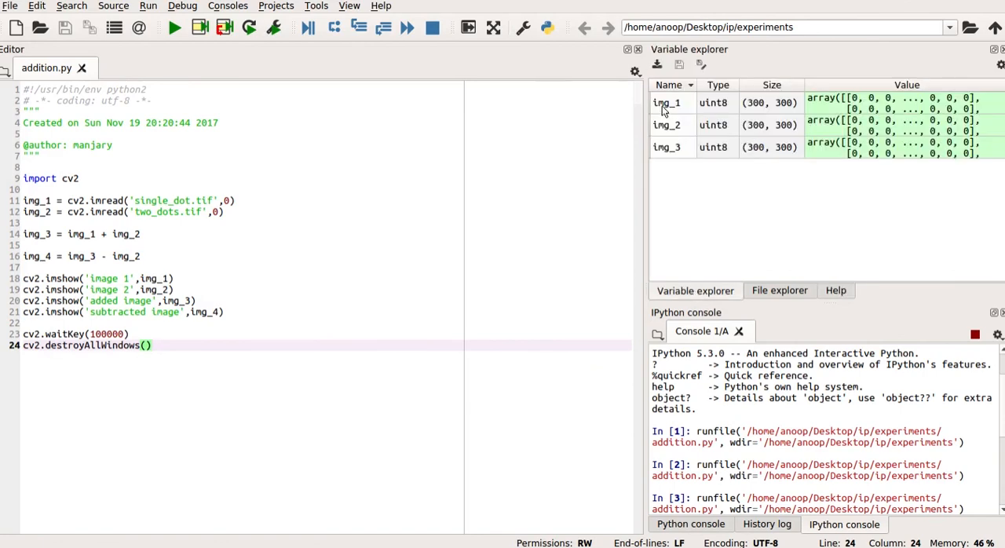
mouse_move(672, 122)
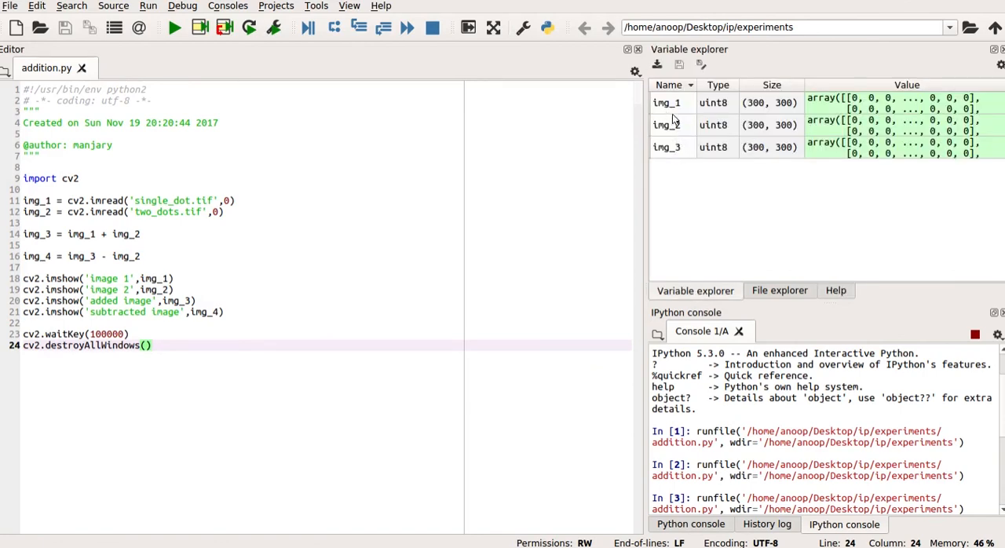
mouse_move(678, 124)
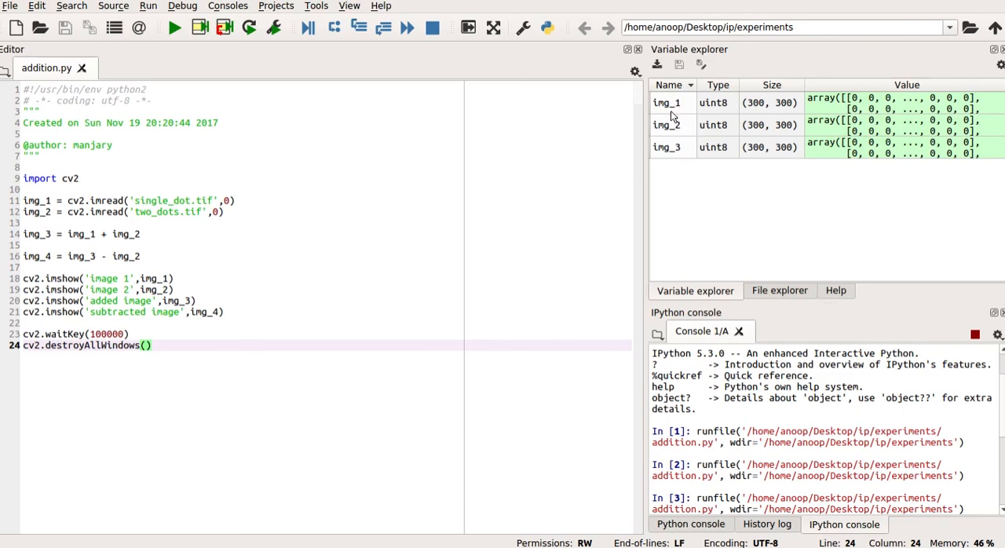
click(667, 102)
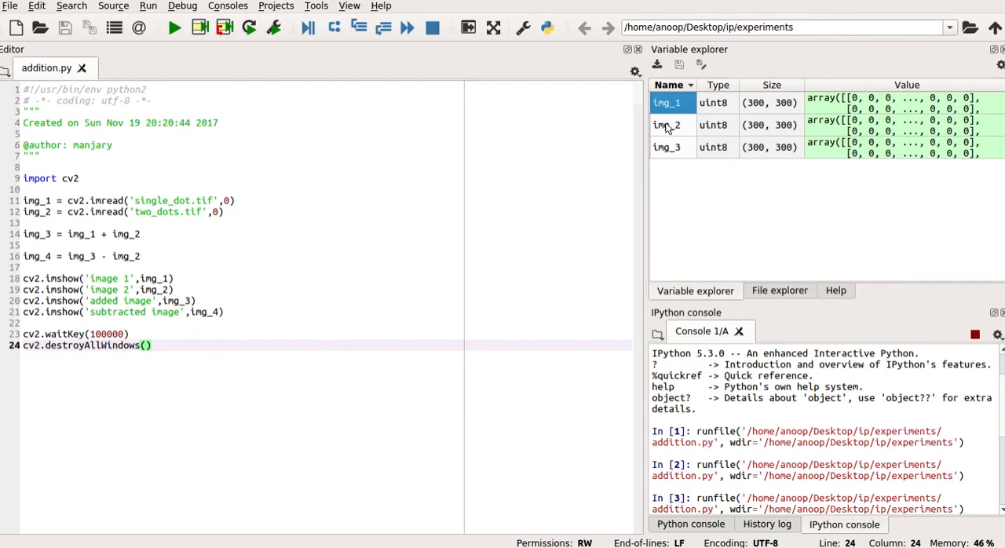
click(667, 124)
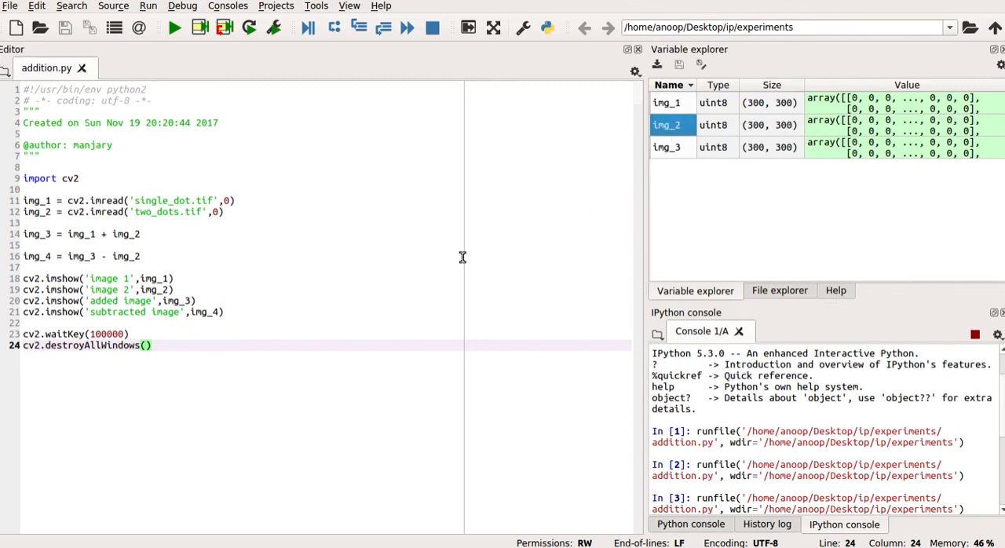
mouse_move(463, 251)
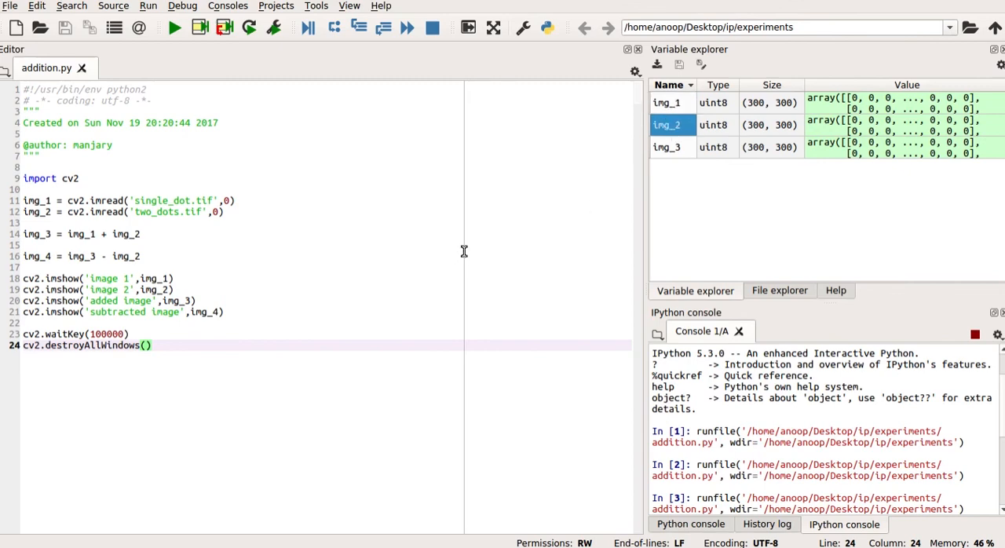